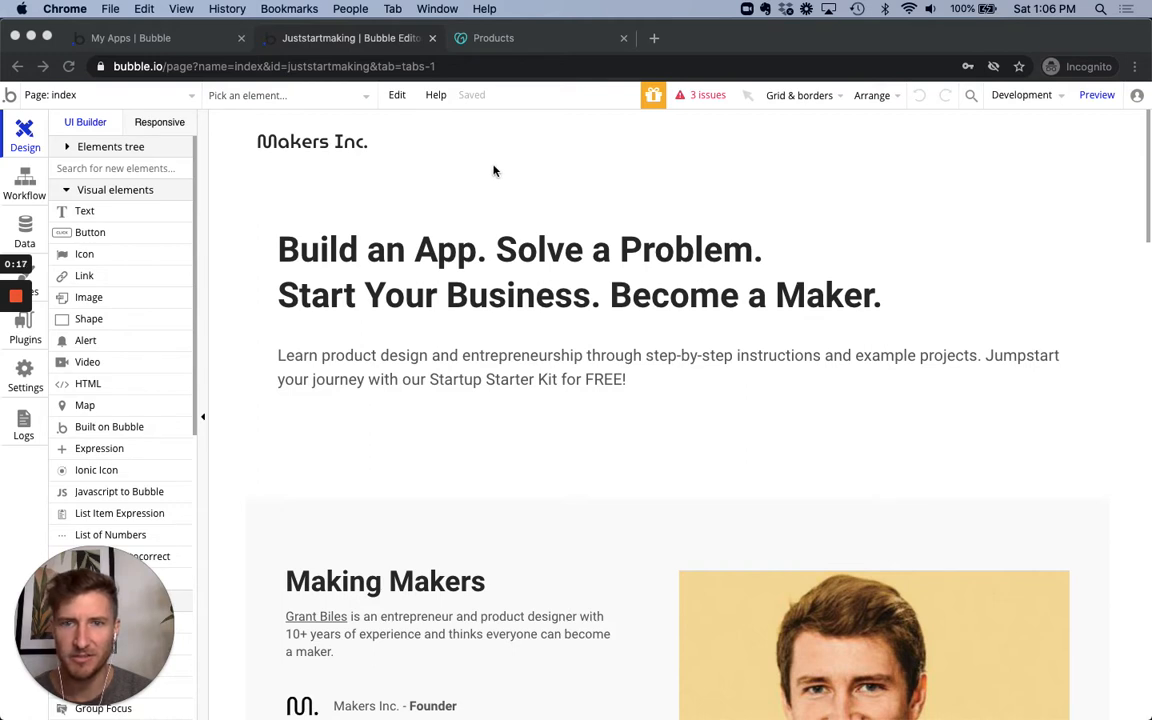
{"action": "mouse_move", "coordinate": [318, 30]}
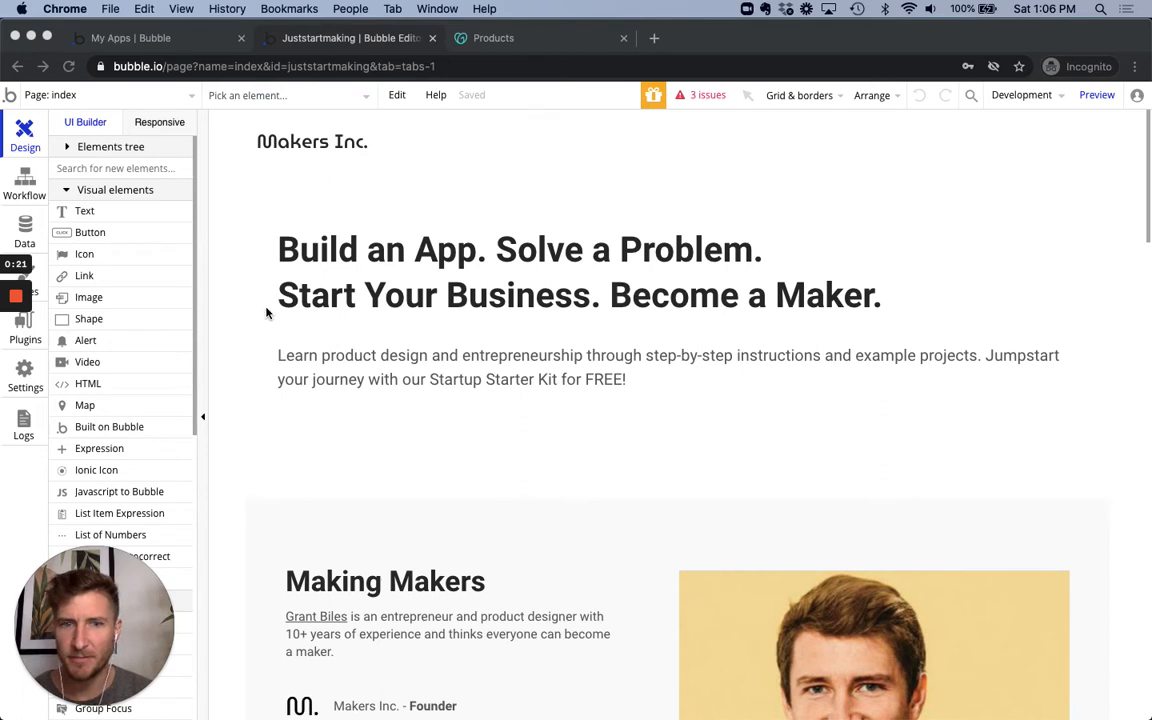
{"action": "mouse_move", "coordinate": [250, 225]}
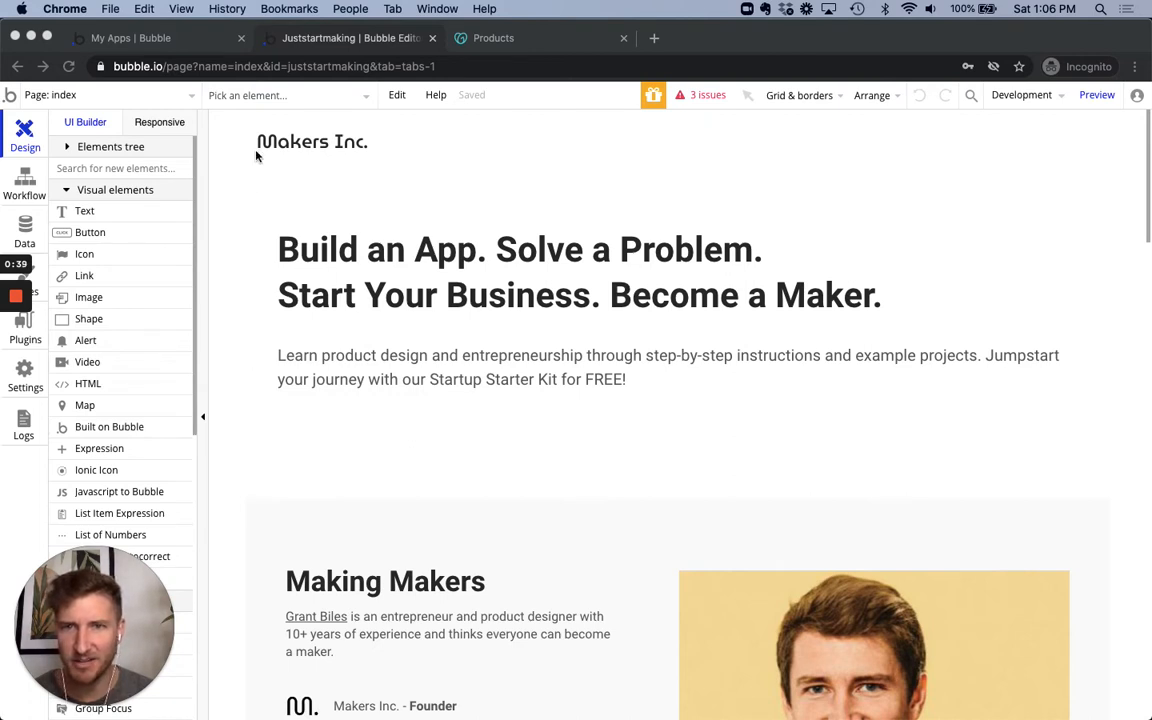
{"action": "mouse_move", "coordinate": [369, 250]}
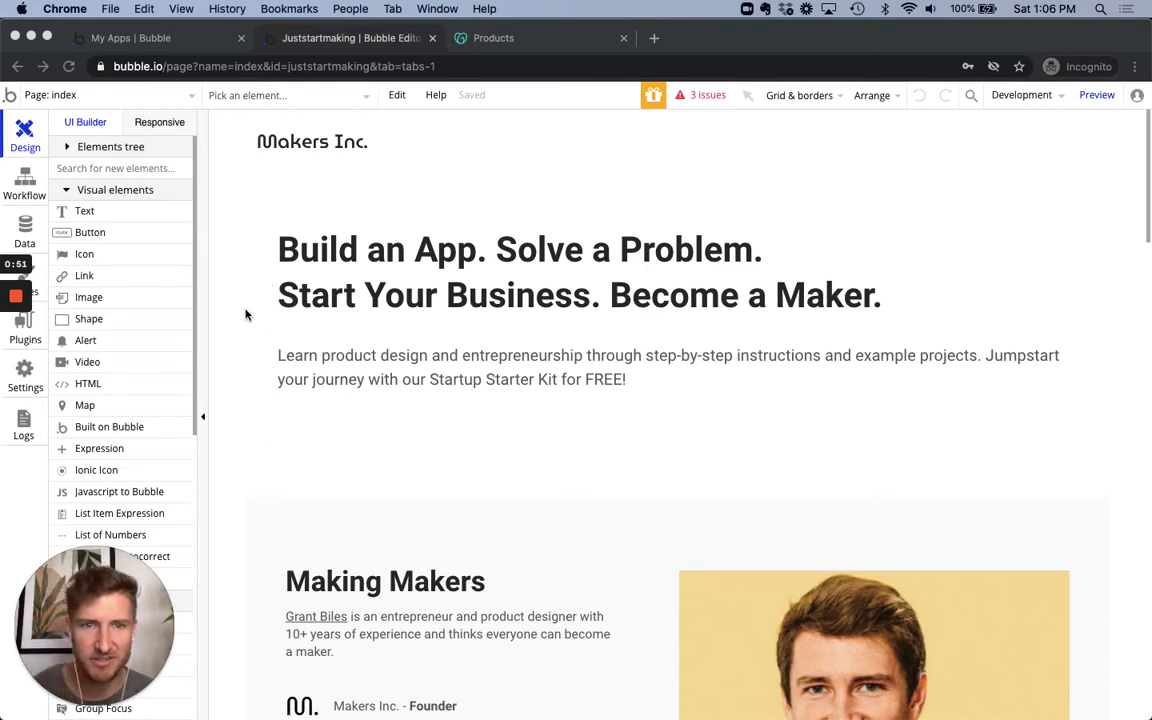
{"action": "mouse_move", "coordinate": [219, 314]}
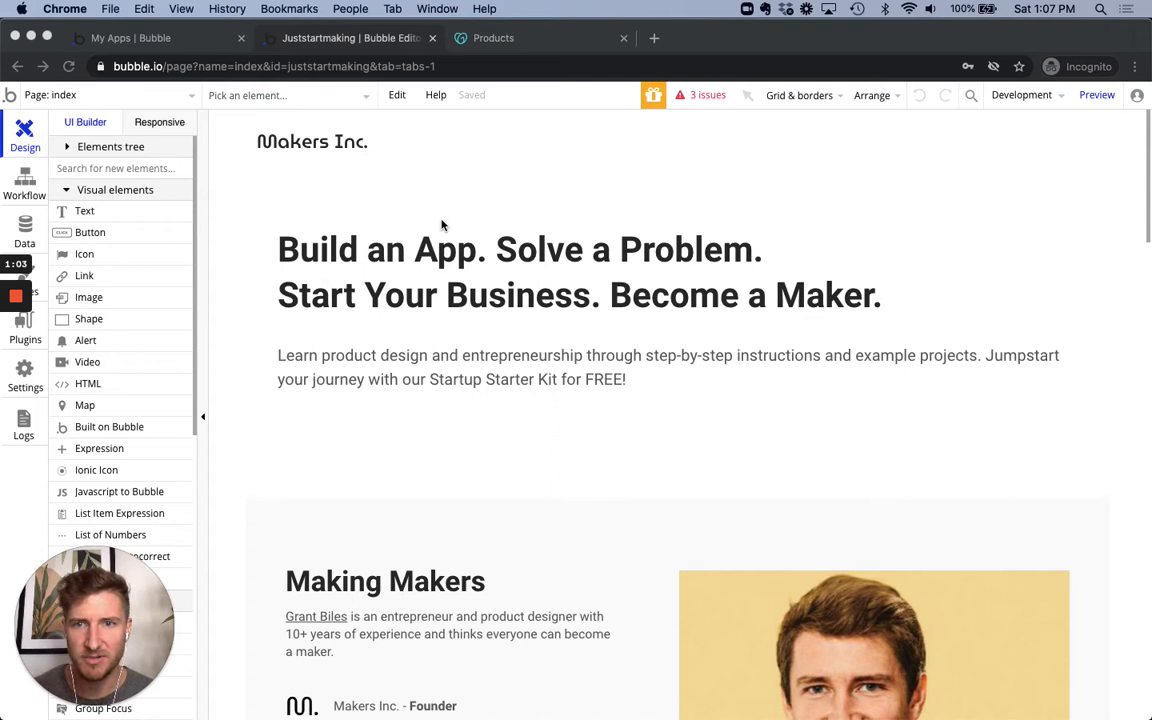
{"action": "mouse_move", "coordinate": [563, 183]}
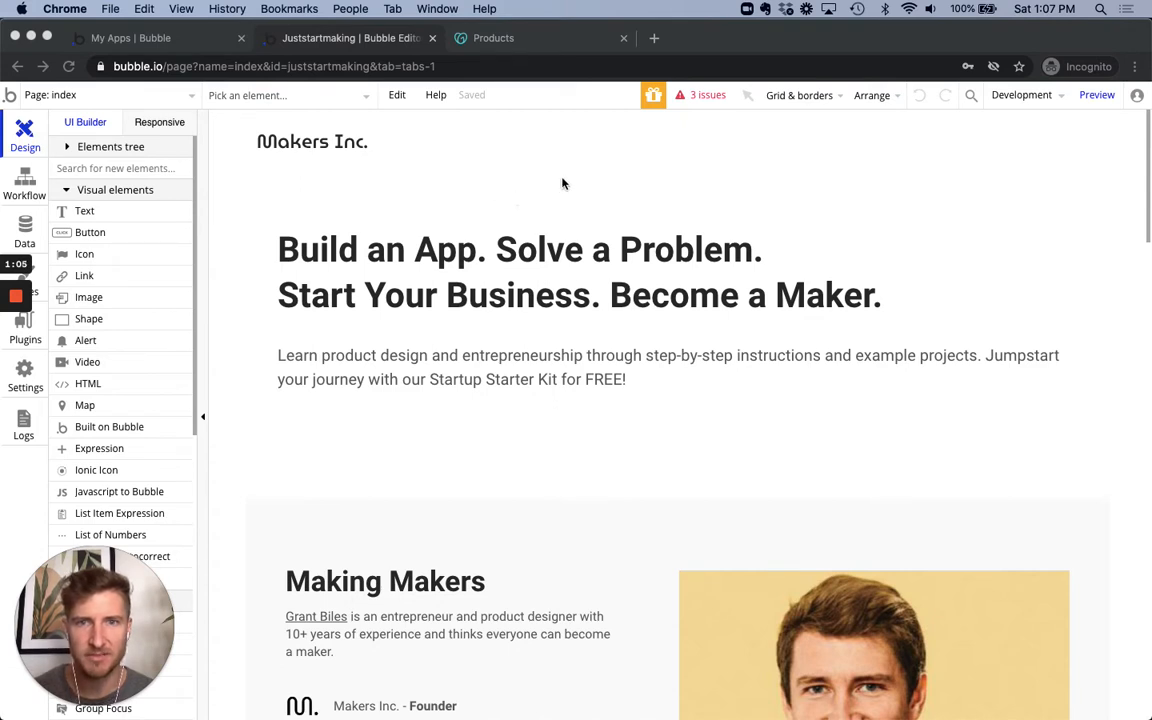
{"action": "mouse_move", "coordinate": [420, 288]}
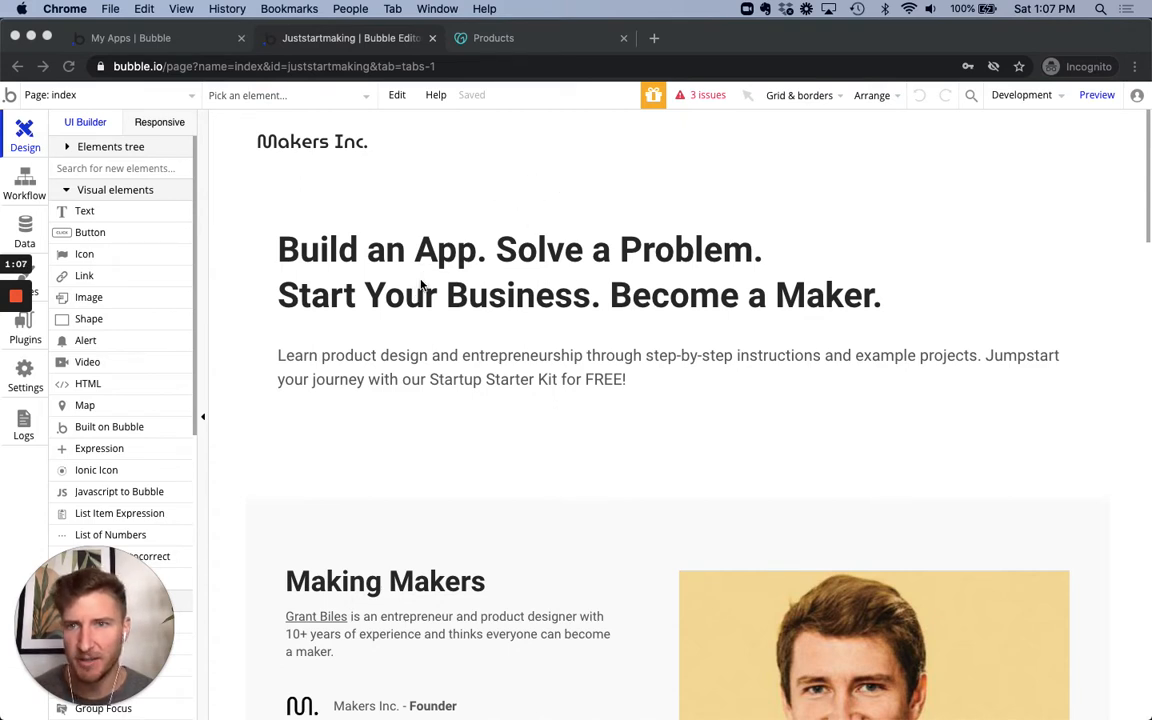
{"action": "mouse_move", "coordinate": [310, 218]}
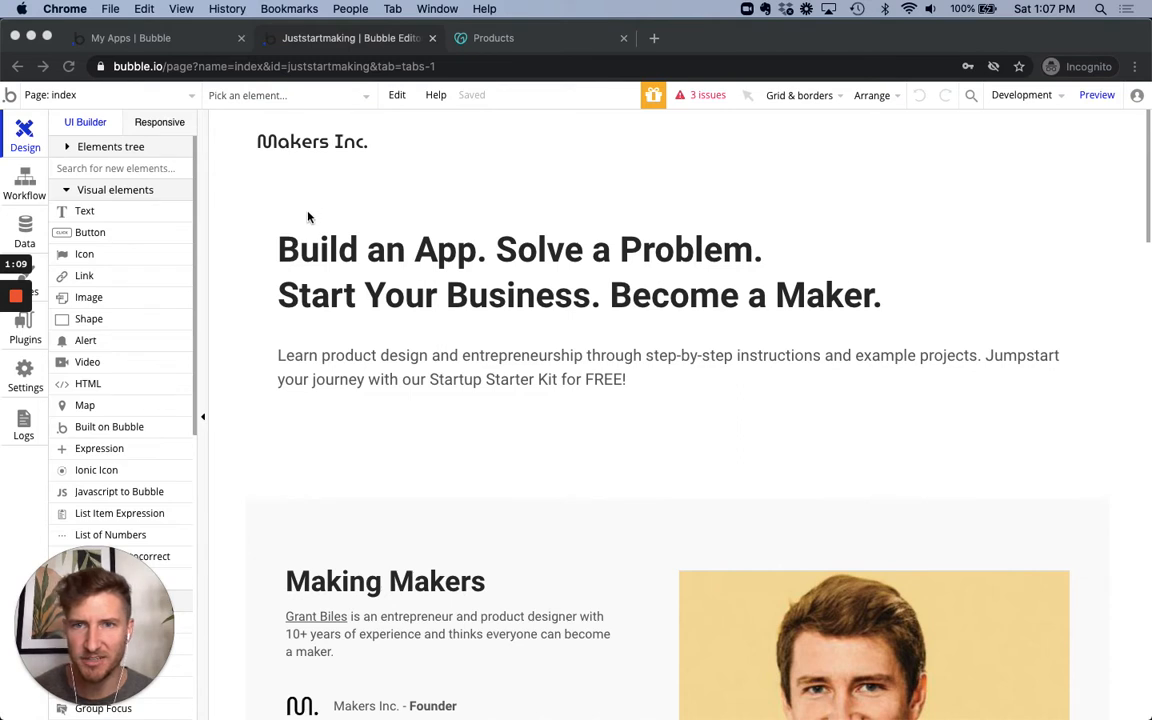
{"action": "mouse_move", "coordinate": [284, 217]}
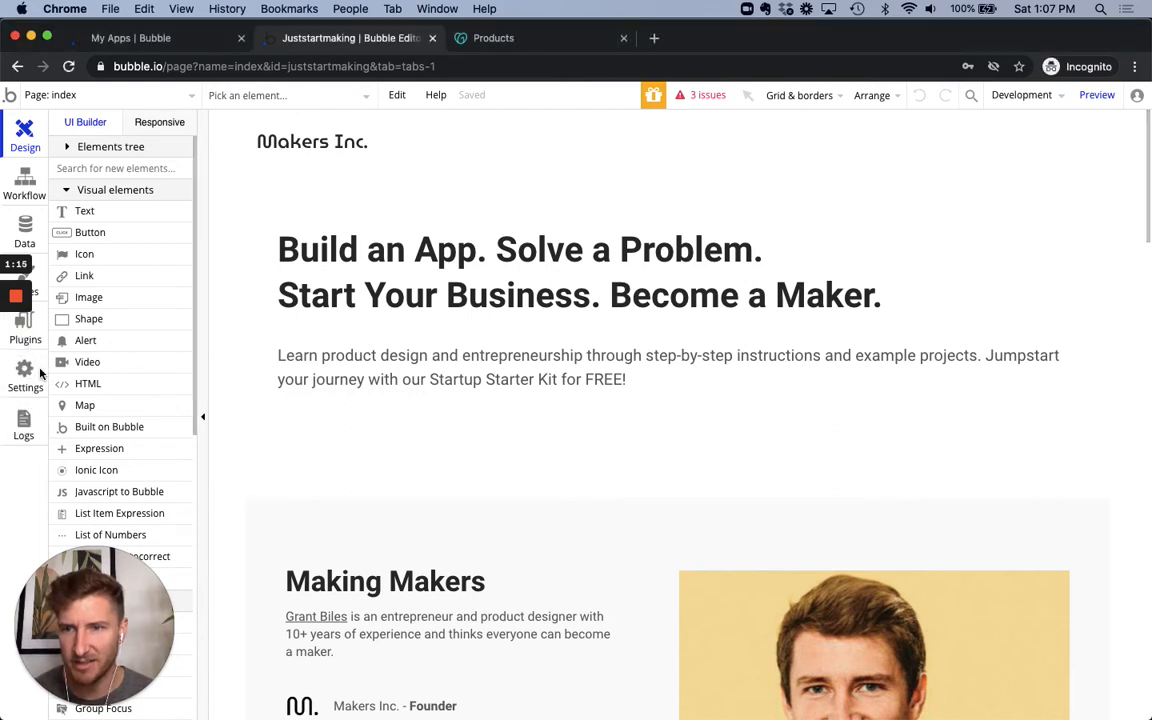
- Open the Bubble app's Settings on the Domain / email tab
{"action": "left_click", "coordinate": [24, 375]}
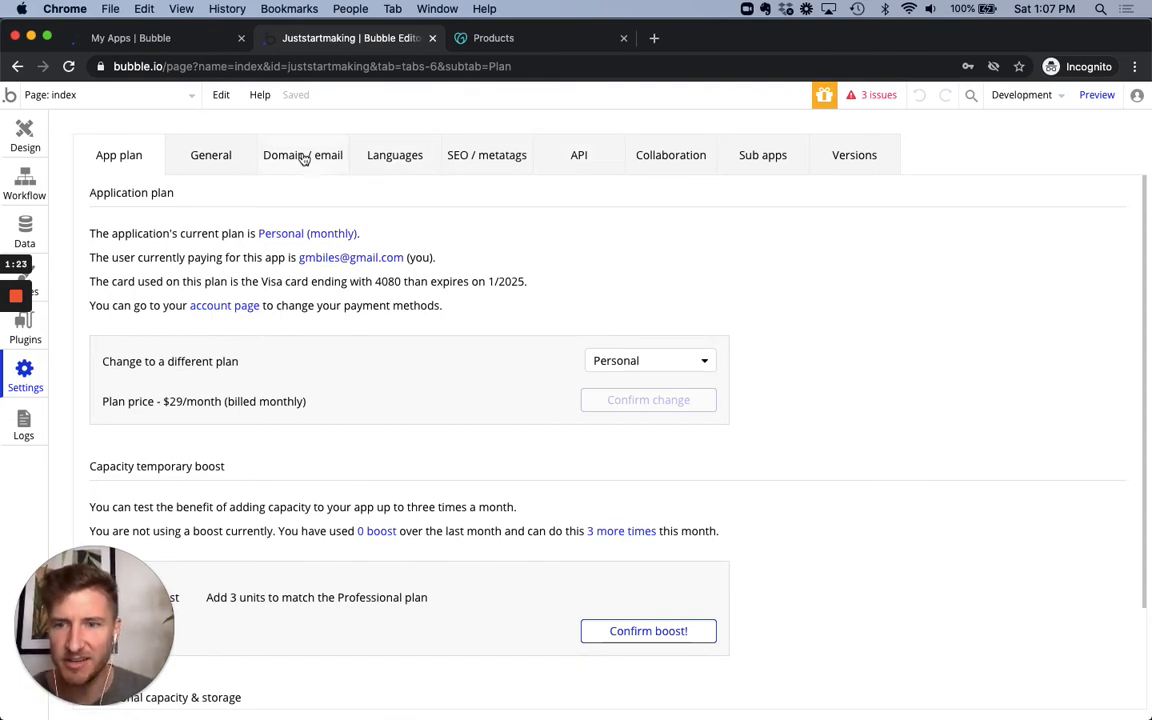
{"action": "left_click", "coordinate": [302, 155]}
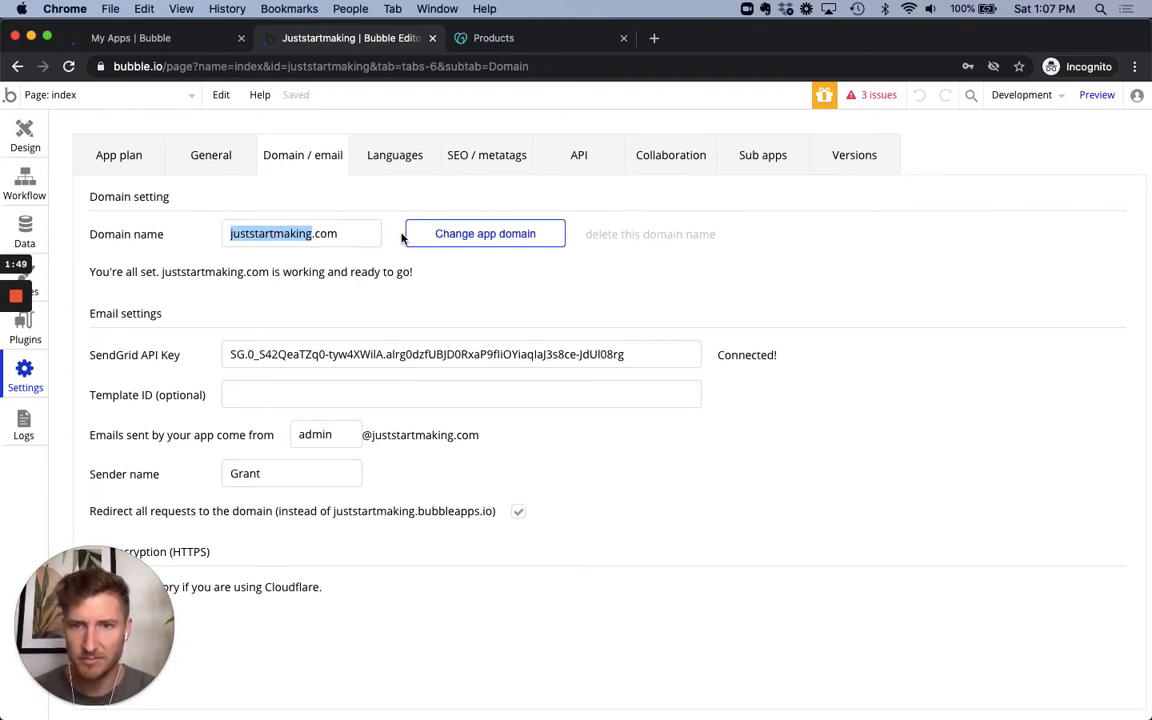
{"action": "mouse_move", "coordinate": [560, 184]}
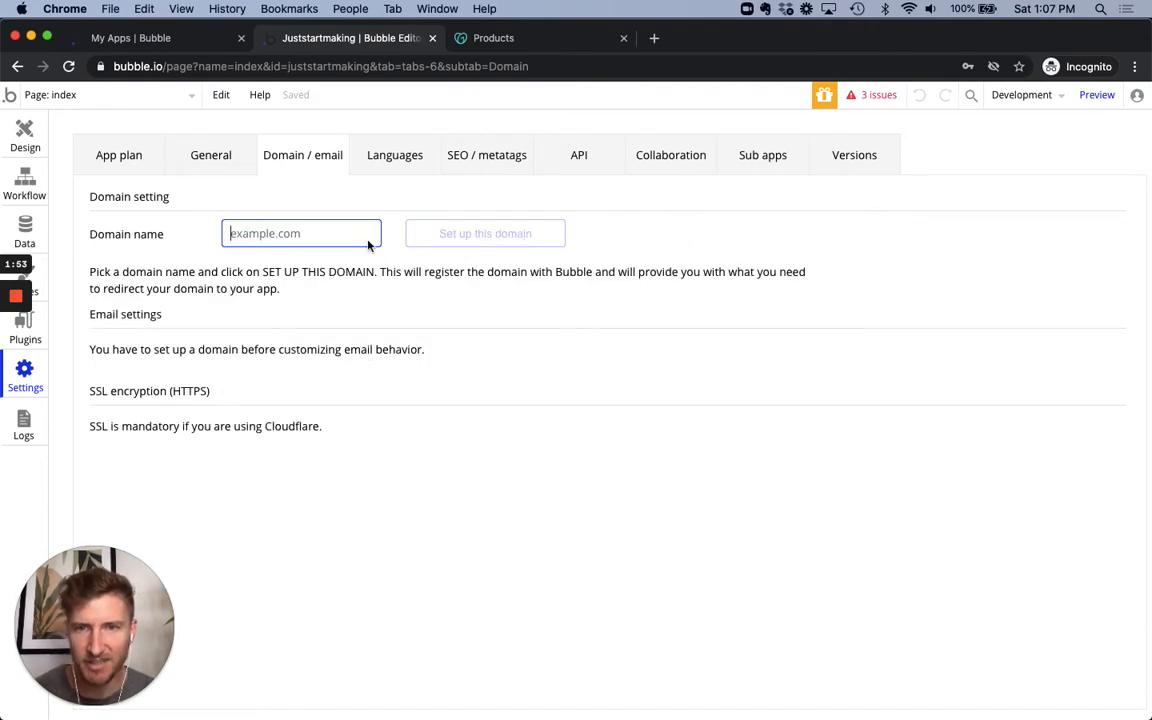
- Enter makersincubator.com as the app's new domain name, replacing the old domain
{"action": "type", "text": "makersincubator.c"}
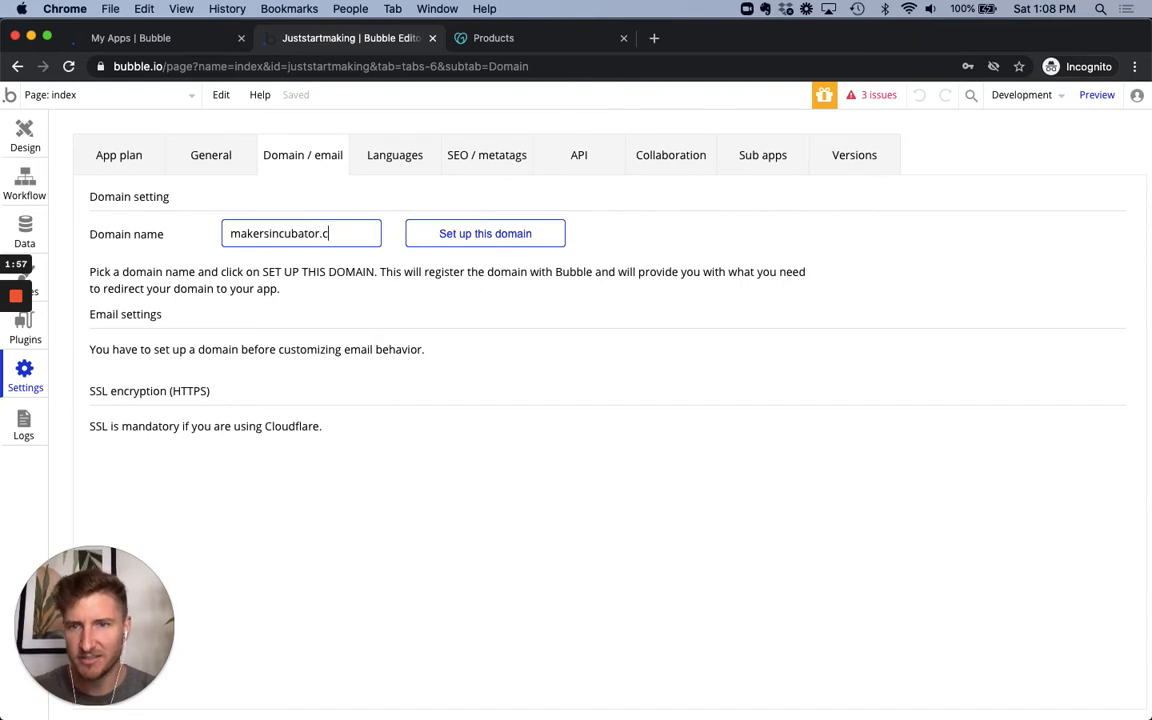
{"action": "type", "text": "om"}
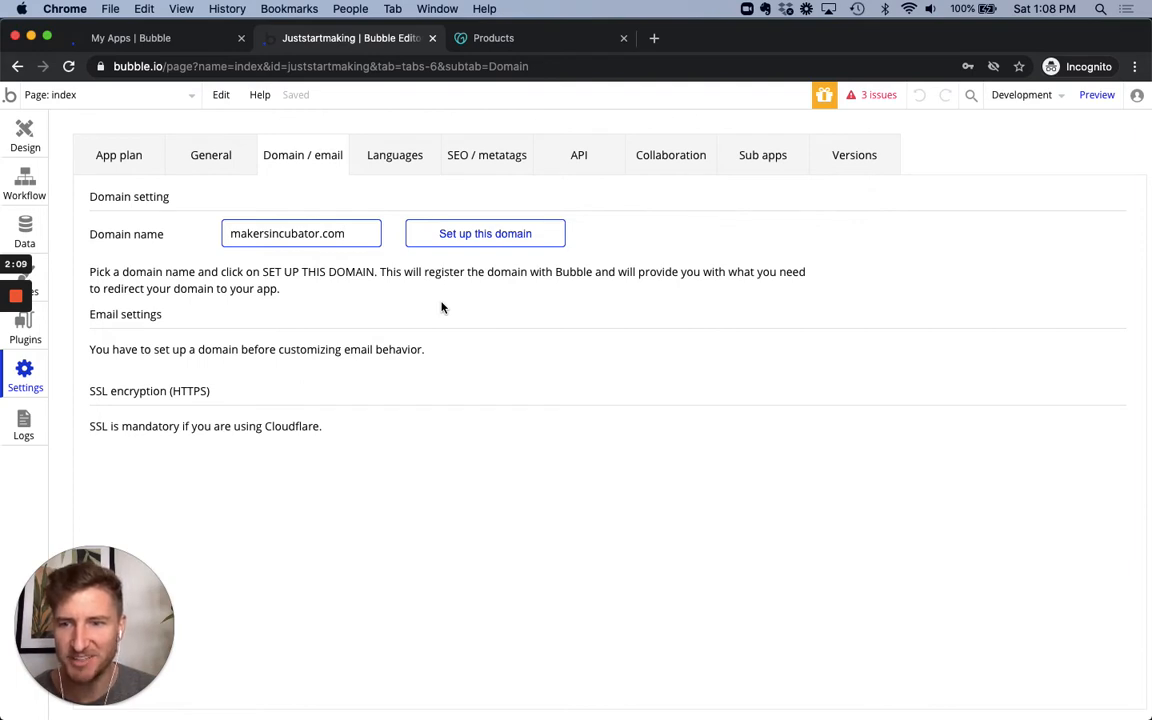
{"action": "left_click", "coordinate": [301, 233]}
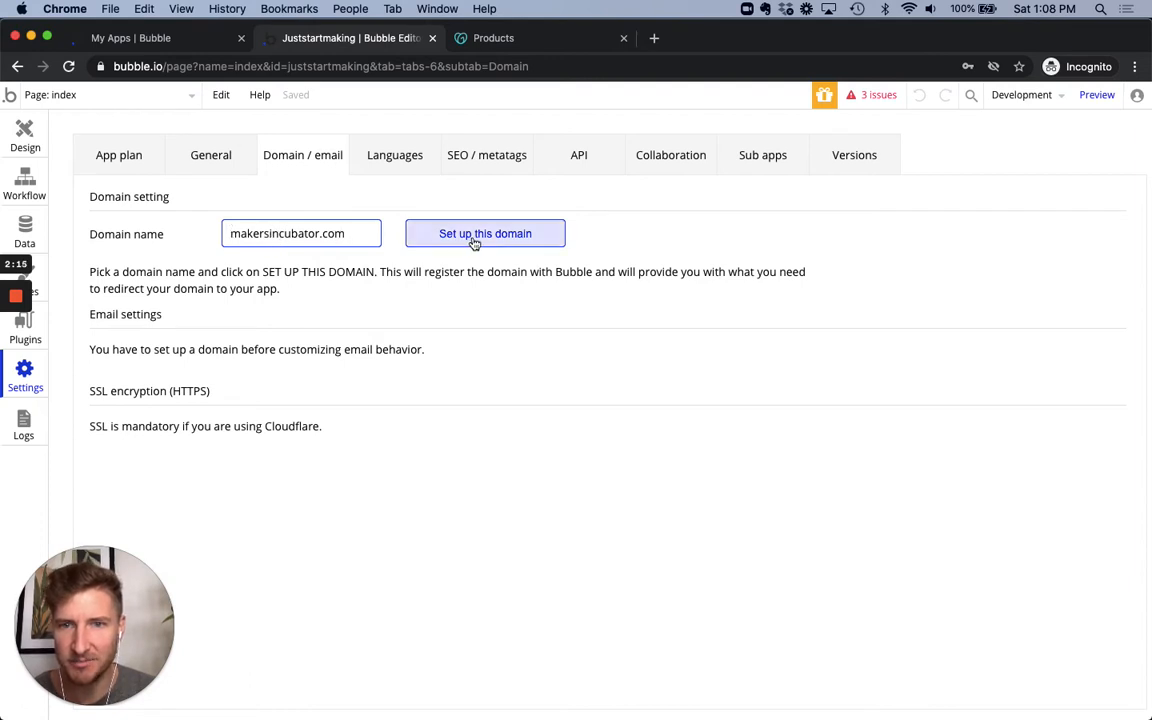
- Set up makersincubator.com as the domain and cancel the Google Map Key prompt
{"action": "left_click", "coordinate": [485, 233]}
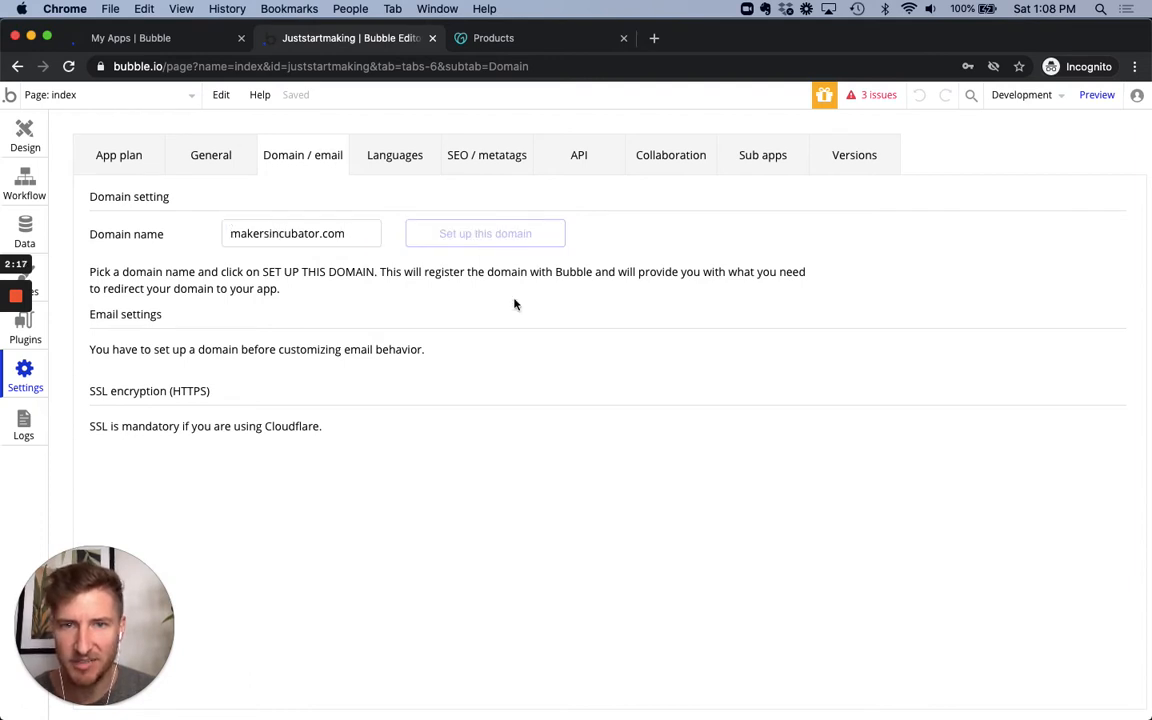
{"action": "mouse_move", "coordinate": [588, 319]}
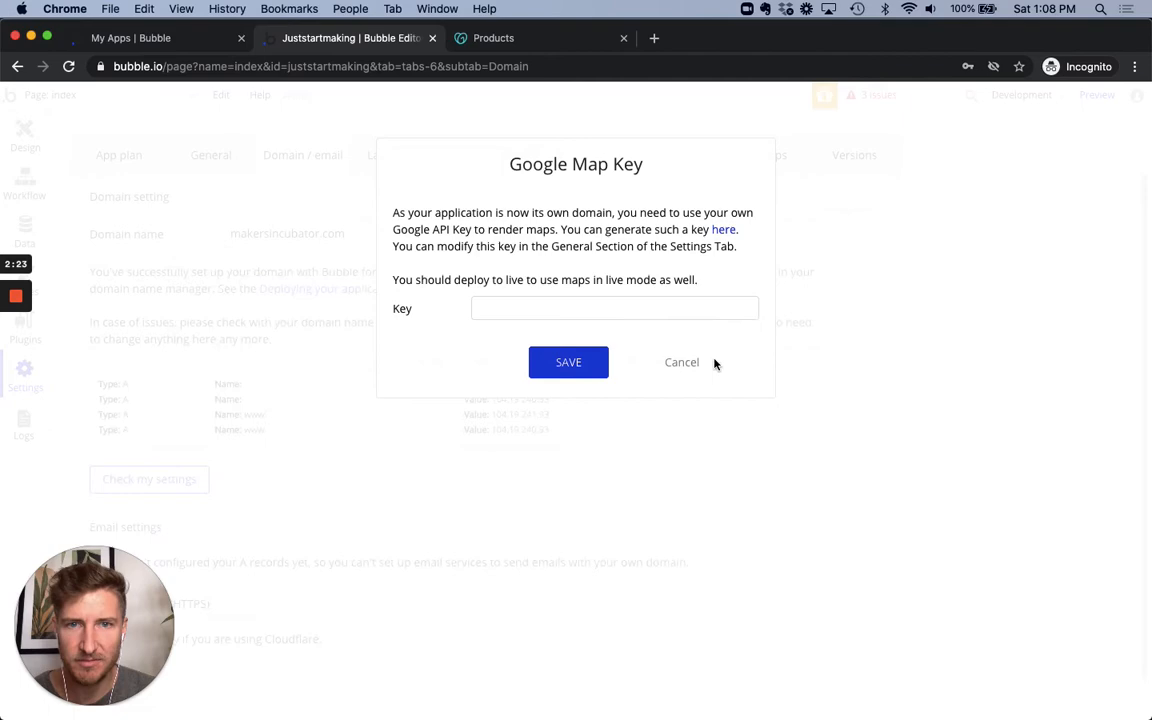
{"action": "left_click", "coordinate": [681, 362]}
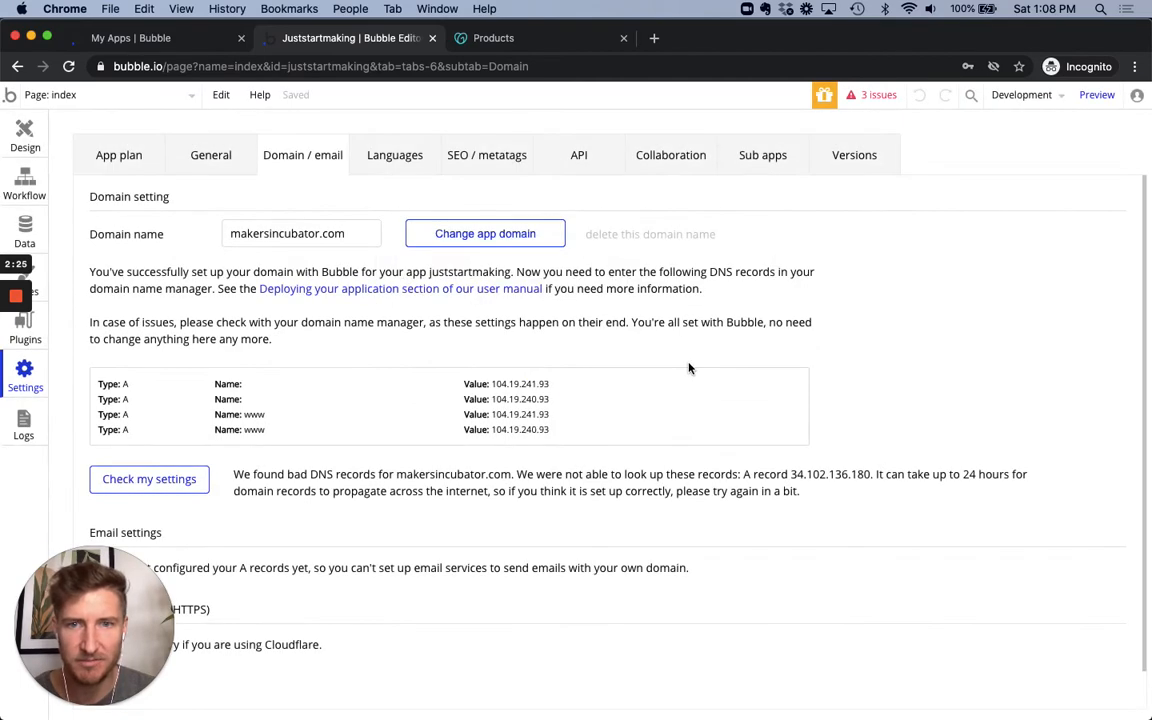
{"action": "mouse_move", "coordinate": [147, 296]}
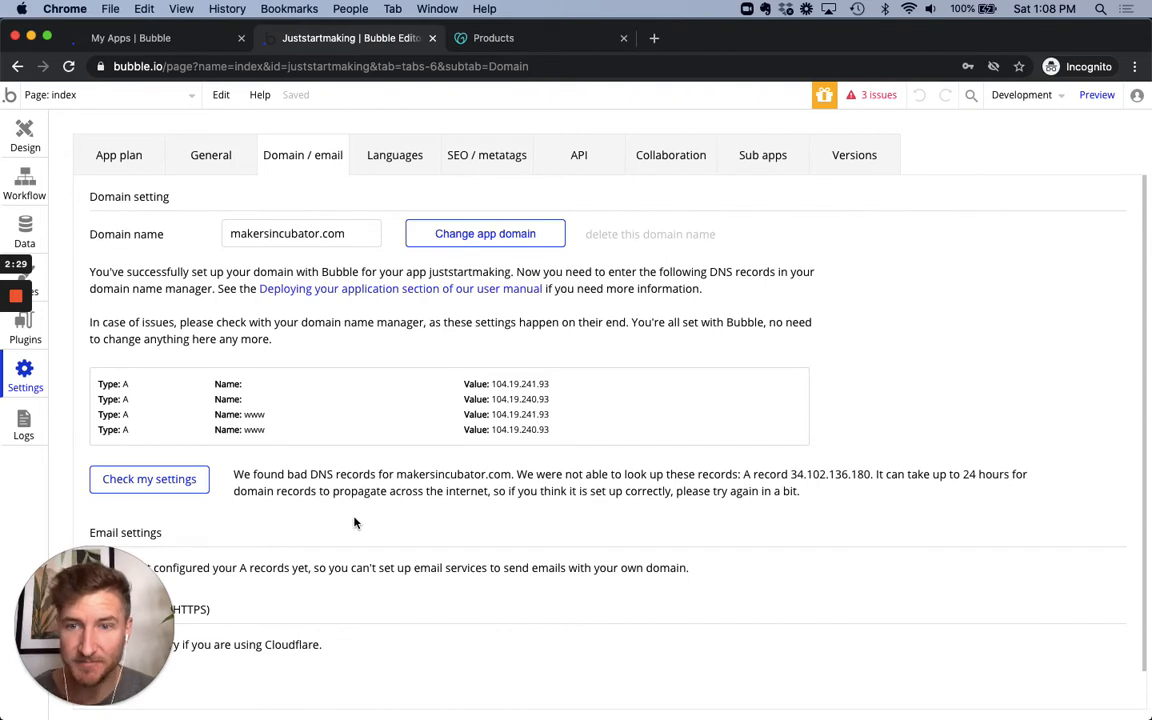
{"action": "mouse_move", "coordinate": [473, 310]}
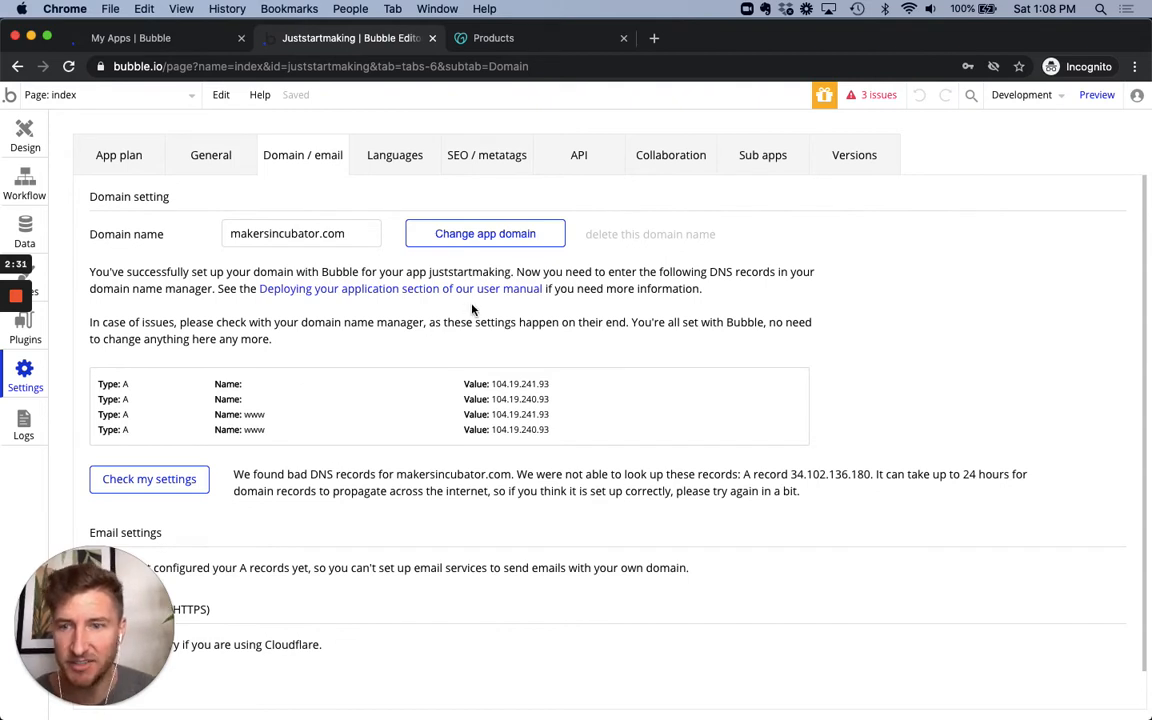
{"action": "mouse_move", "coordinate": [234, 315]}
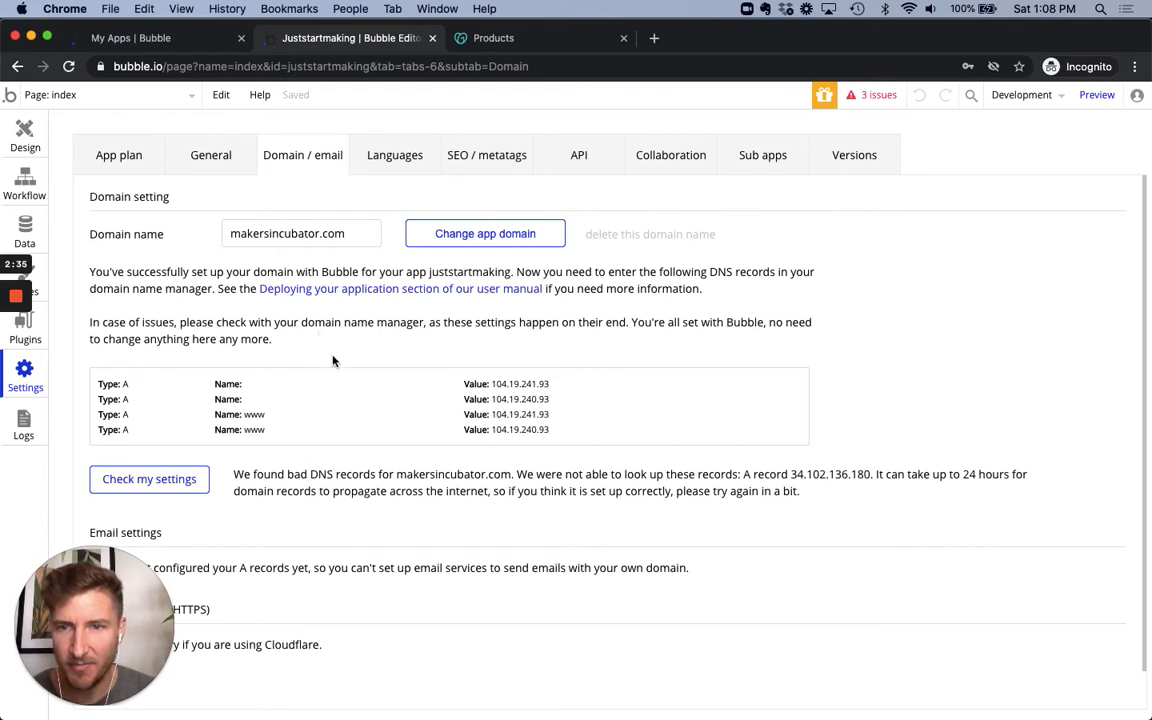
{"action": "mouse_move", "coordinate": [513, 455]}
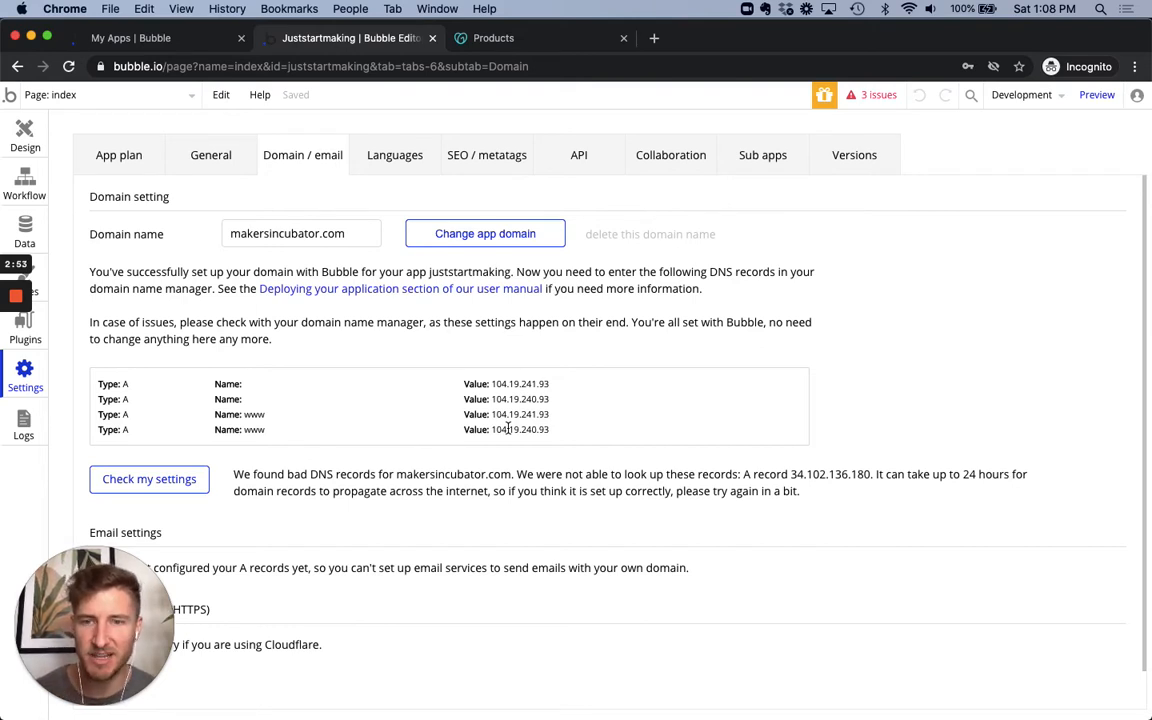
{"action": "mouse_move", "coordinate": [519, 357]}
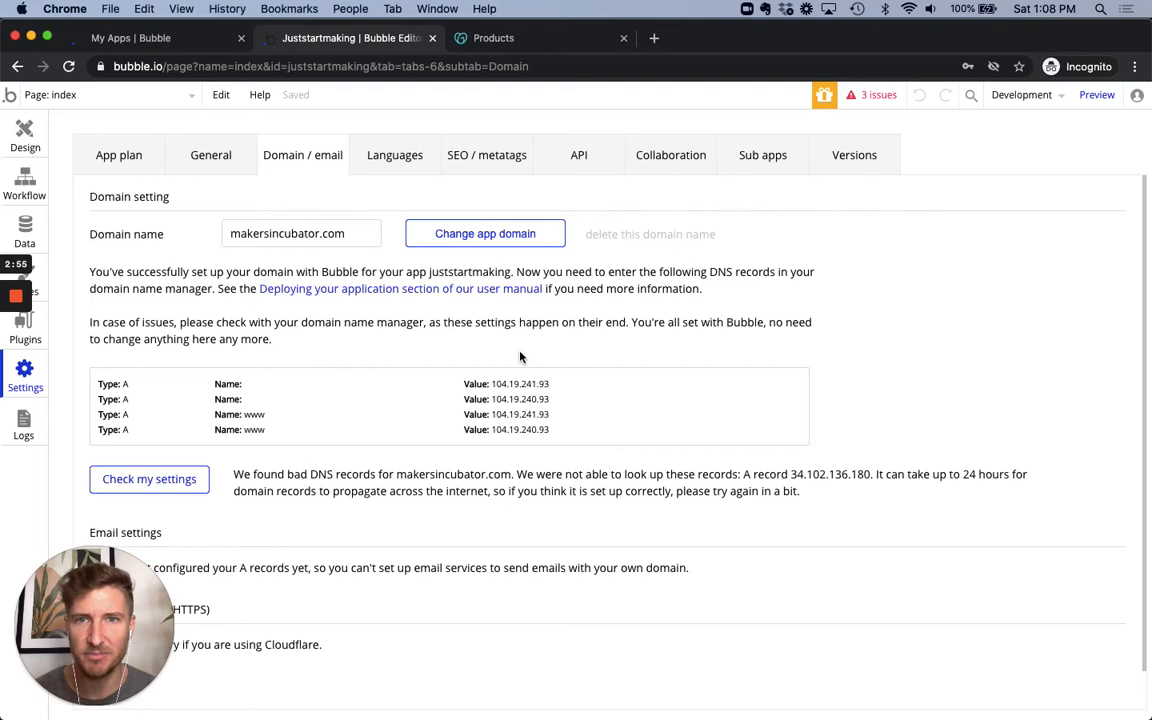
{"action": "mouse_move", "coordinate": [571, 376]}
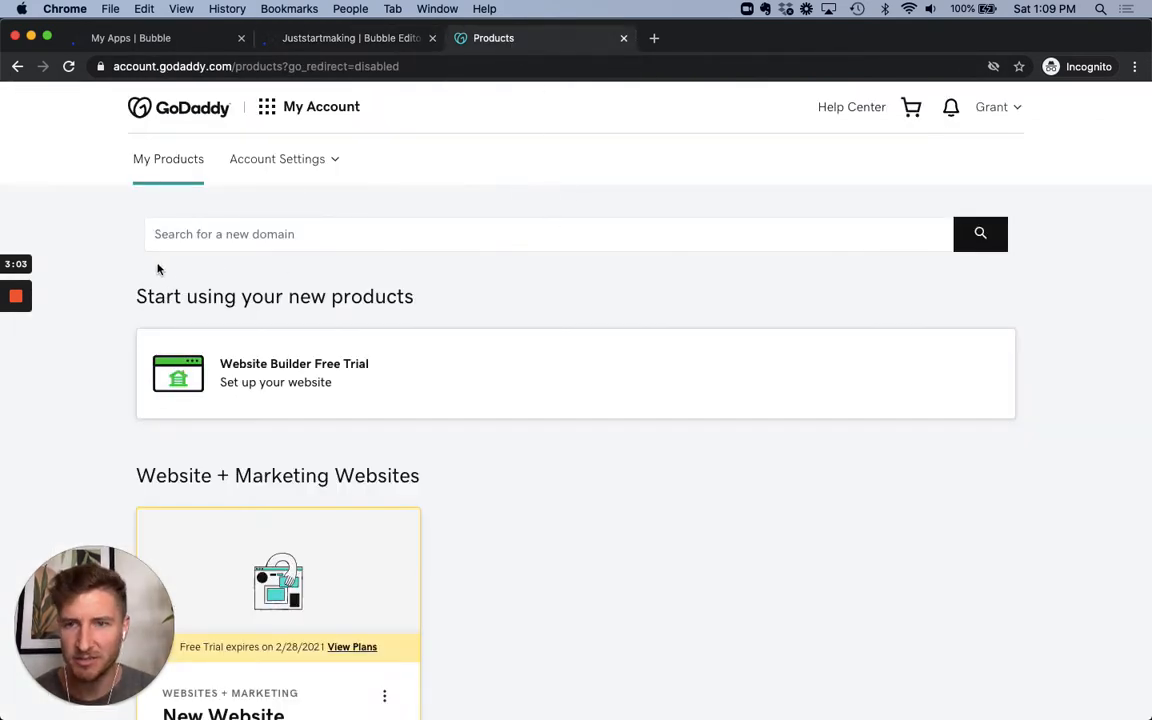
{"action": "mouse_move", "coordinate": [118, 281]}
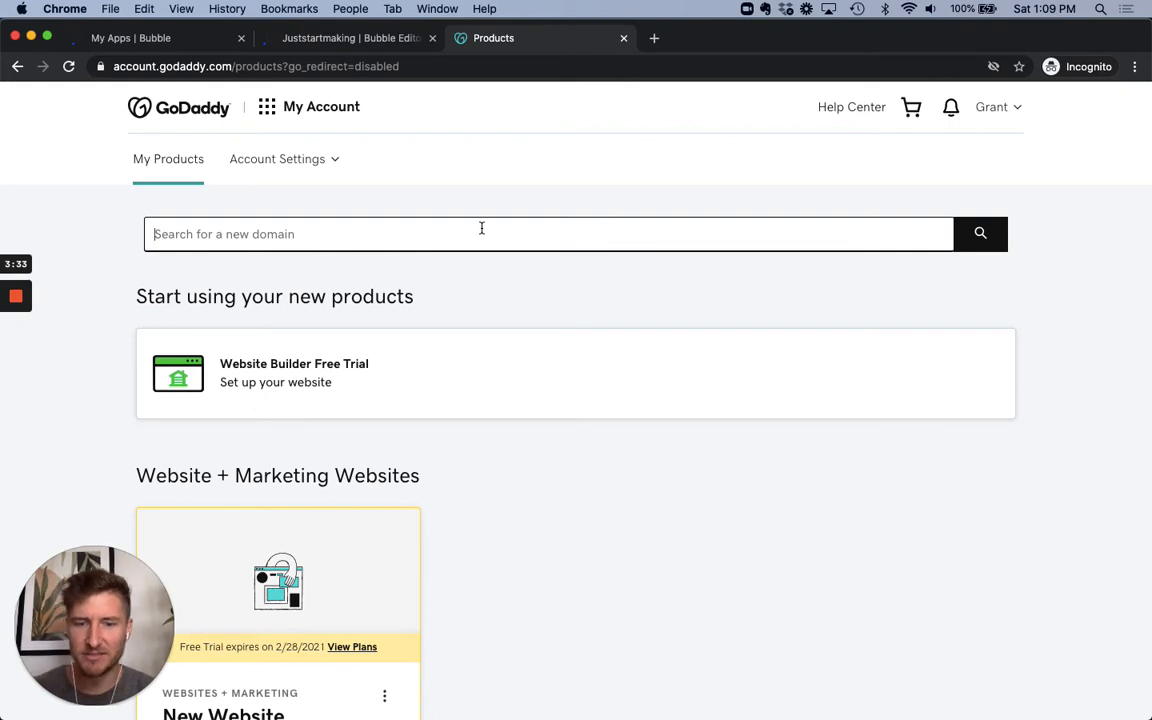
{"action": "type", "text": "makersinc."}
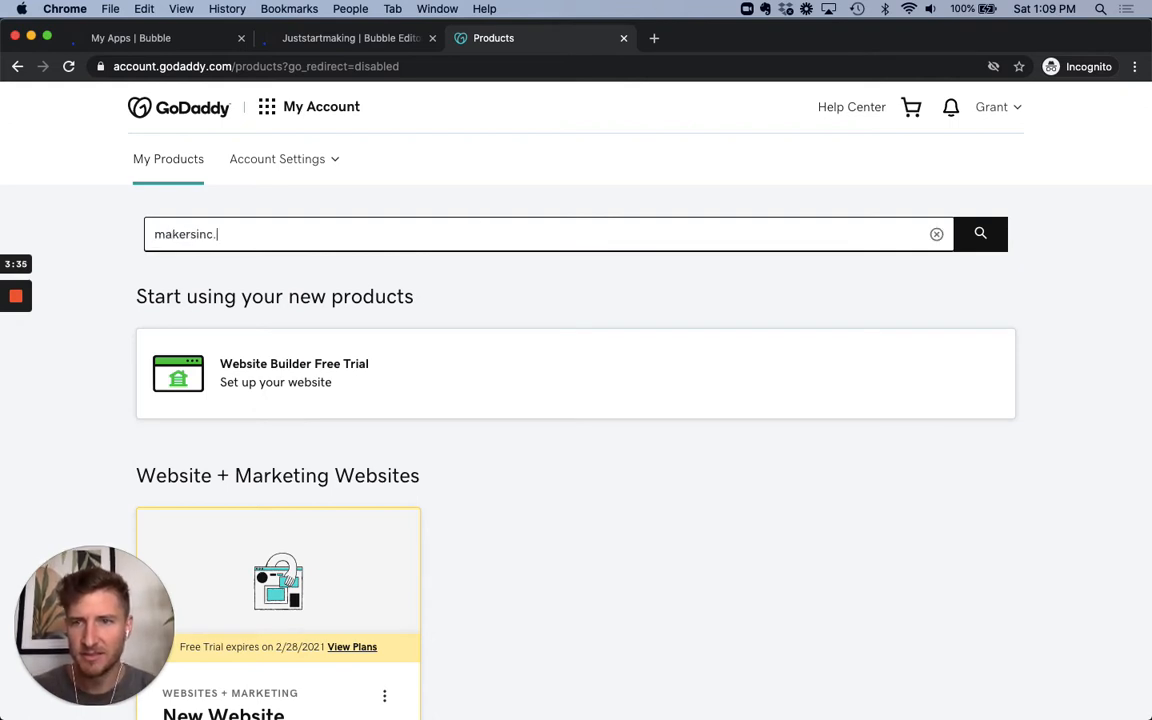
{"action": "type", "text": "com"}
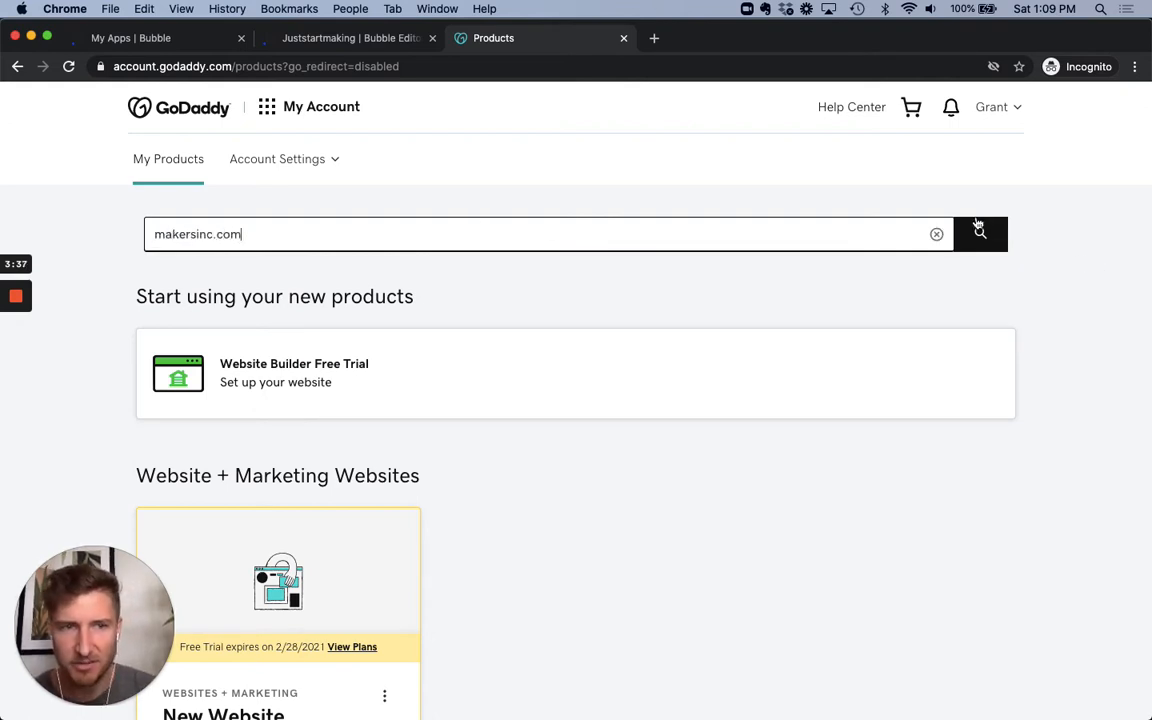
{"action": "left_click", "coordinate": [980, 234]}
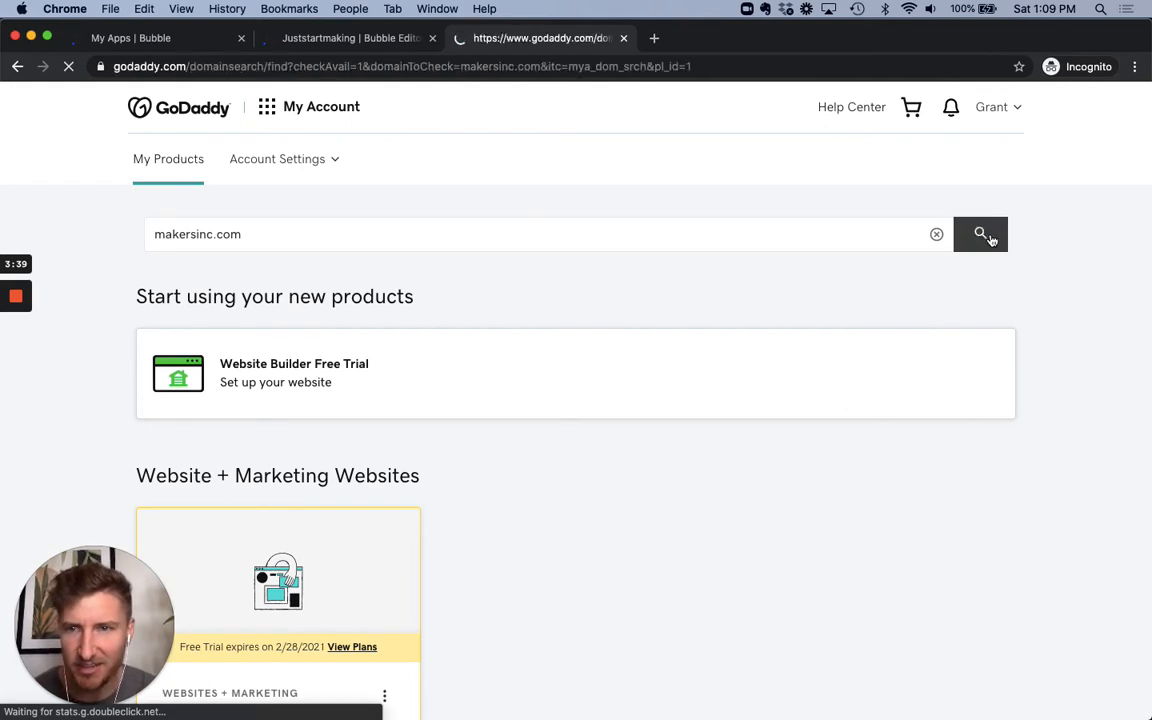
{"action": "left_click", "coordinate": [980, 234]}
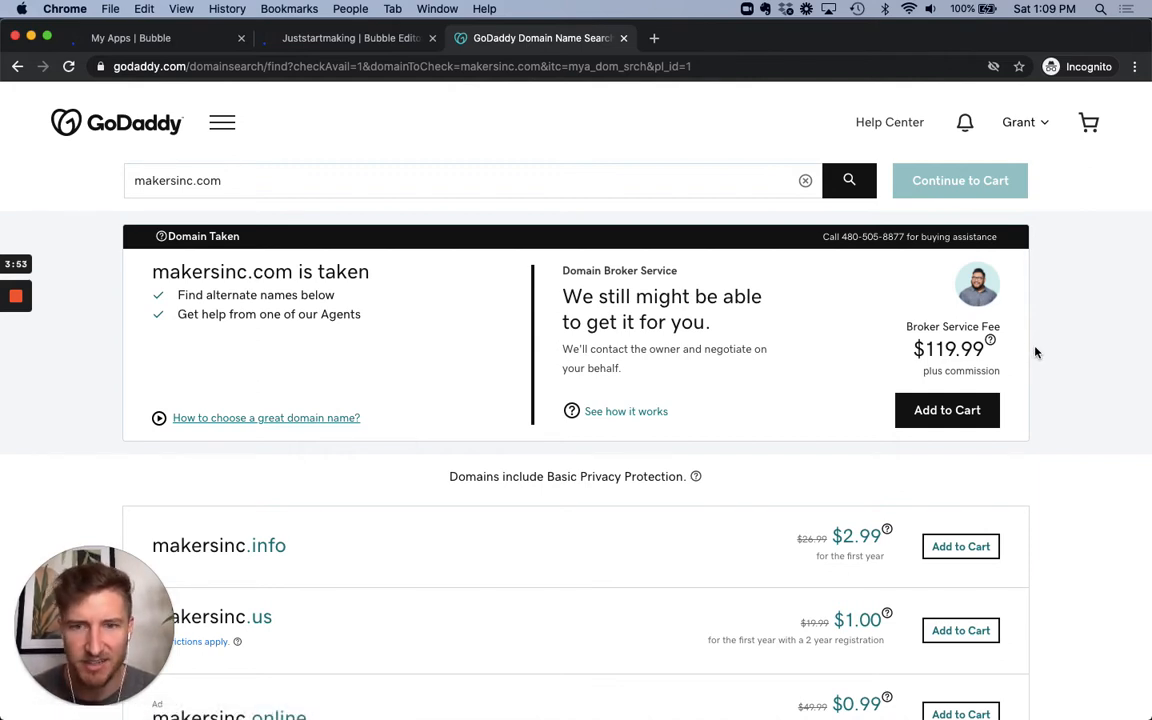
{"action": "mouse_move", "coordinate": [620, 525]}
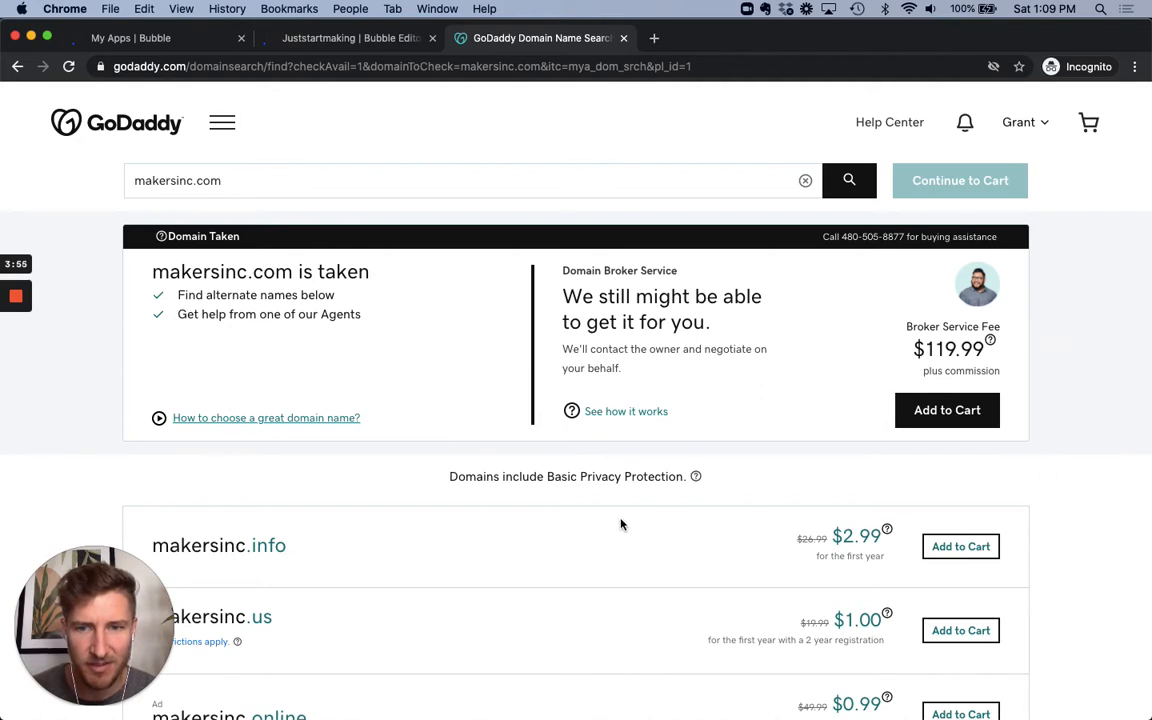
{"action": "scroll", "scroll_direction": "down", "scroll_amount": 3}
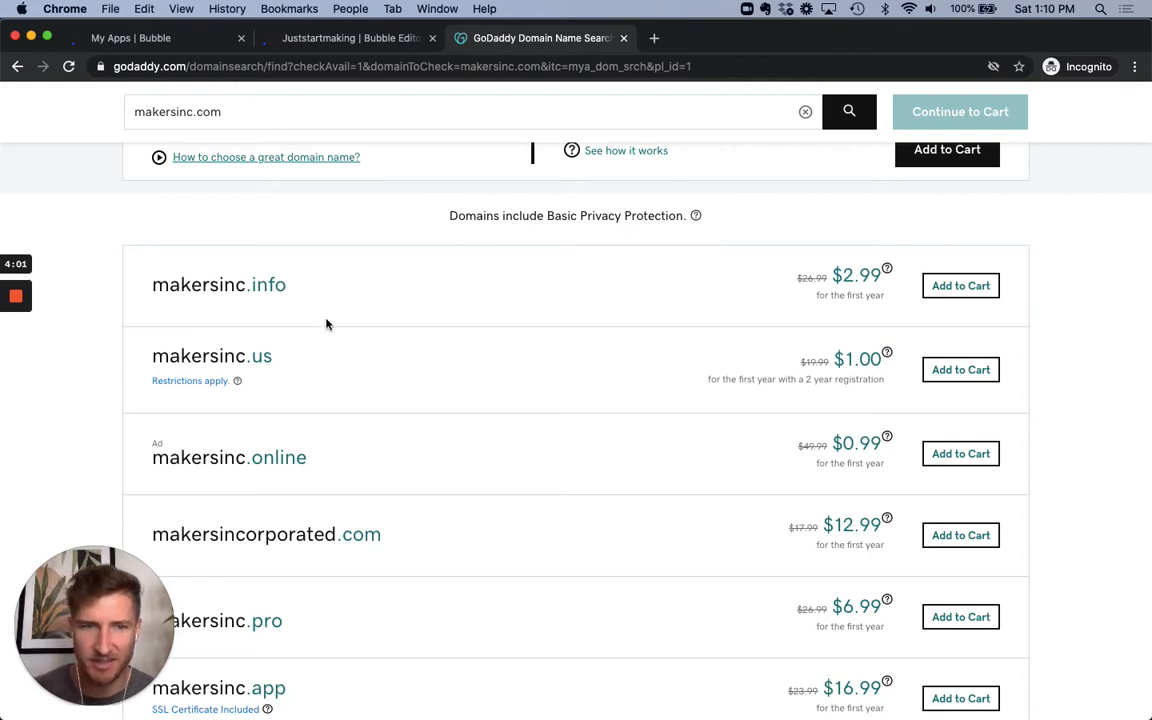
{"action": "scroll", "scroll_direction": "down", "scroll_amount": 3}
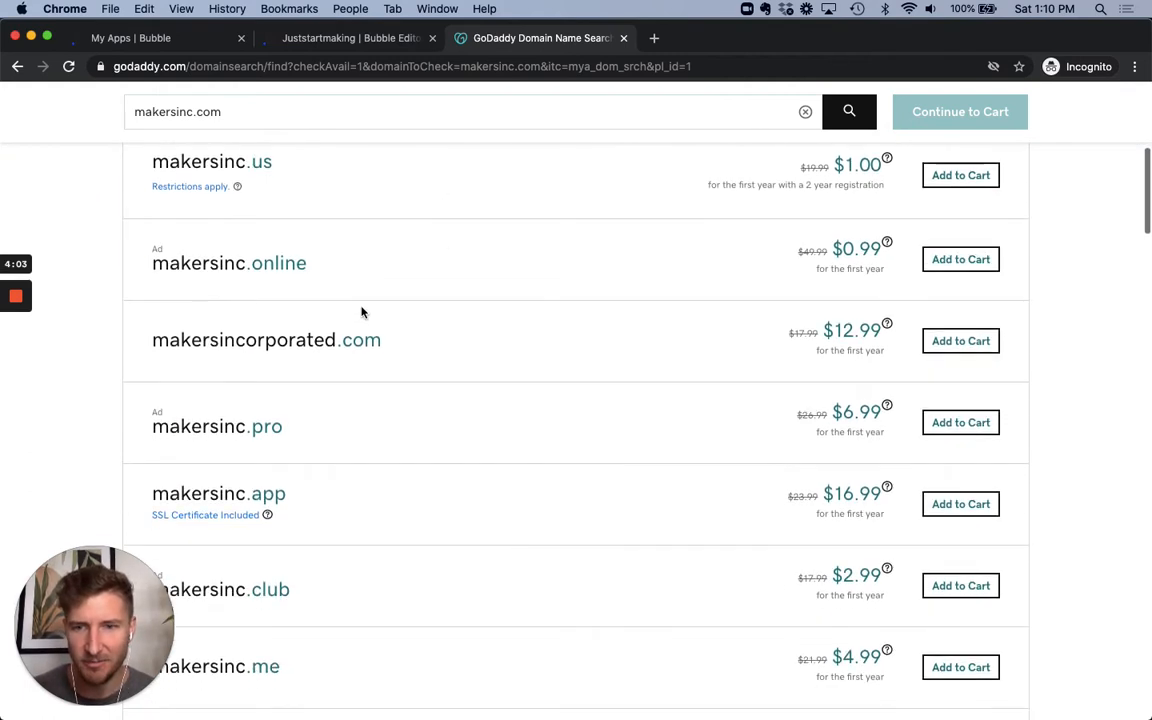
{"action": "scroll", "scroll_direction": "down", "scroll_amount": 3}
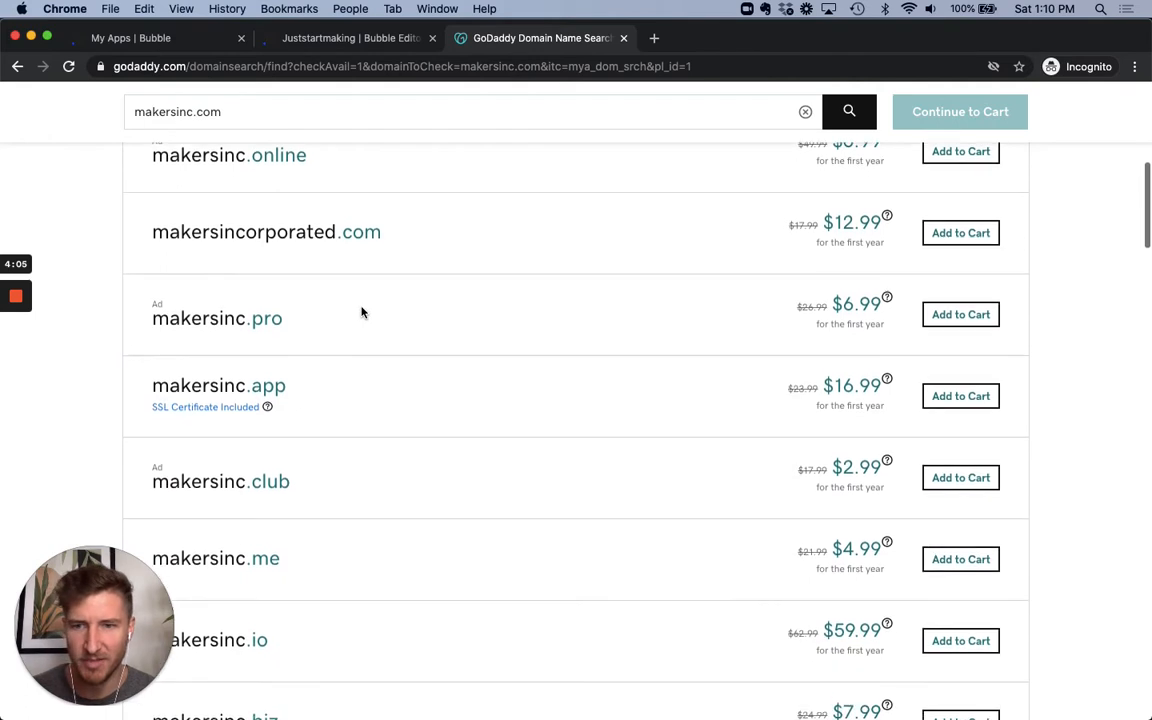
{"action": "scroll", "scroll_direction": "down", "scroll_amount": 3}
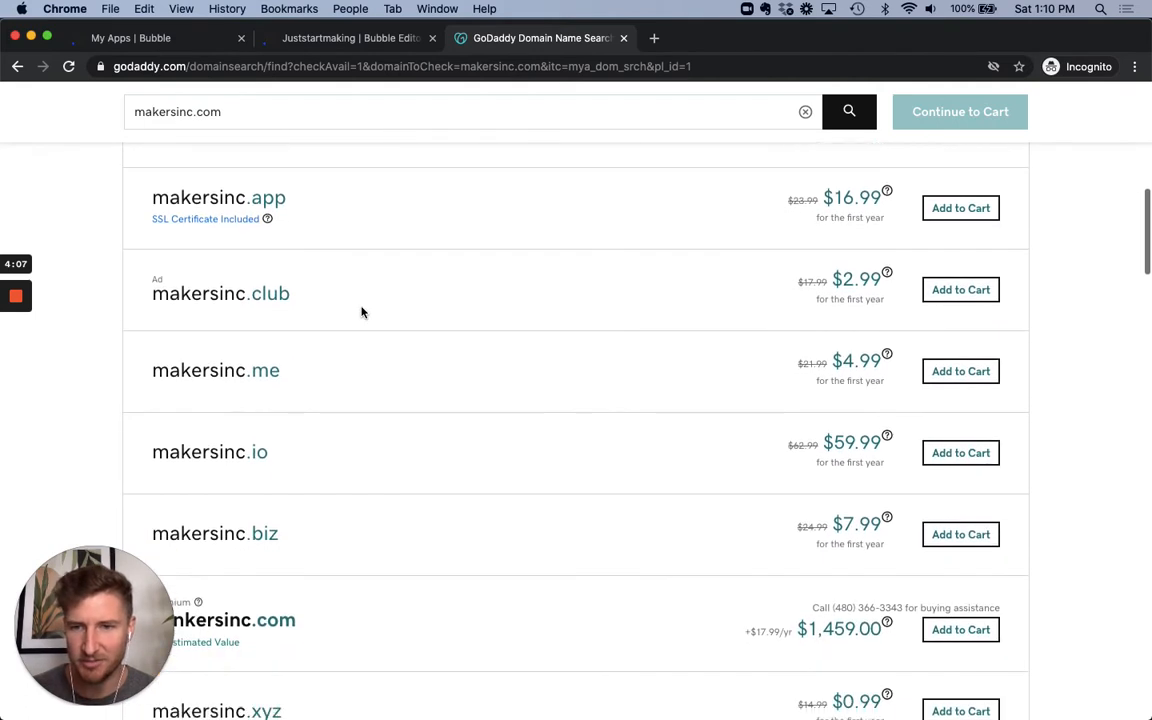
{"action": "mouse_move", "coordinate": [268, 463]}
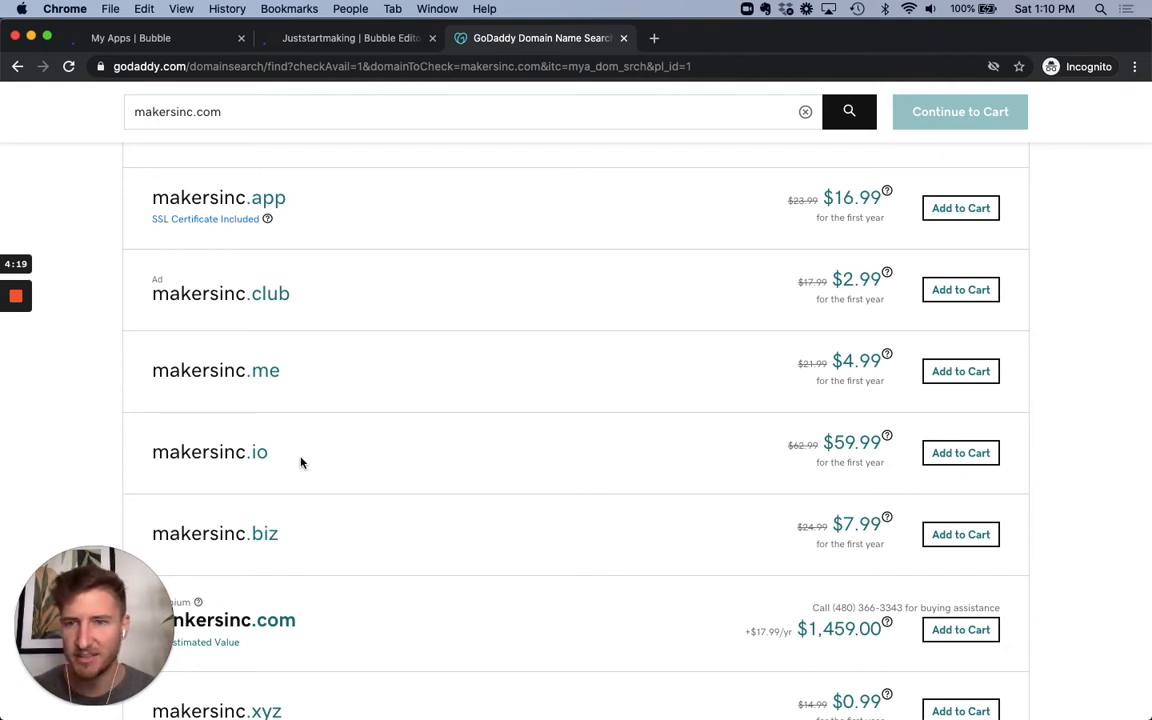
{"action": "scroll", "scroll_direction": "down", "scroll_amount": 3}
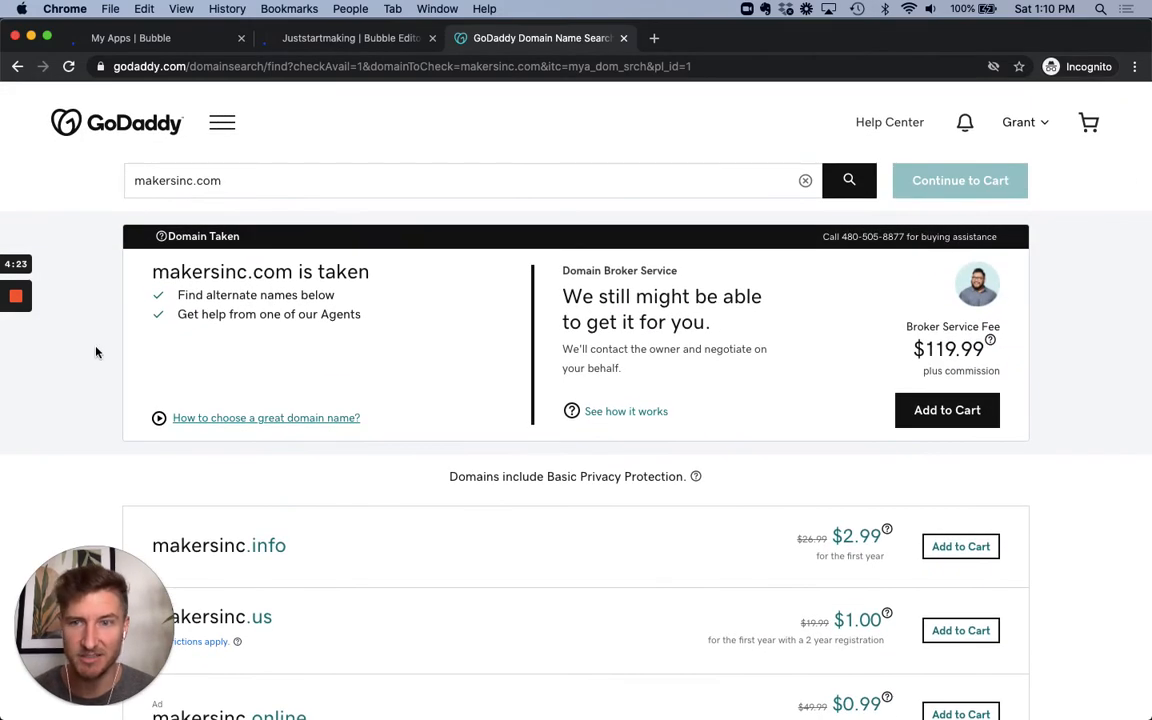
{"action": "mouse_move", "coordinate": [92, 261]}
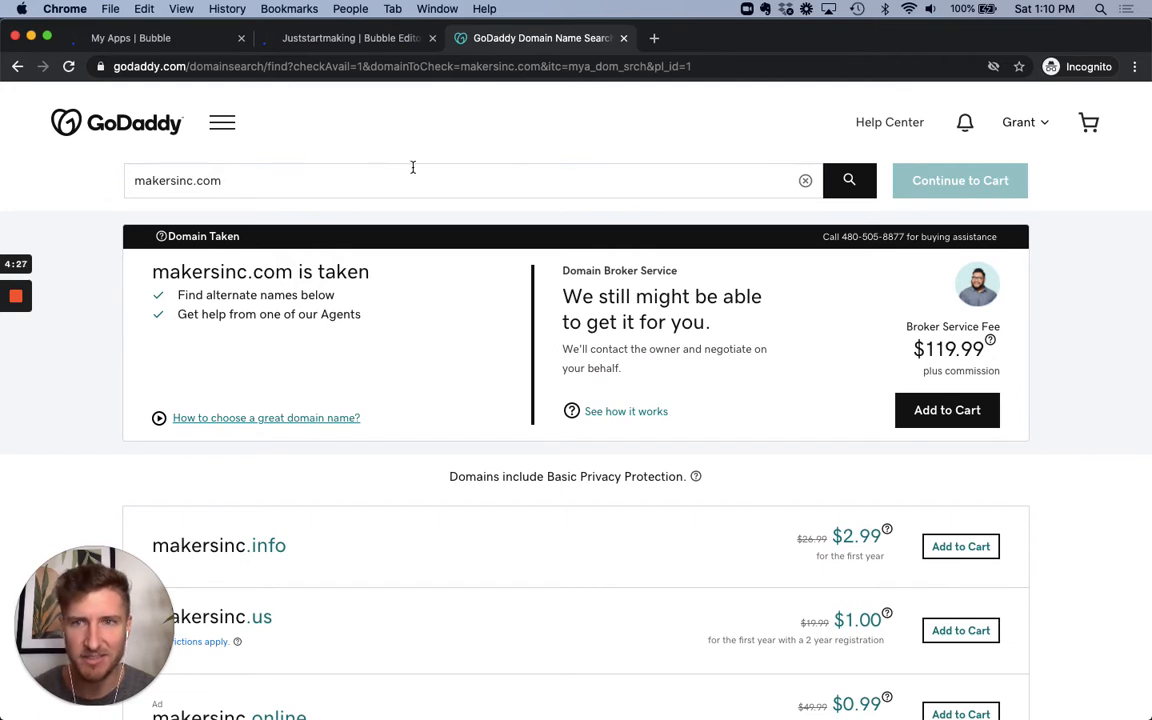
{"action": "mouse_move", "coordinate": [222, 122]}
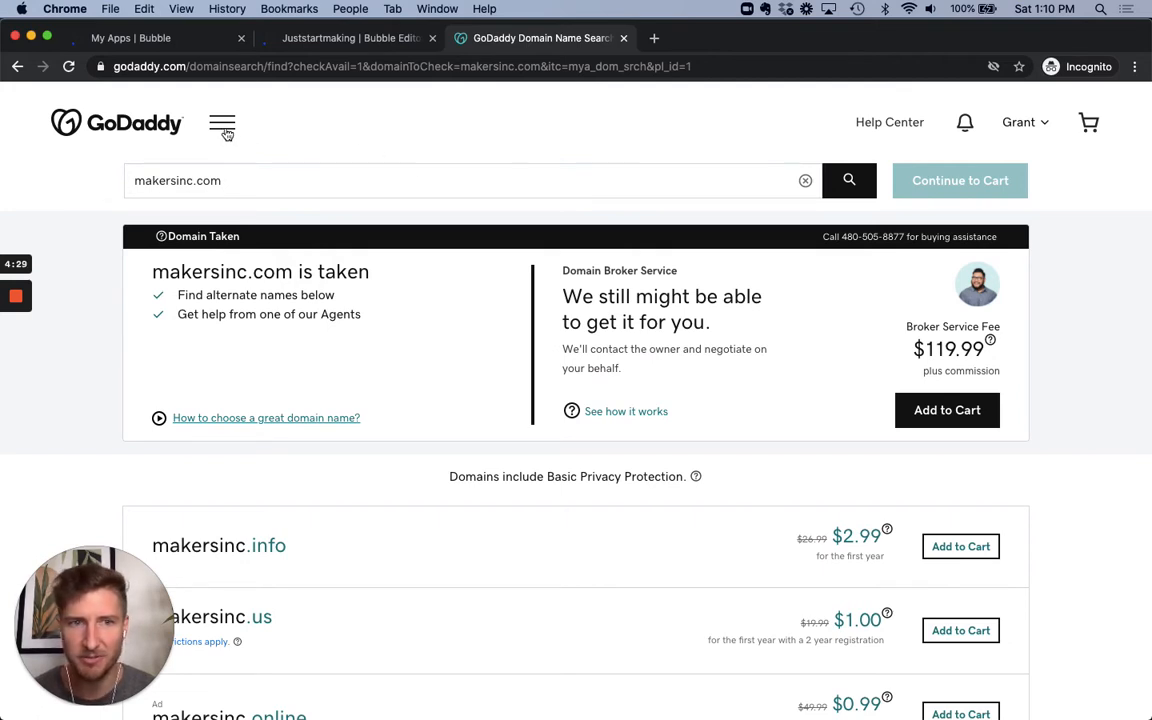
{"action": "mouse_move", "coordinate": [140, 132]}
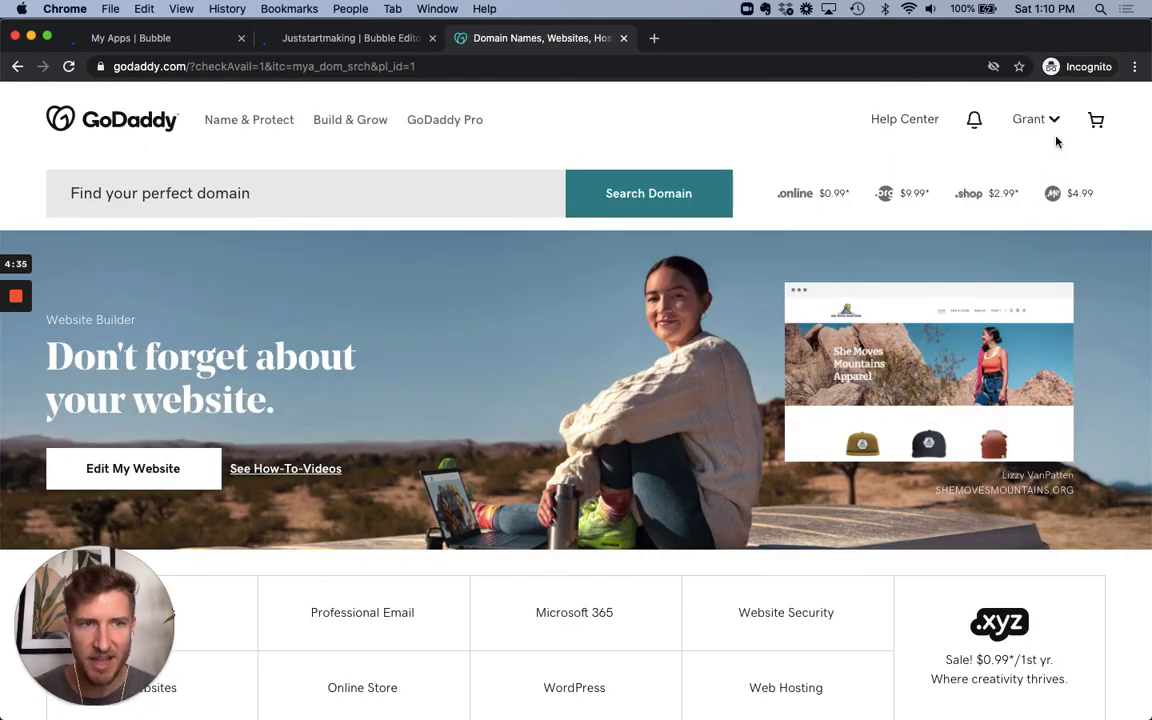
- Go to GoDaddy's My Products page and scroll down to the Domains list
{"action": "left_click", "coordinate": [1028, 119]}
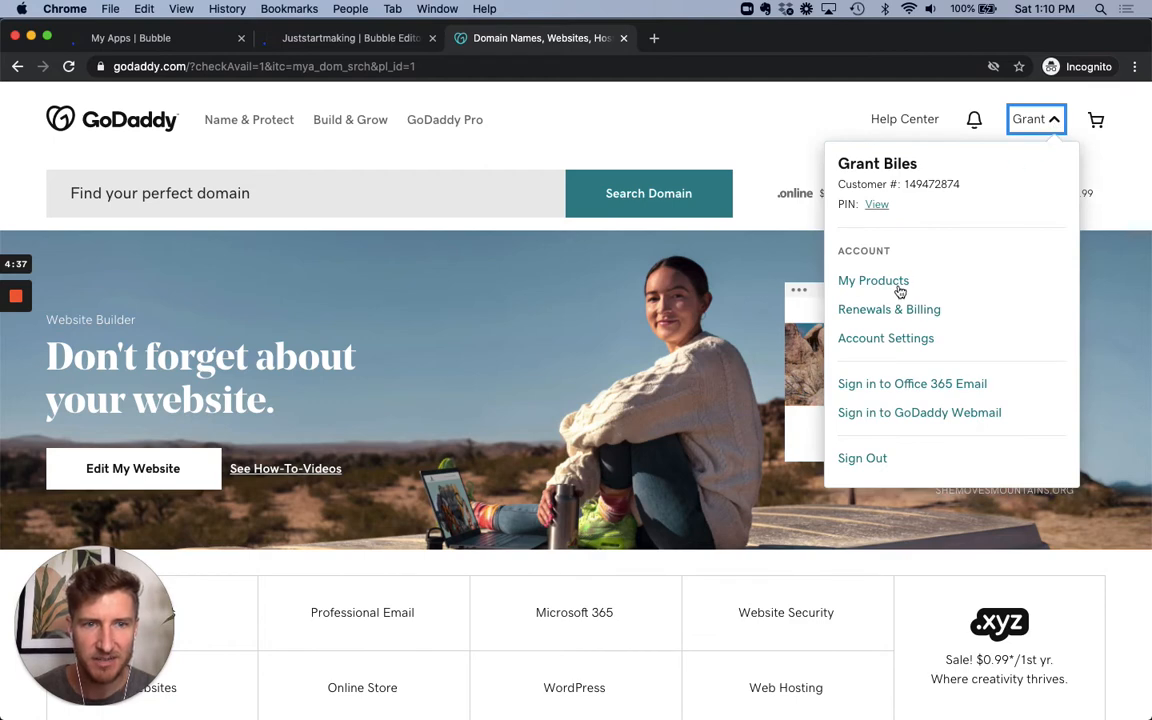
{"action": "left_click", "coordinate": [873, 280]}
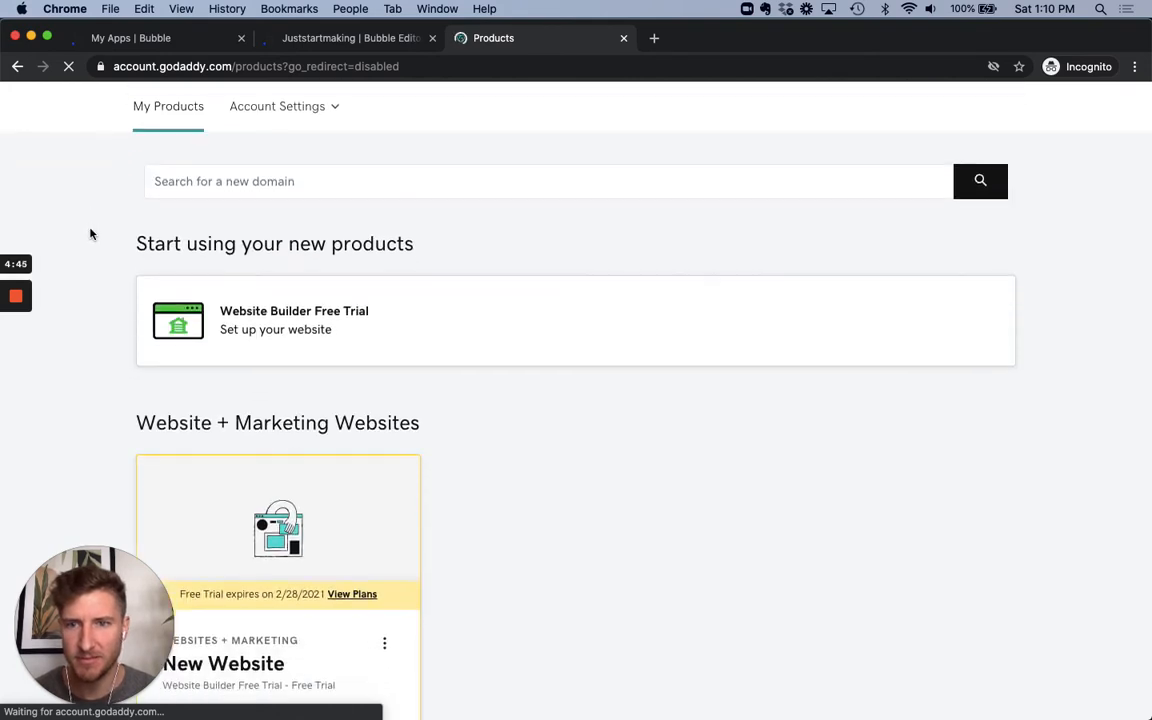
{"action": "scroll", "scroll_direction": "down", "scroll_amount": 3}
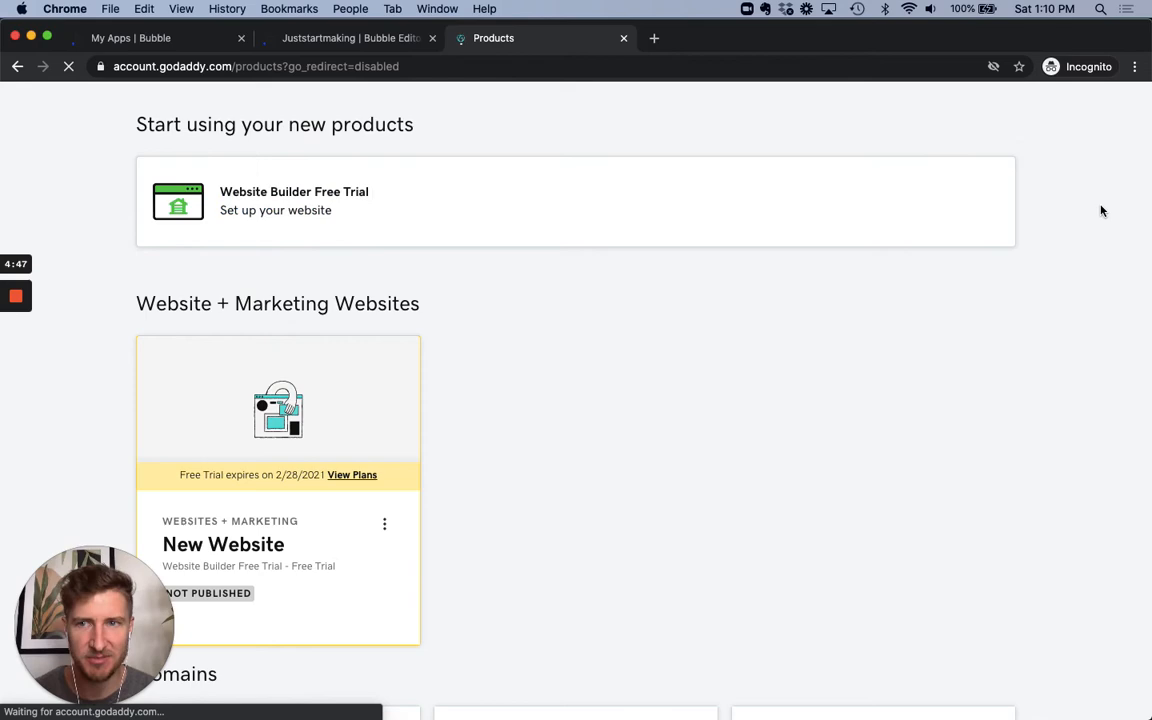
{"action": "scroll", "scroll_direction": "down", "scroll_amount": 3}
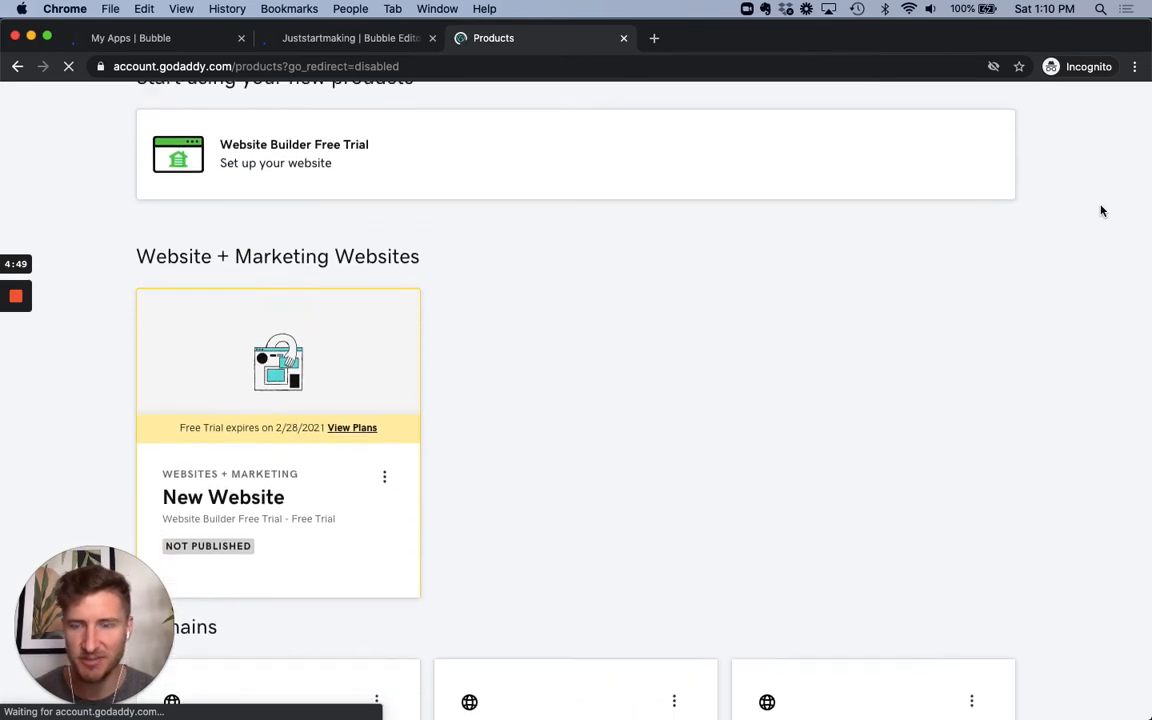
{"action": "scroll", "scroll_direction": "down", "scroll_amount": 3}
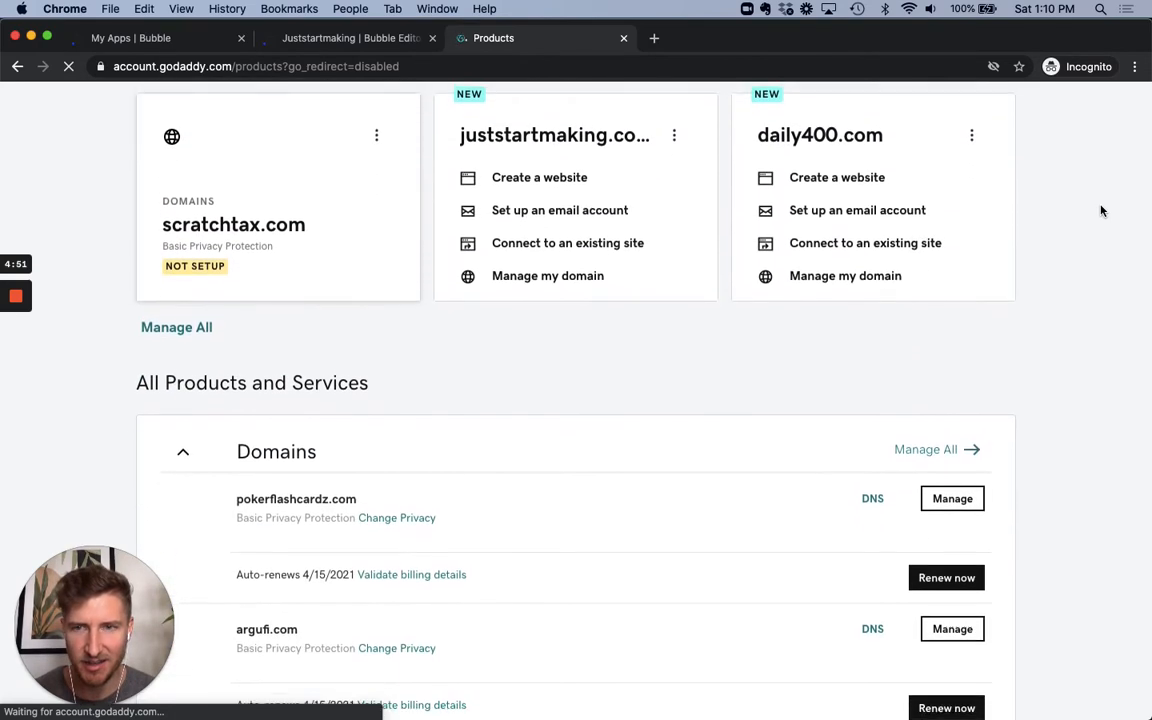
{"action": "scroll", "scroll_direction": "down", "scroll_amount": 3}
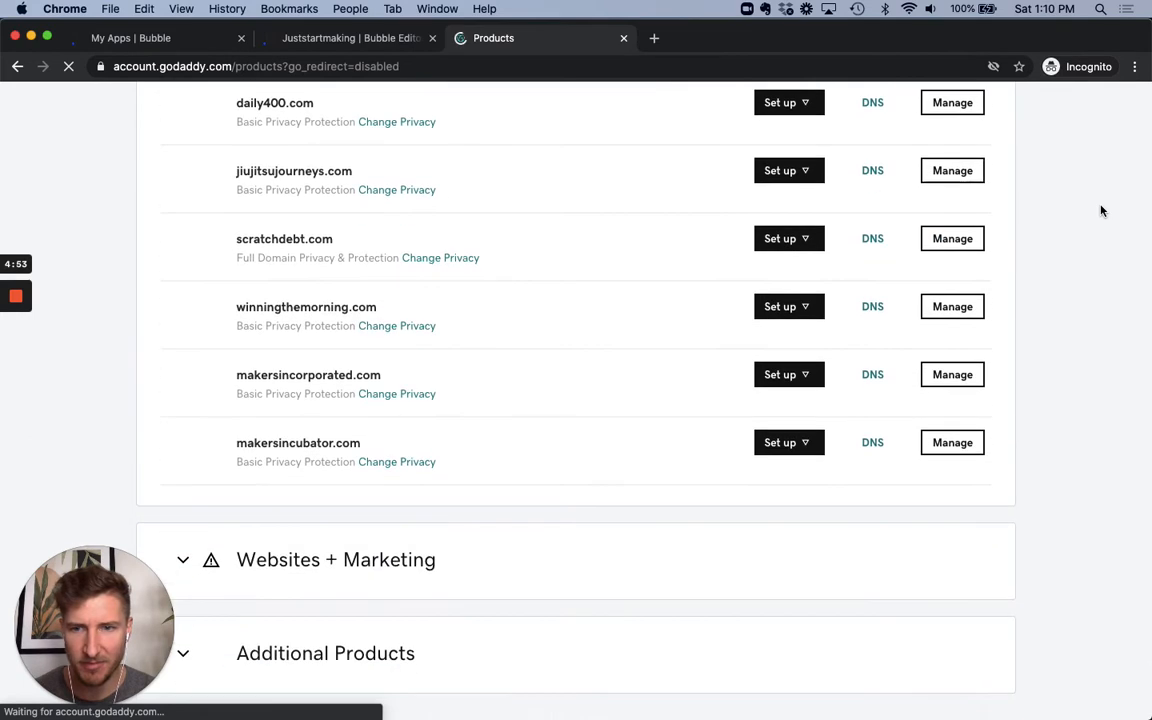
{"action": "scroll", "scroll_direction": "down", "scroll_amount": 3}
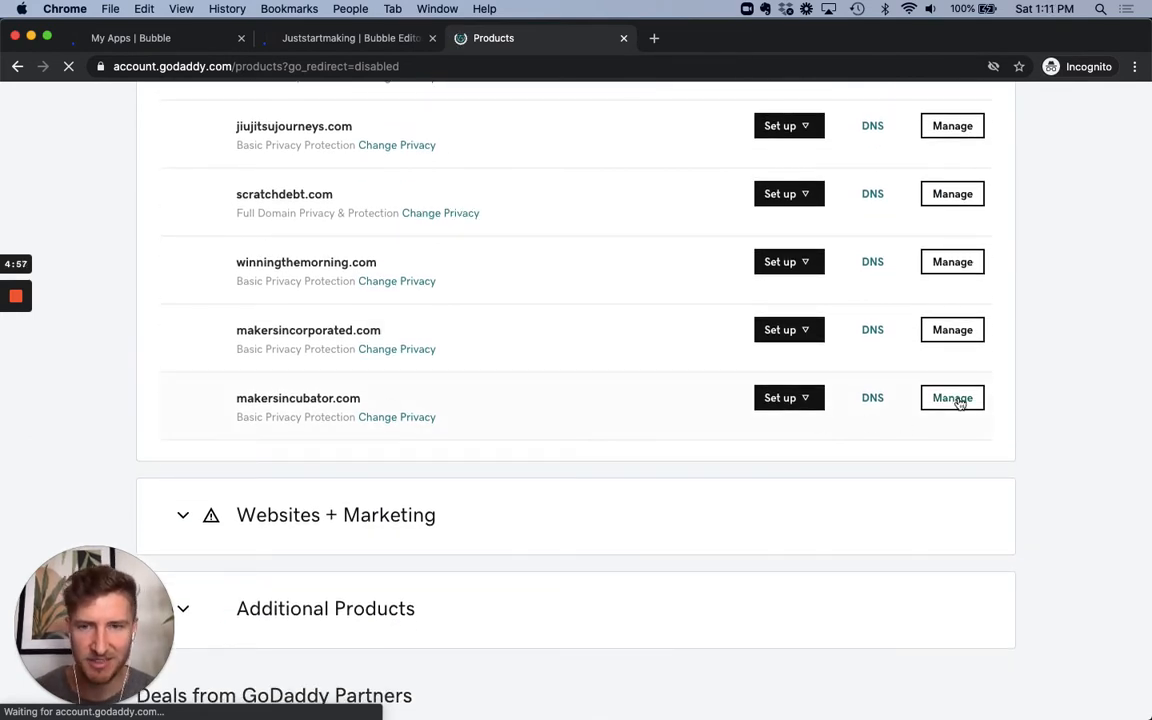
- Open Manage for makersincubator.com, then its Manage DNS page under Additional Settings
{"action": "left_click", "coordinate": [951, 397]}
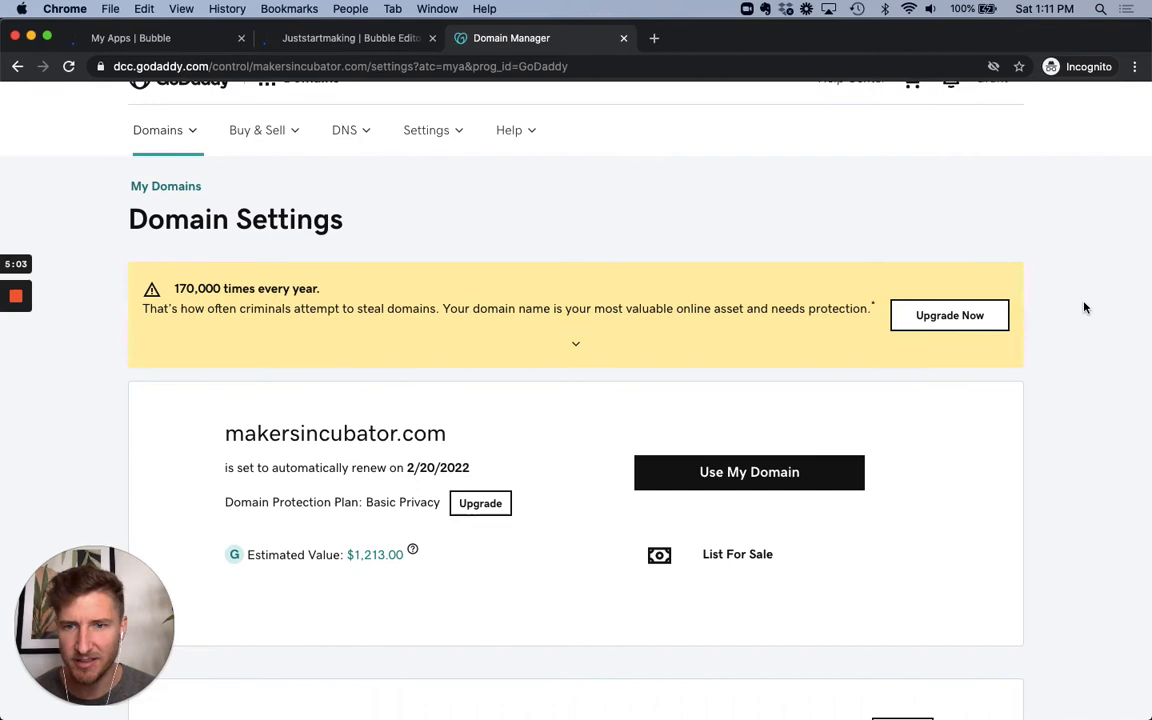
{"action": "scroll", "scroll_direction": "down", "scroll_amount": 3}
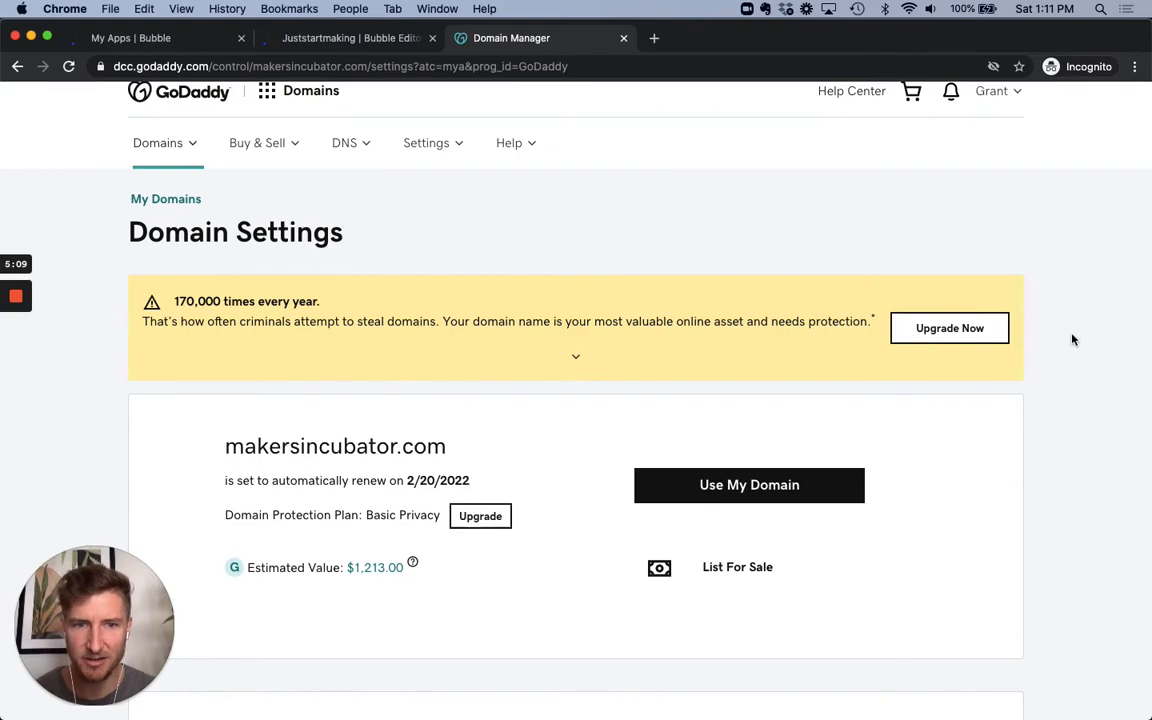
{"action": "scroll", "scroll_direction": "down", "scroll_amount": 3}
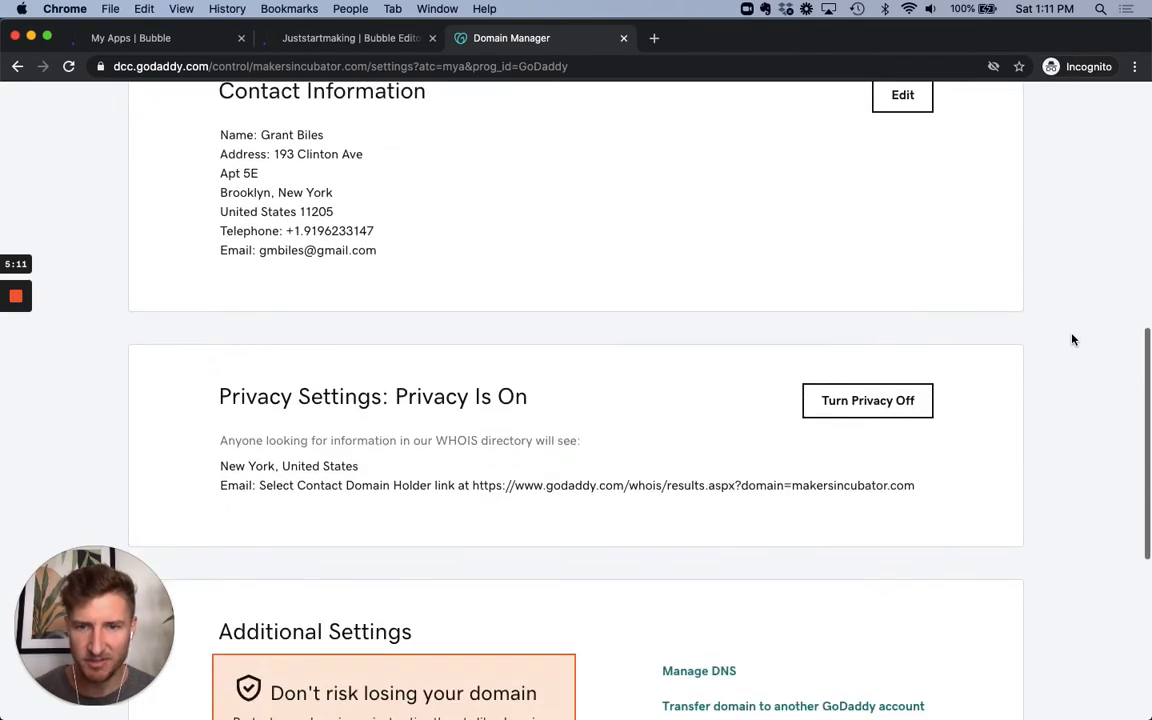
{"action": "scroll", "scroll_direction": "down", "scroll_amount": 3}
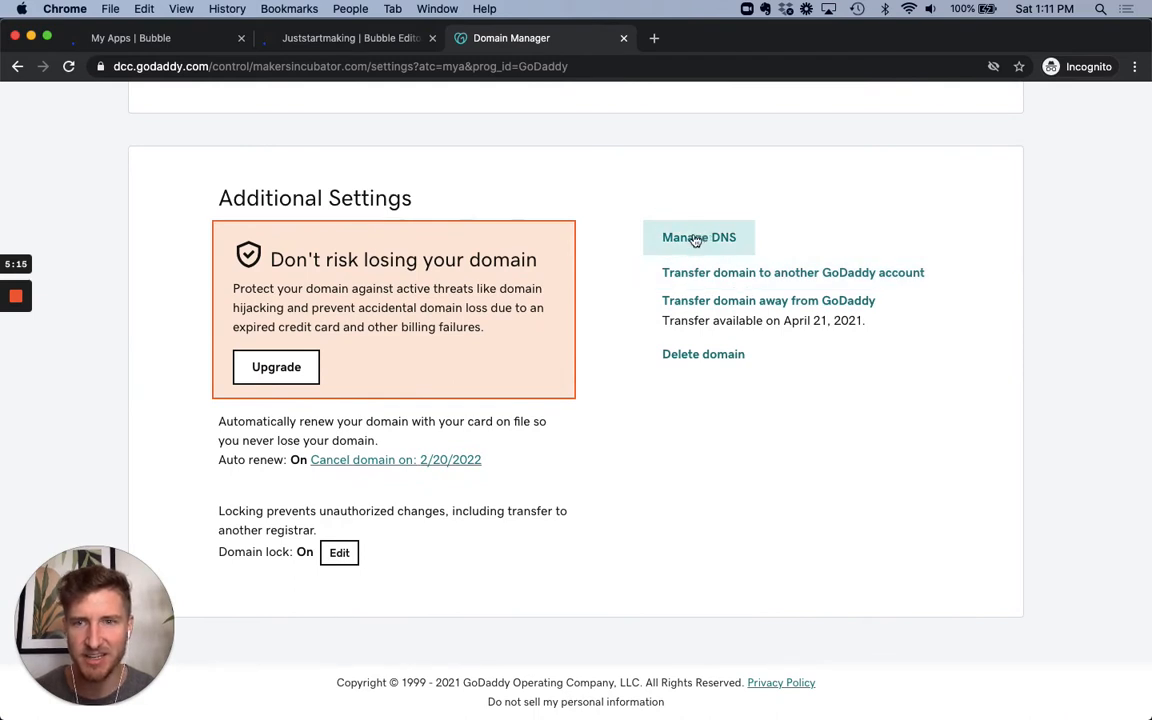
{"action": "left_click", "coordinate": [698, 237]}
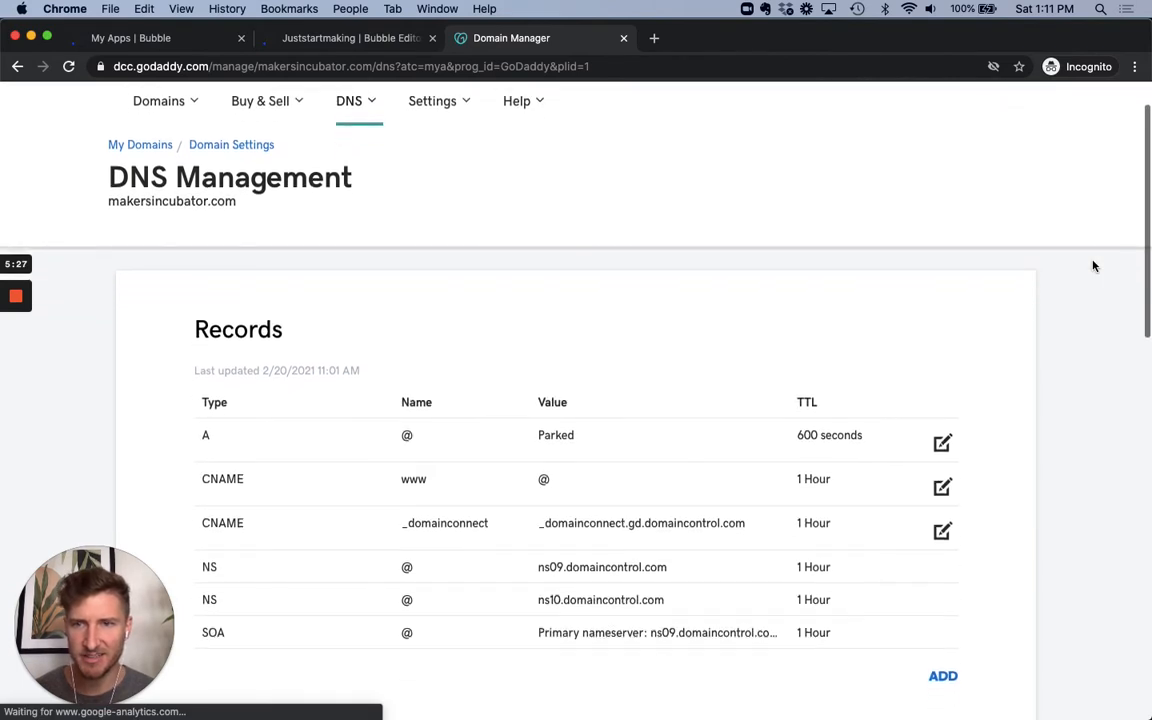
- Scroll down to the Records table showing the parked @ A record
{"action": "scroll", "scroll_direction": "down", "scroll_amount": 3}
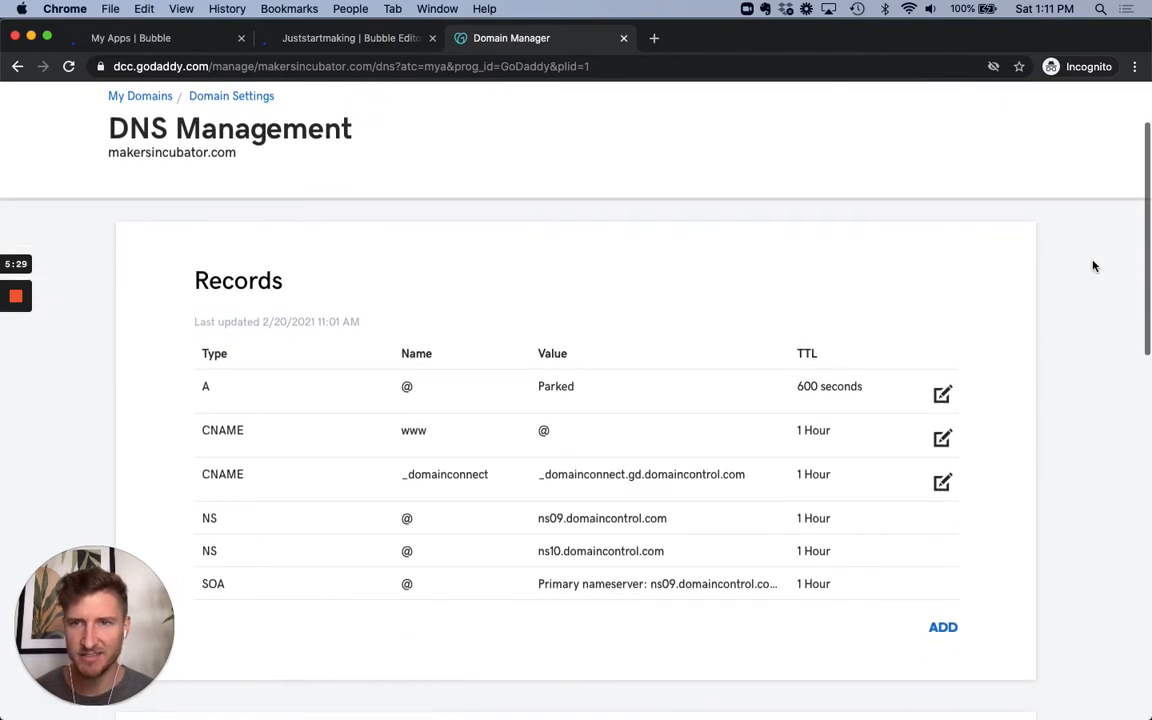
{"action": "scroll", "scroll_direction": "down", "scroll_amount": 3}
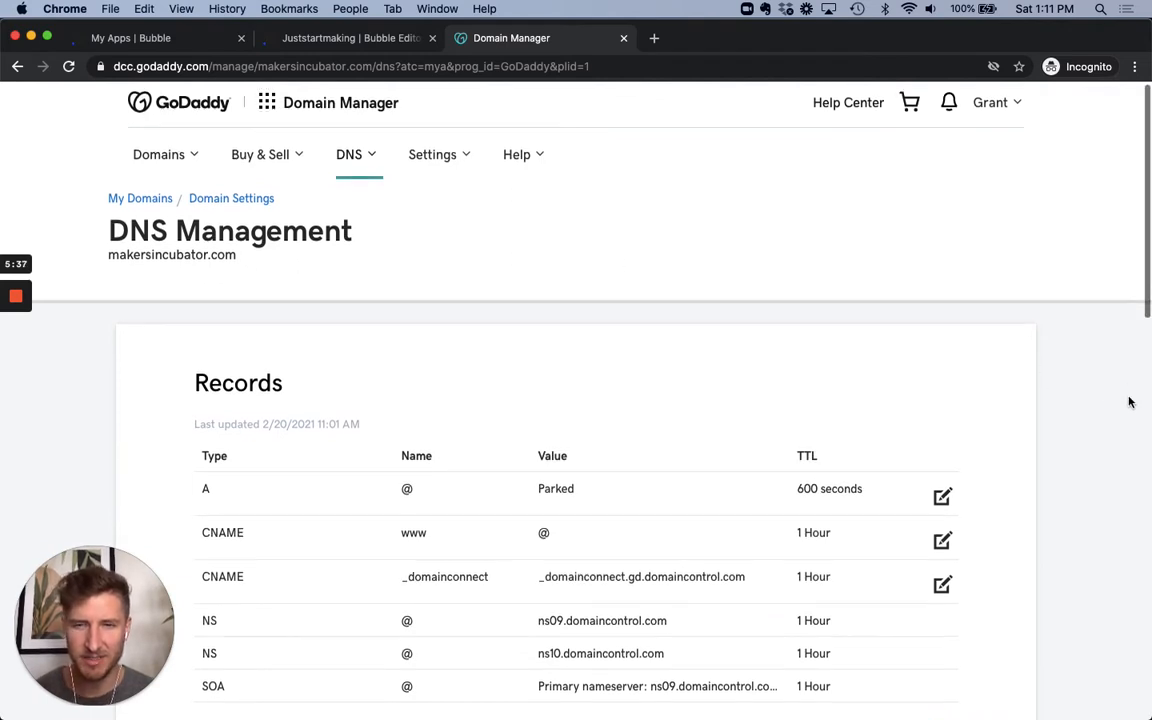
{"action": "scroll", "scroll_direction": "down", "scroll_amount": 3}
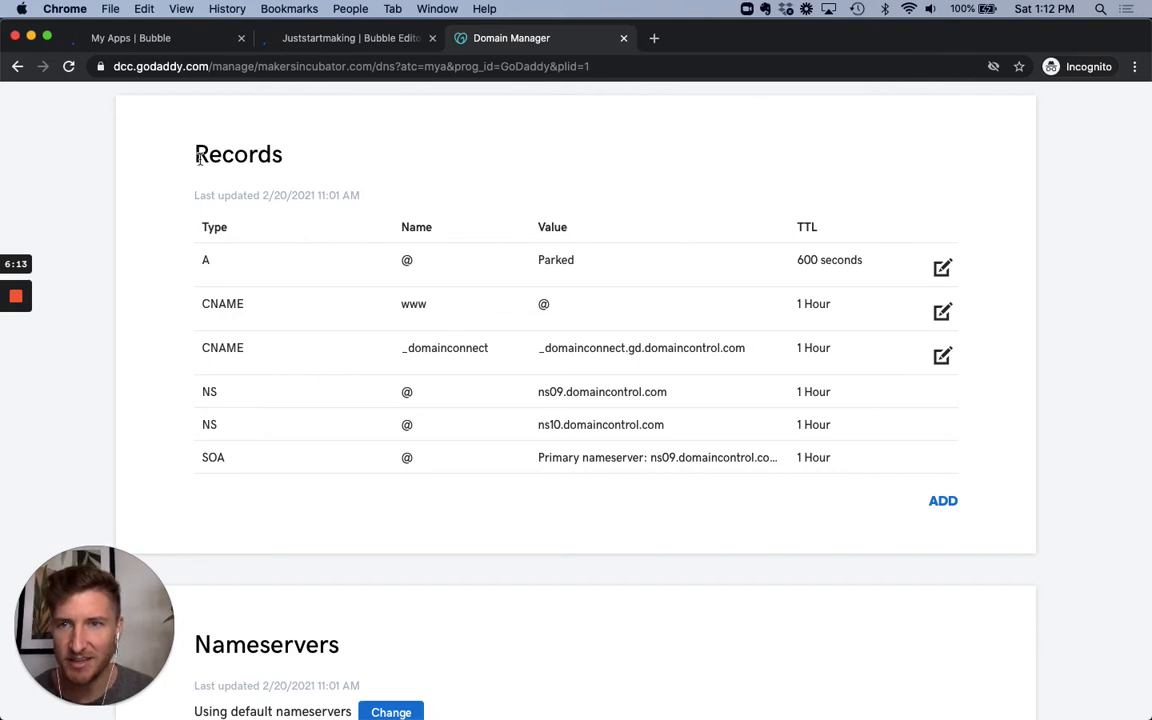
{"action": "mouse_move", "coordinate": [88, 166]}
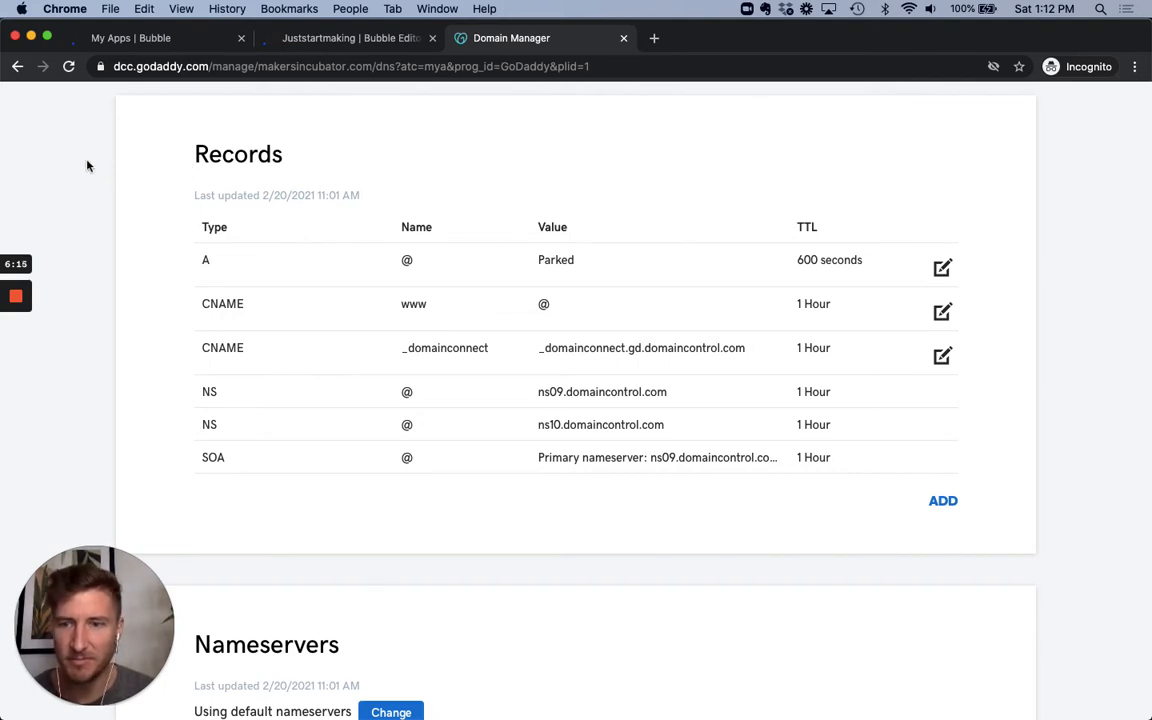
{"action": "mouse_move", "coordinate": [305, 167]}
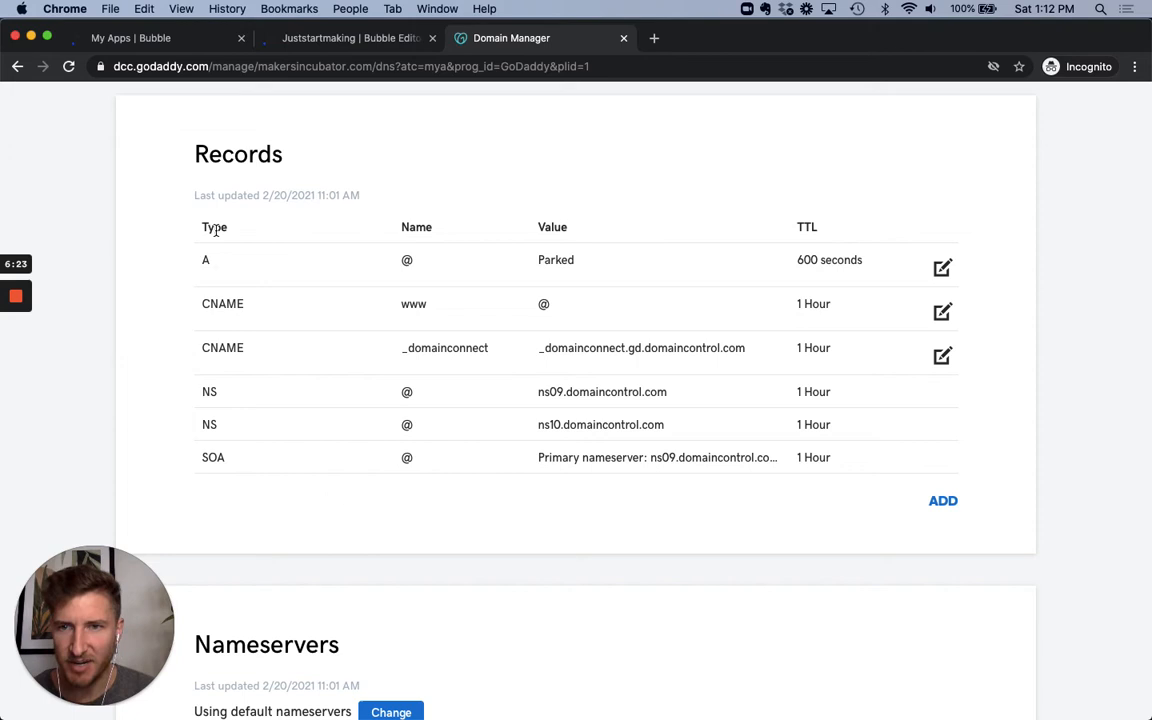
{"action": "mouse_move", "coordinate": [219, 475]}
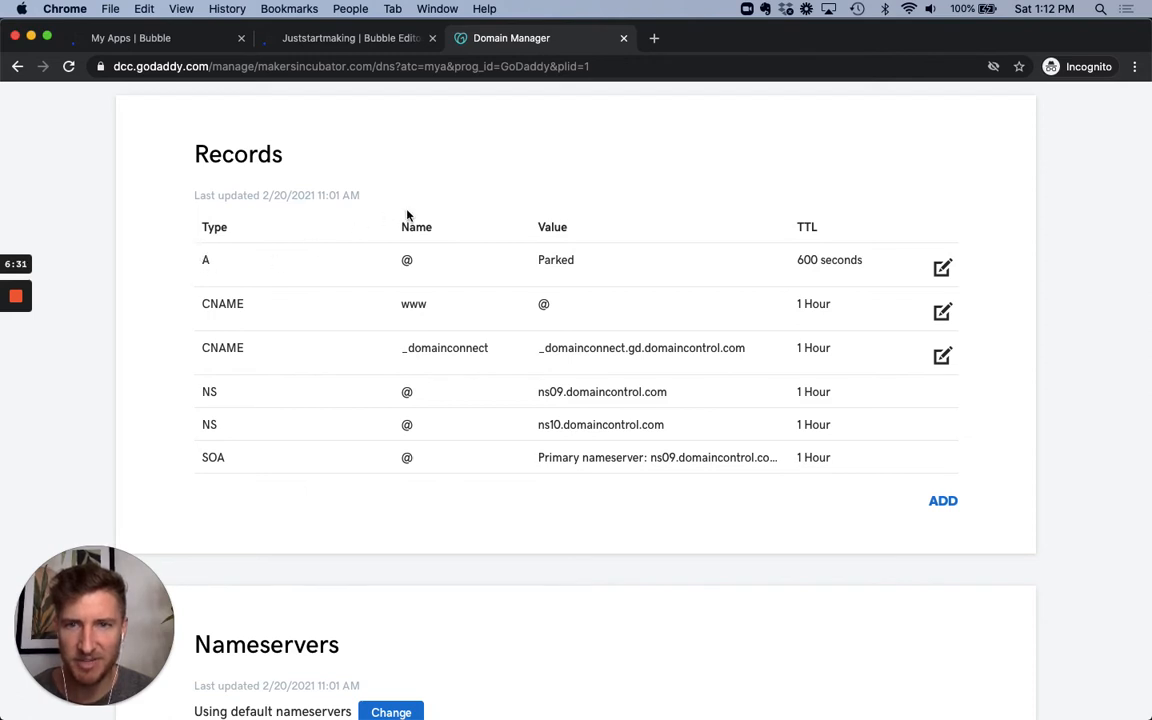
{"action": "mouse_move", "coordinate": [501, 258]}
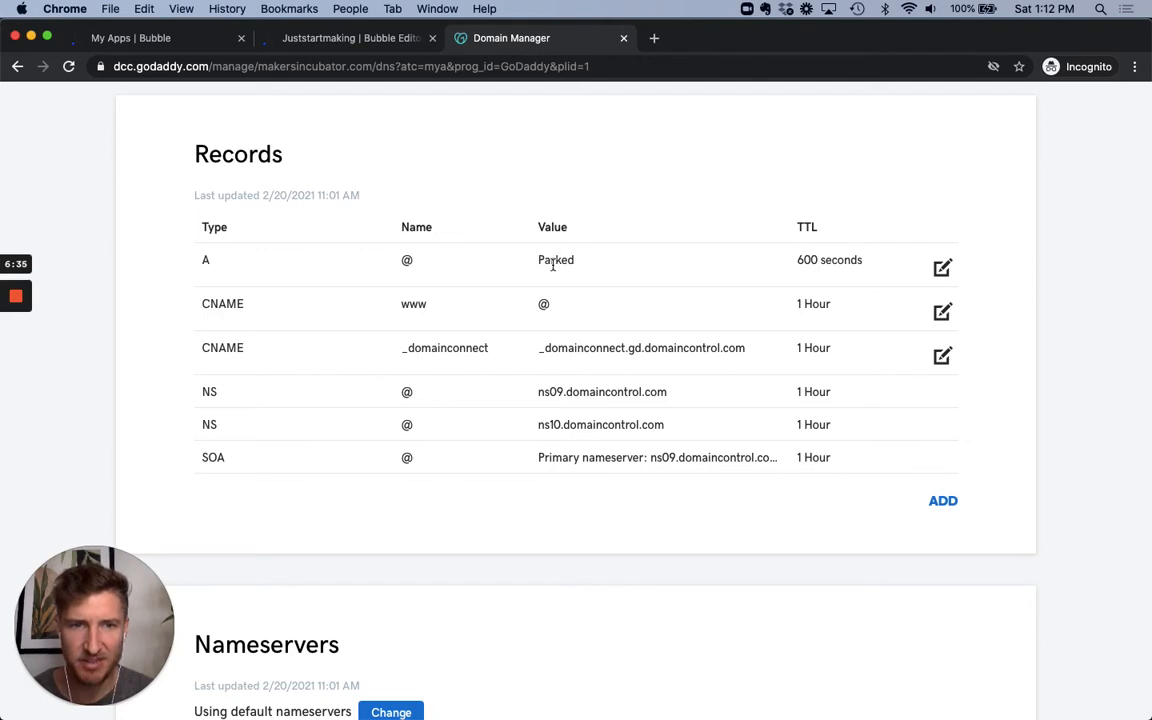
{"action": "mouse_move", "coordinate": [555, 260]}
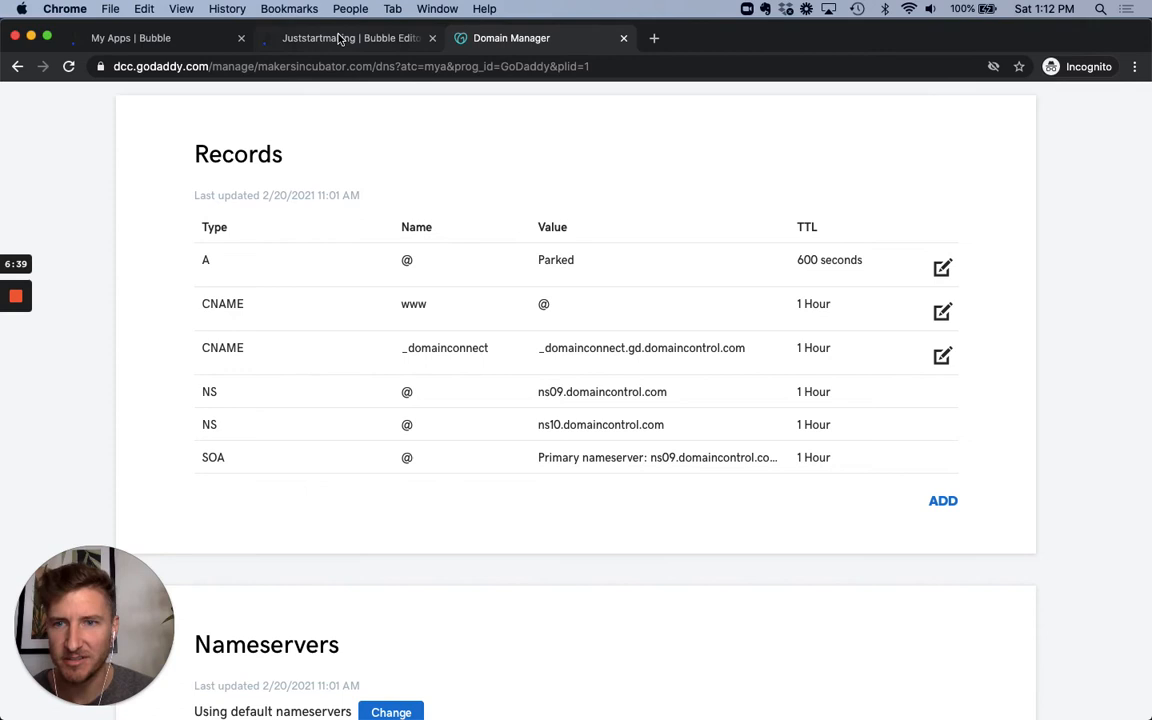
{"action": "mouse_move", "coordinate": [347, 38]}
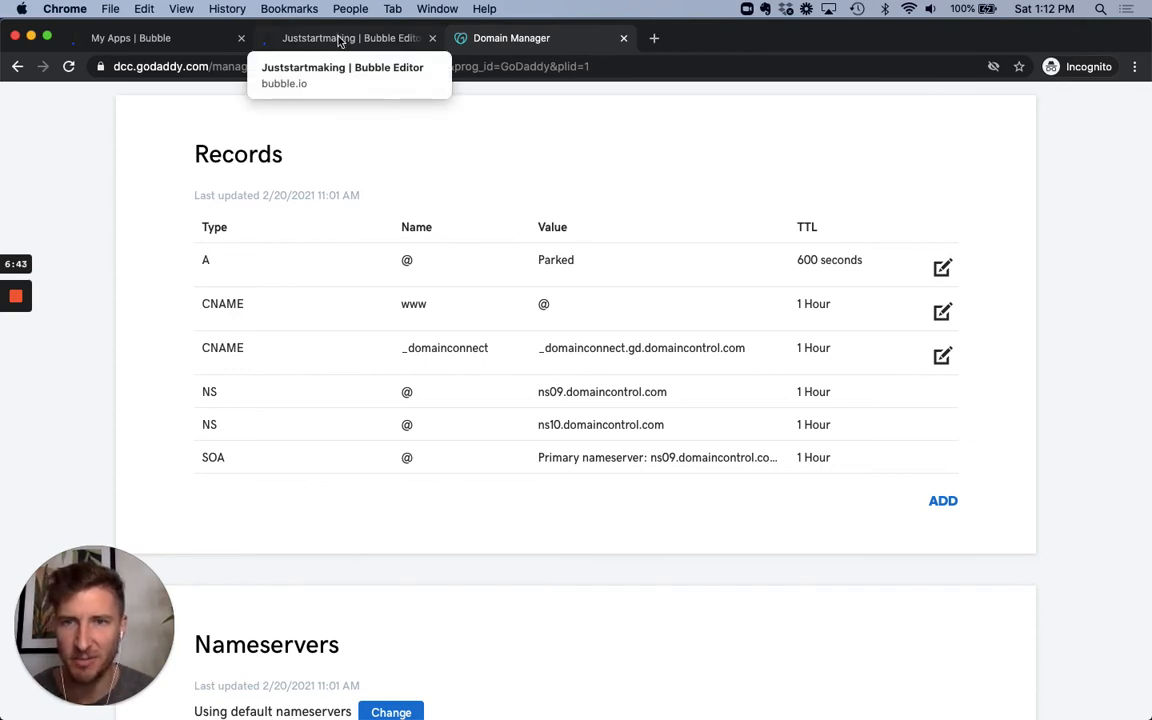
- Copy the first A record value 104.19.241.93 from Bubble into GoDaddy
{"action": "left_click", "coordinate": [340, 38]}
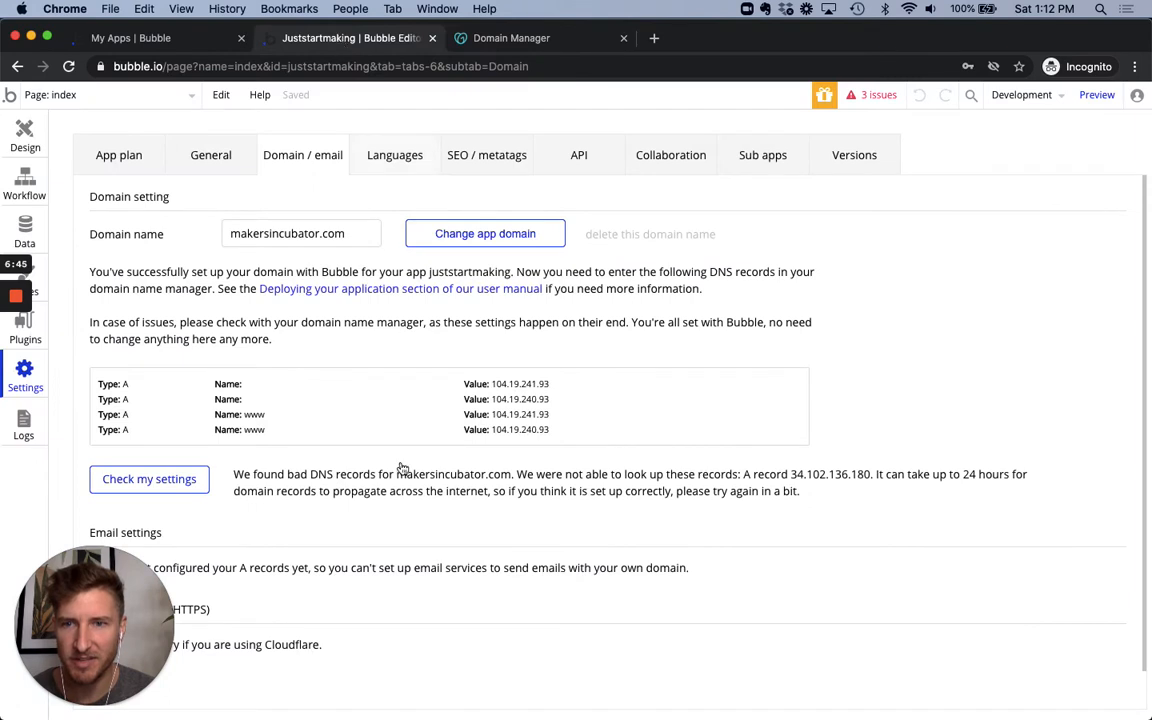
{"action": "mouse_move", "coordinate": [95, 367]}
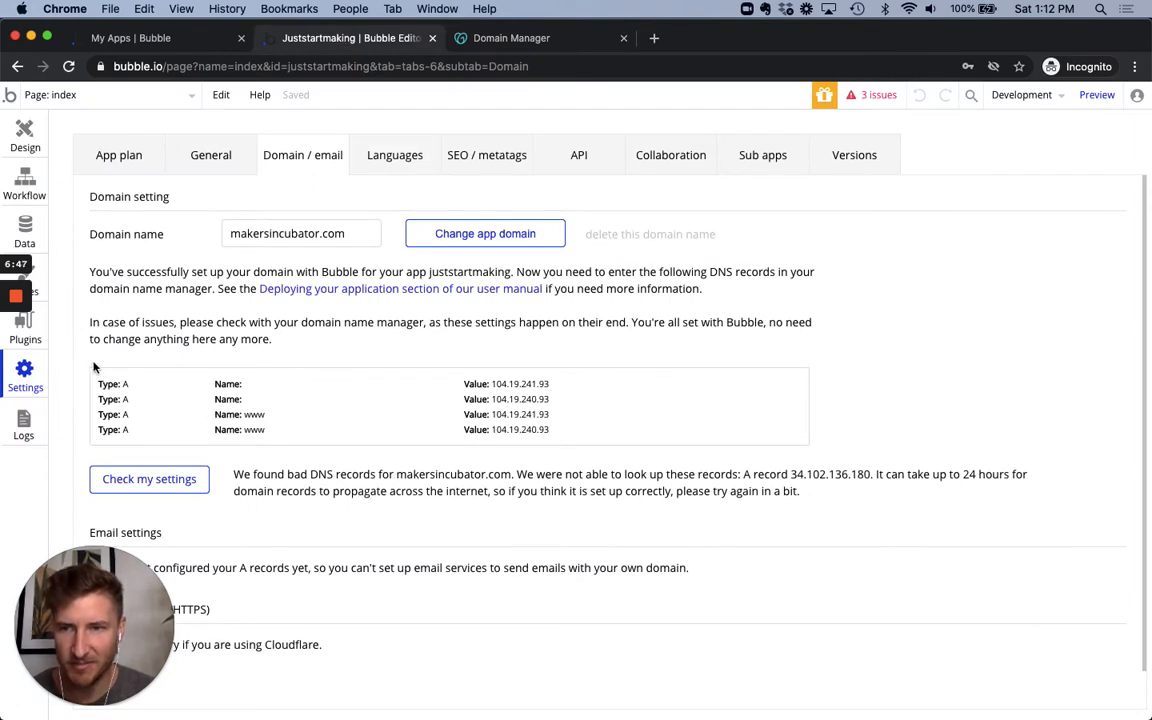
{"action": "mouse_move", "coordinate": [118, 388]}
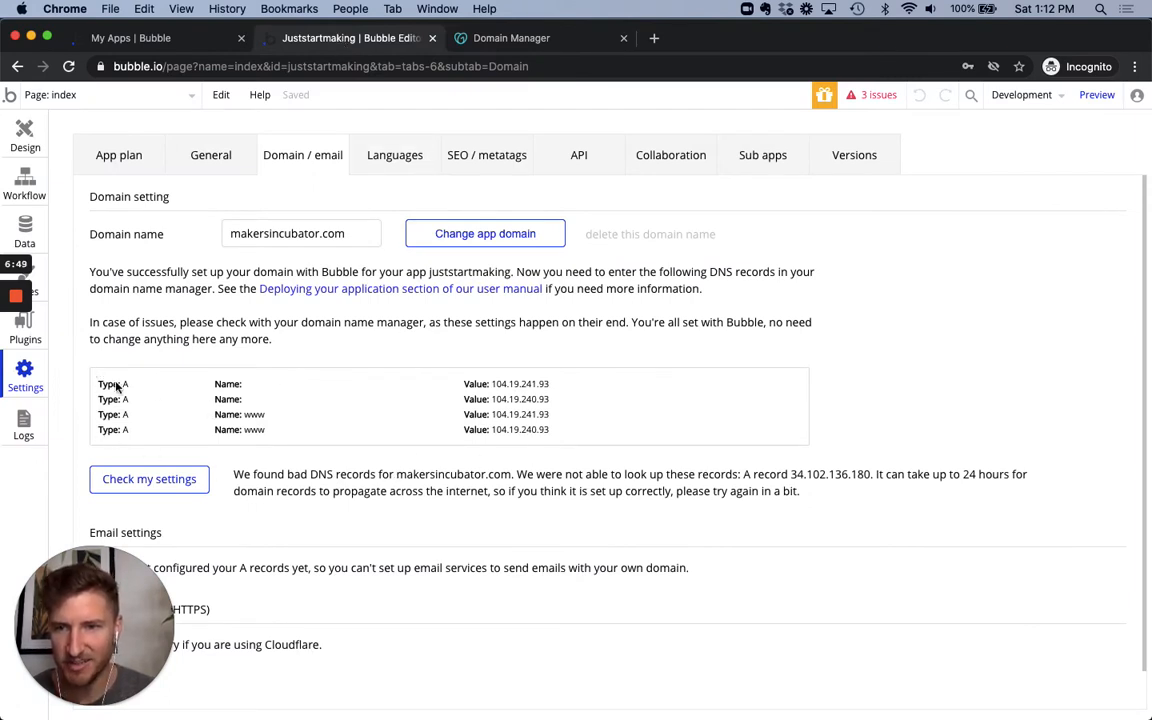
{"action": "mouse_move", "coordinate": [200, 408]}
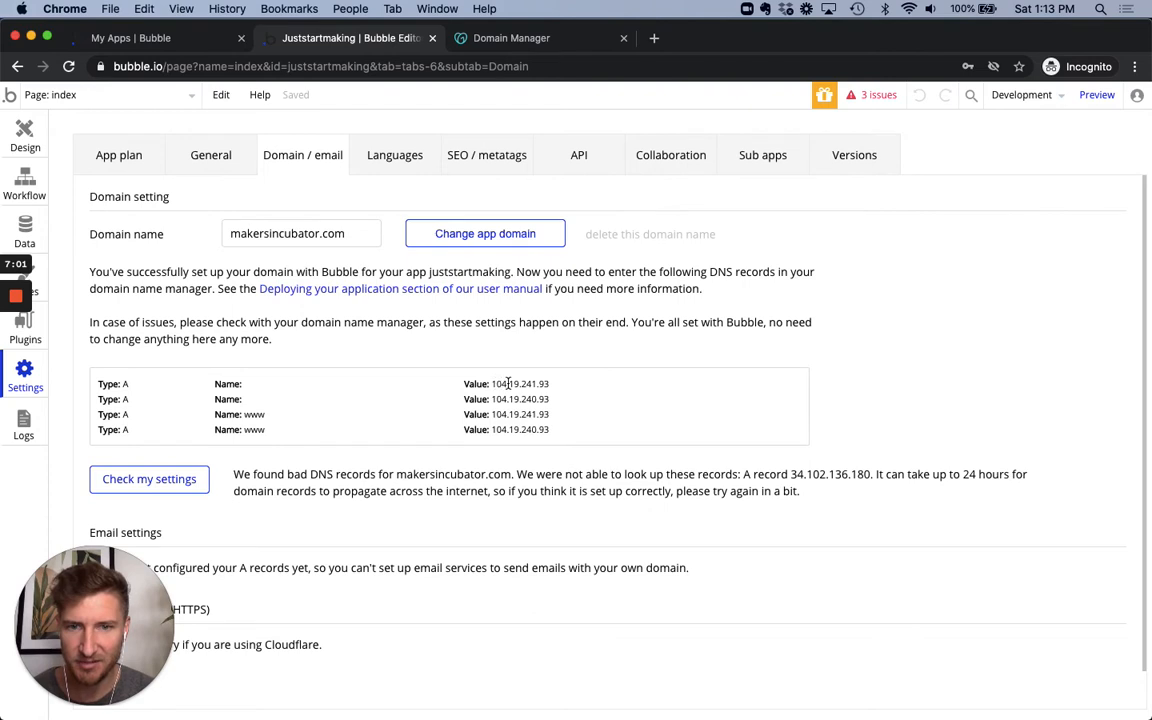
{"action": "mouse_move", "coordinate": [550, 390]}
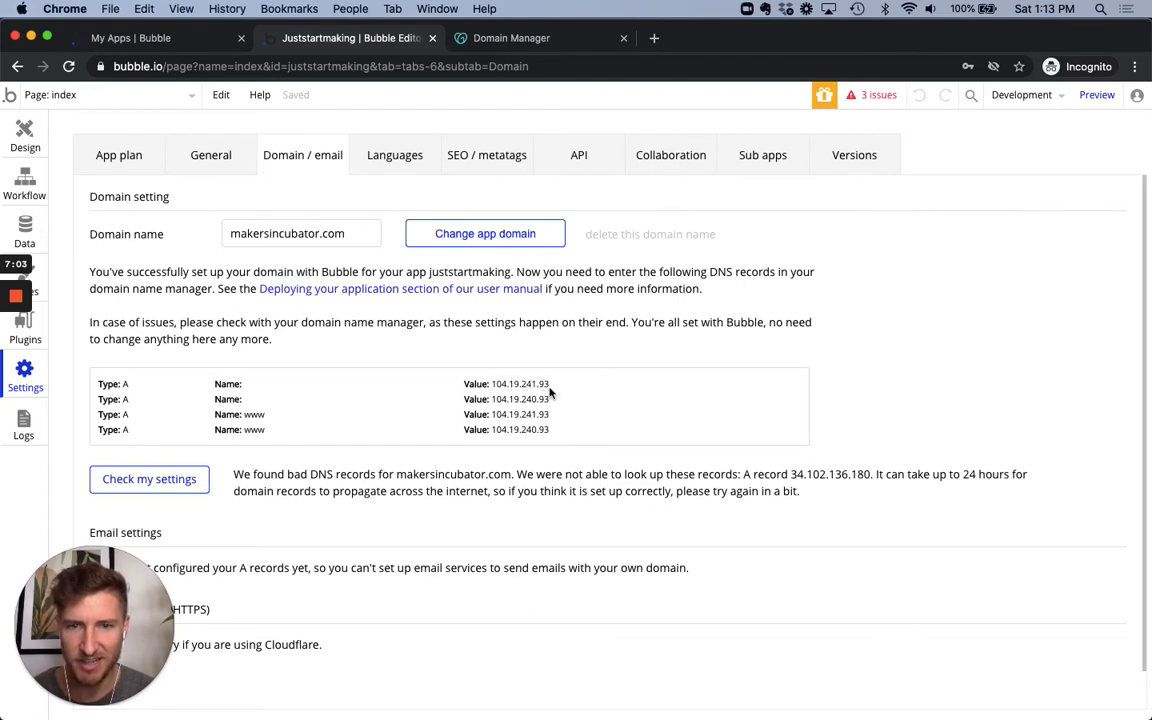
{"action": "mouse_move", "coordinate": [538, 395]}
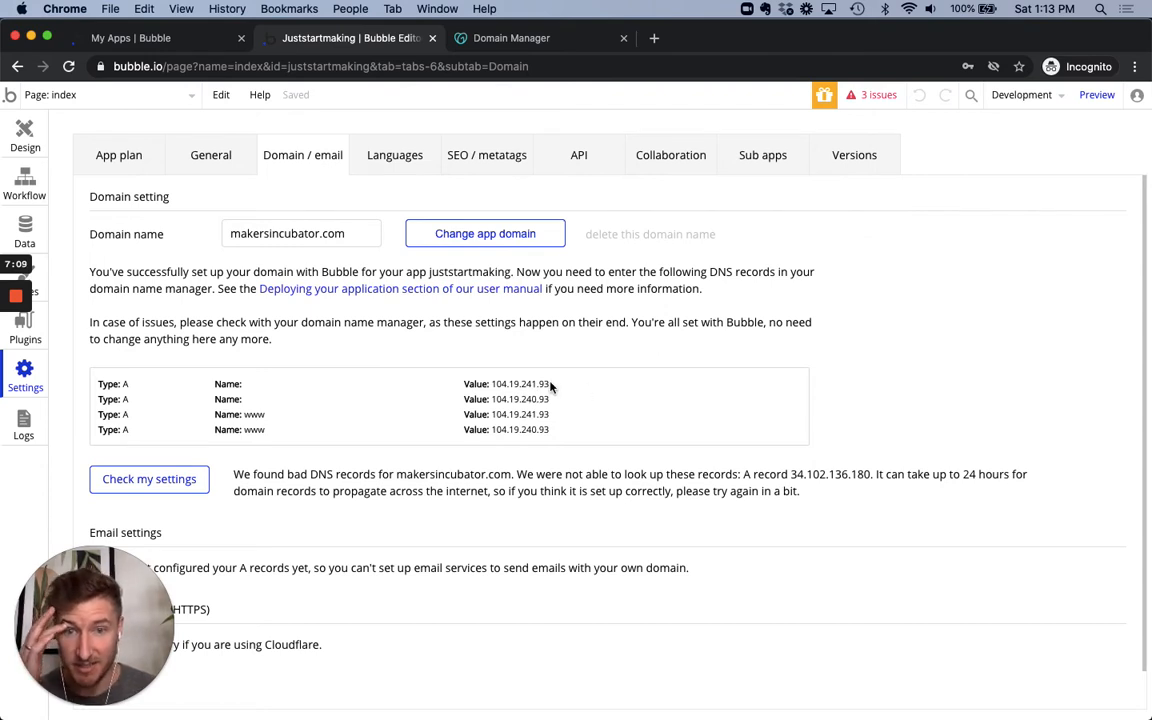
{"action": "double_click", "coordinate": [519, 383]}
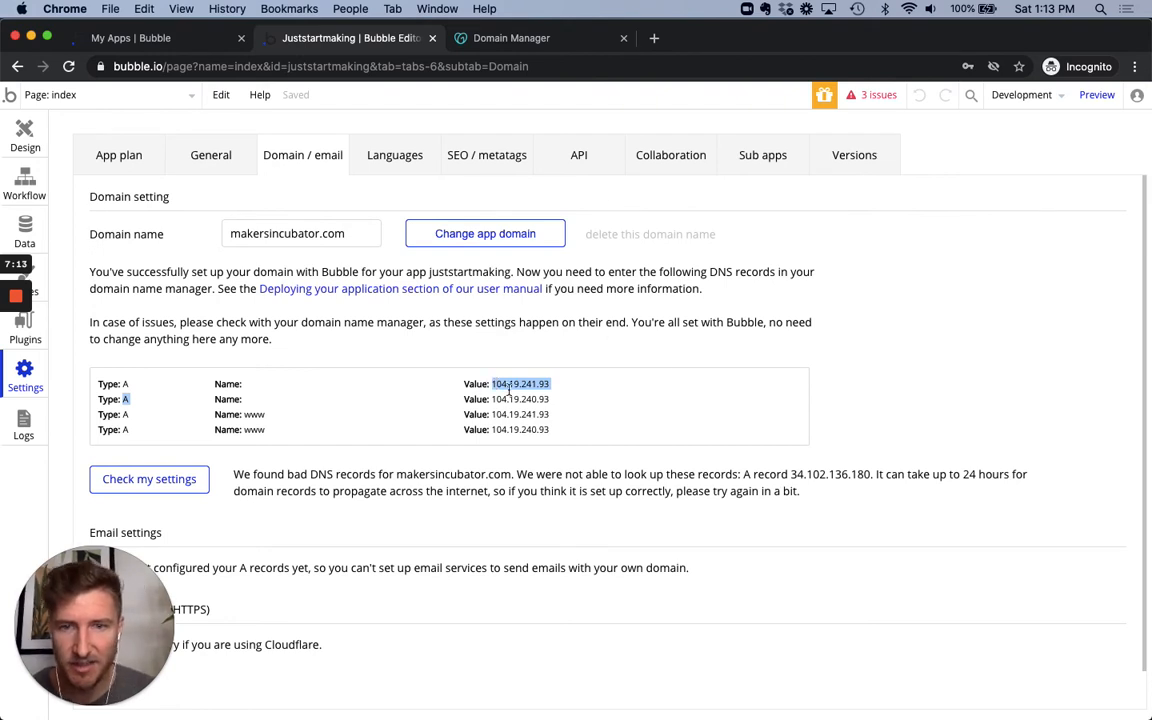
{"action": "left_click", "coordinate": [511, 38]}
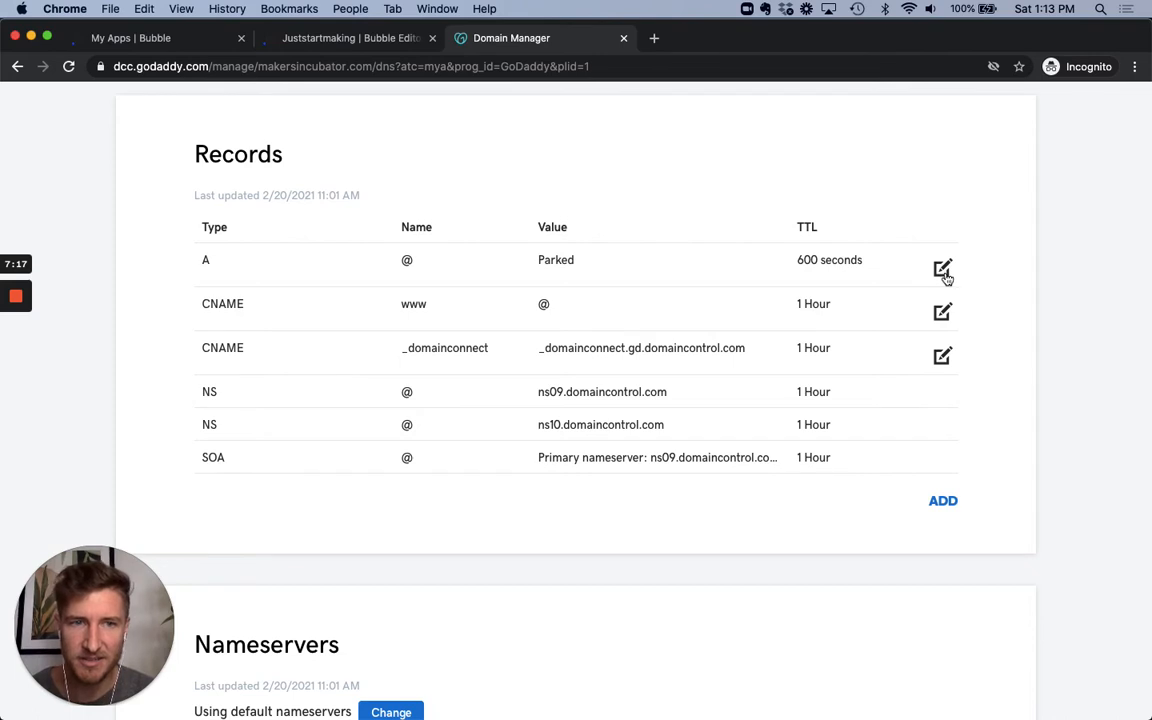
- Change the @ A record's Points to value to 104.19.241.93 and save it
{"action": "left_click", "coordinate": [941, 270]}
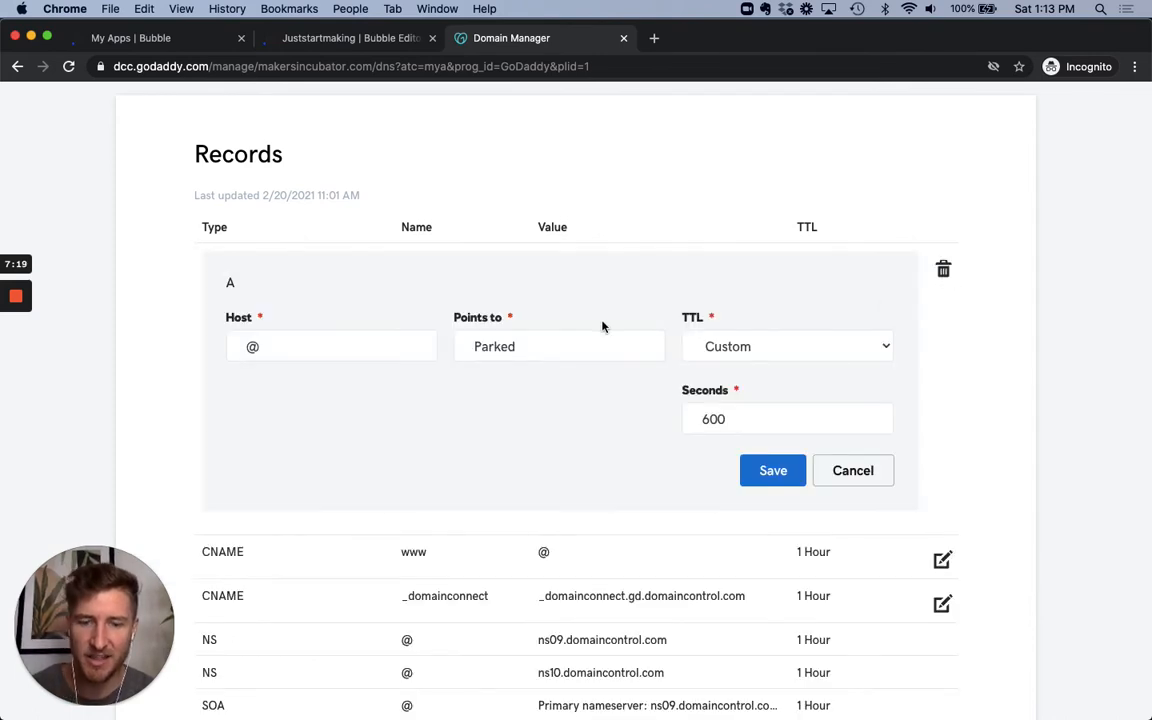
{"action": "mouse_move", "coordinate": [492, 305]}
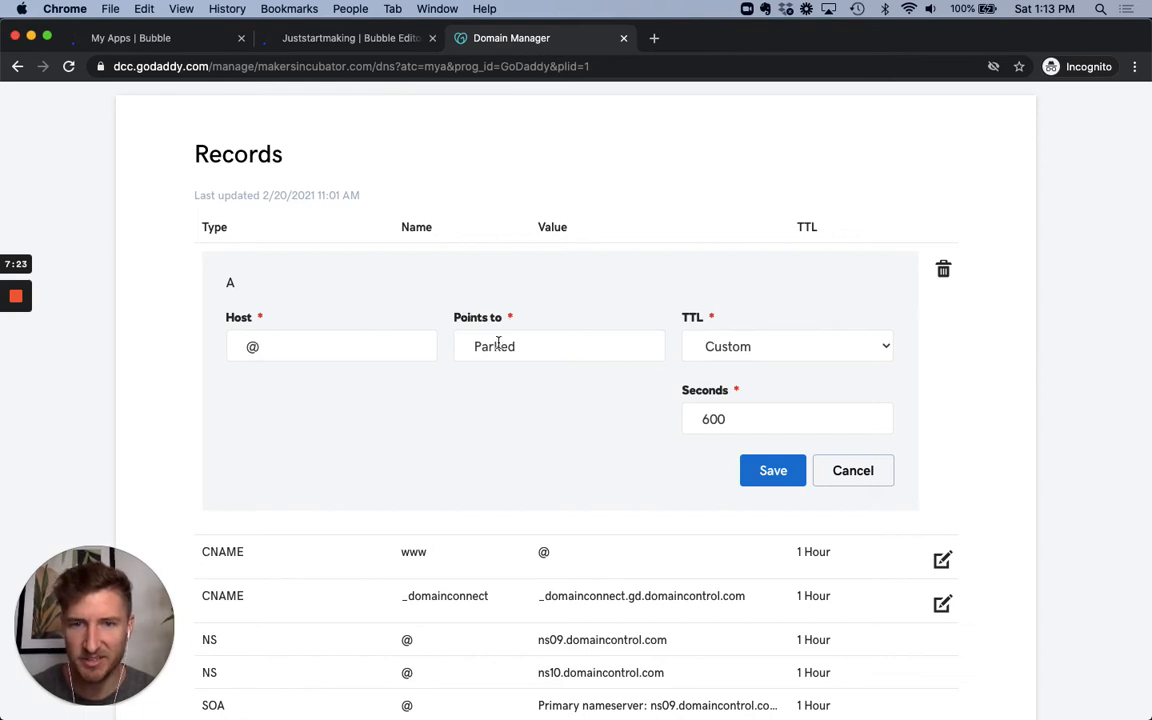
{"action": "type", "text": "104.19.241.93A"}
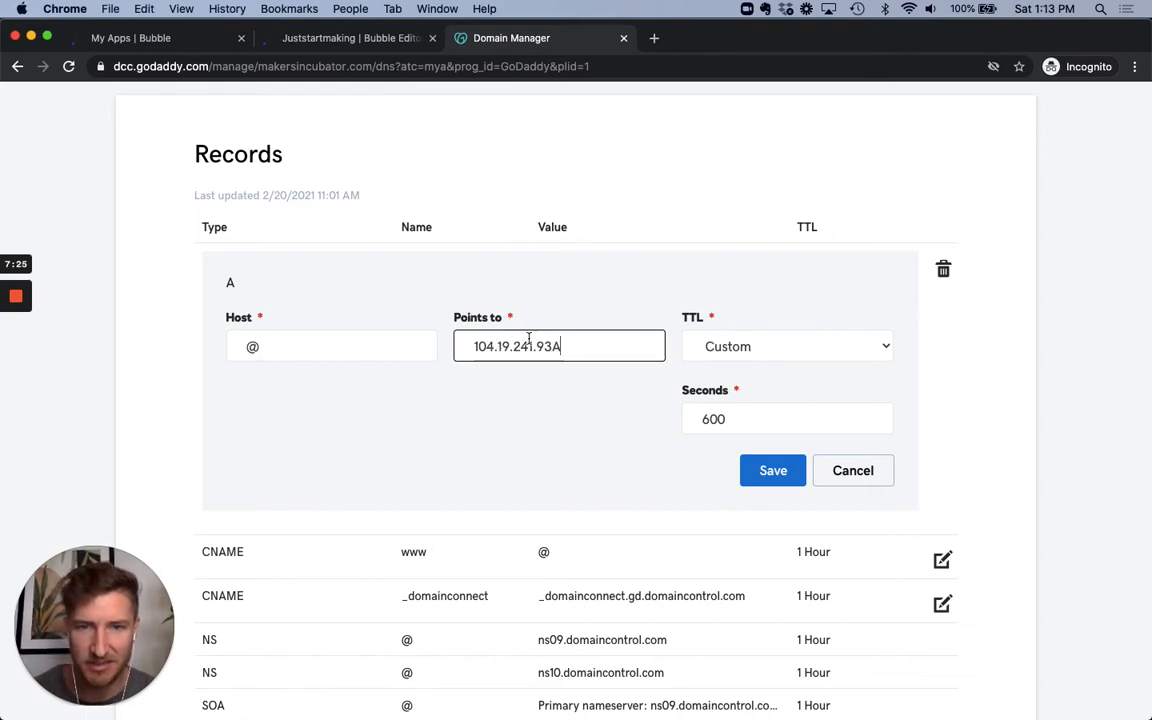
{"action": "mouse_move", "coordinate": [596, 394]}
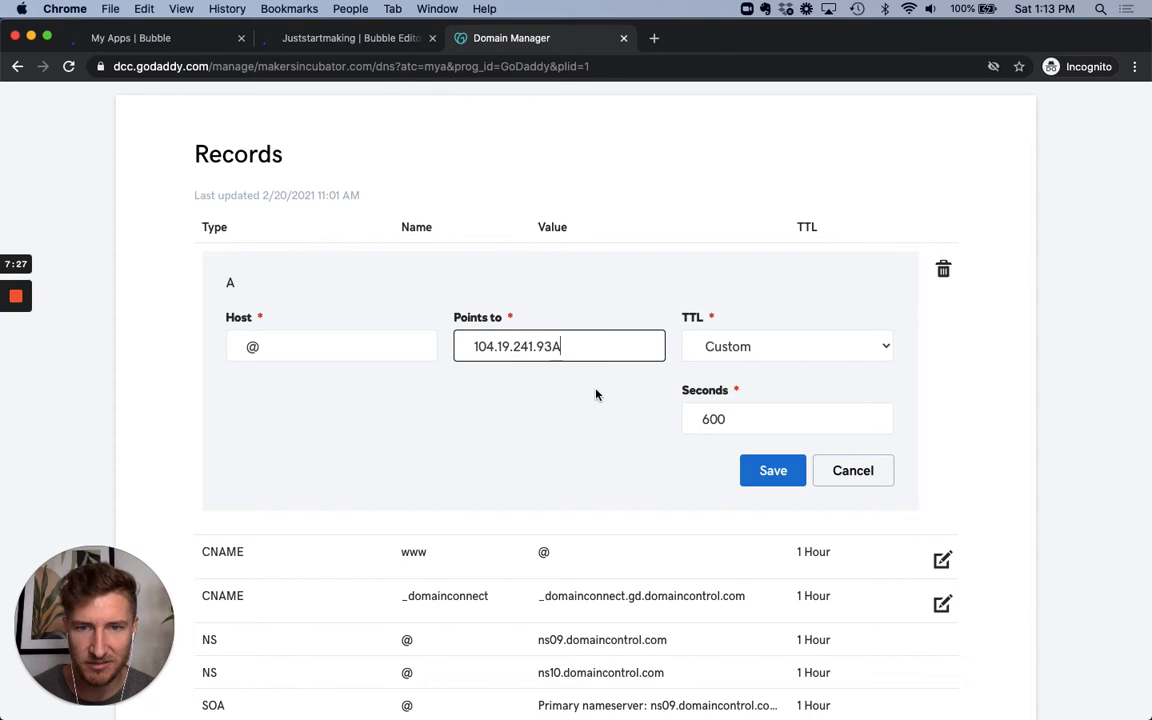
{"action": "mouse_move", "coordinate": [535, 104]}
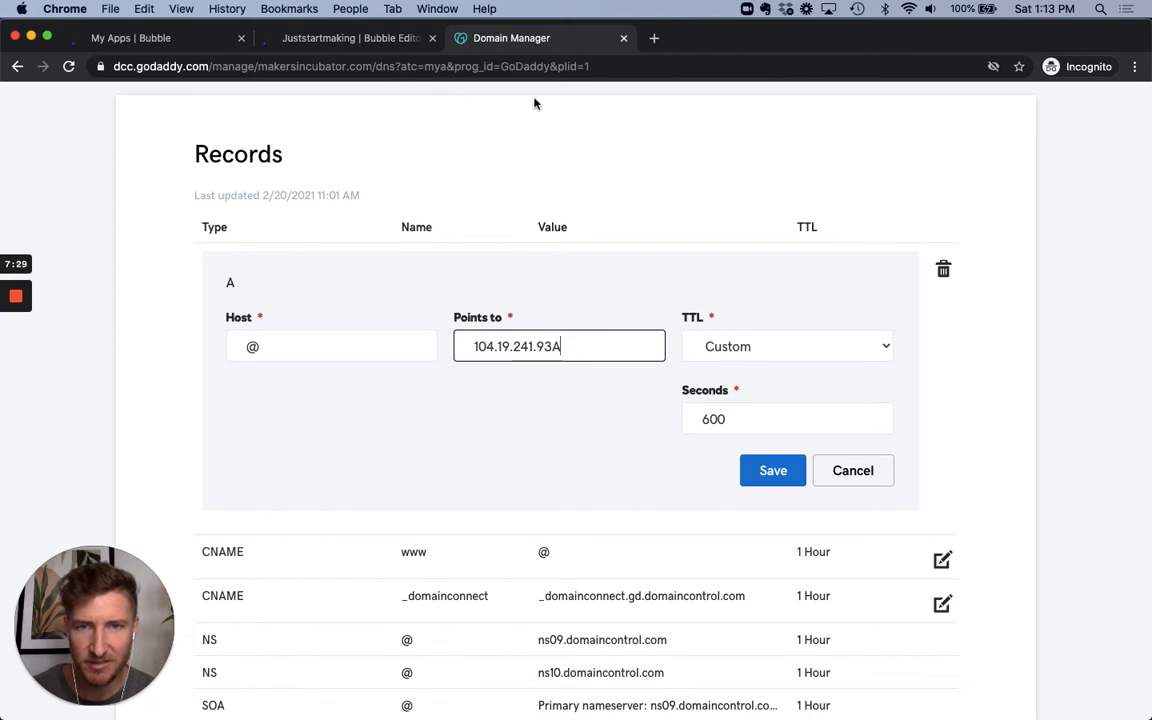
{"action": "left_click", "coordinate": [348, 38]}
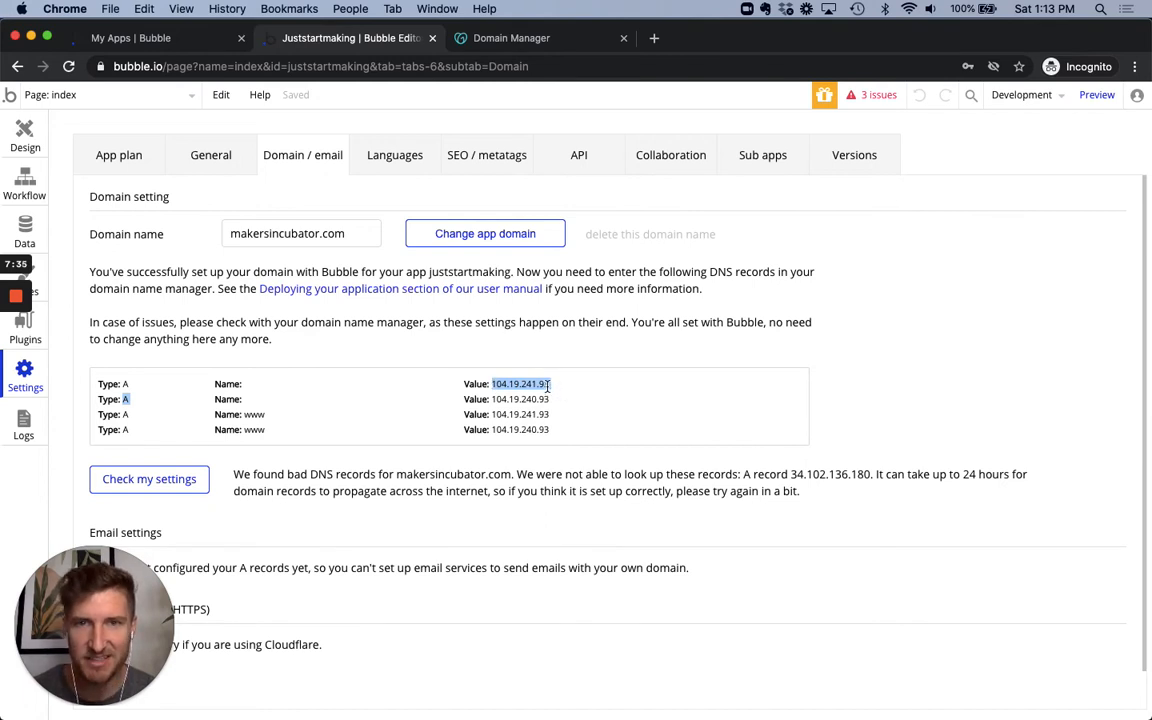
{"action": "left_click", "coordinate": [511, 38]}
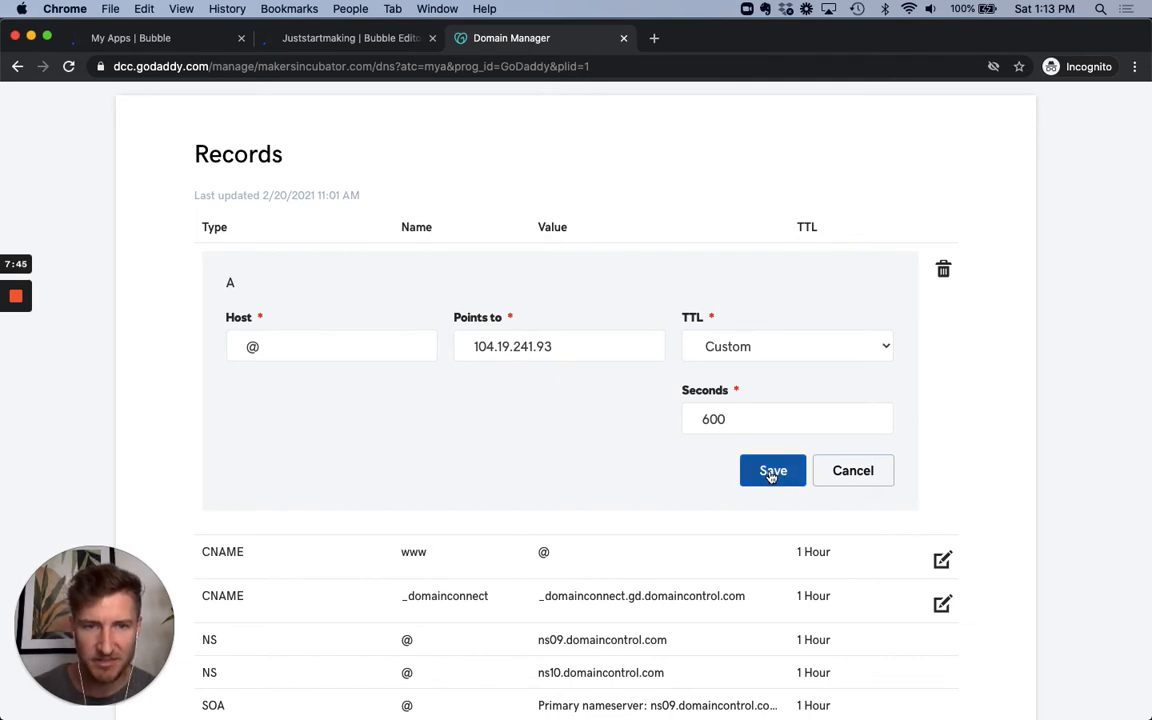
{"action": "left_click", "coordinate": [772, 470]}
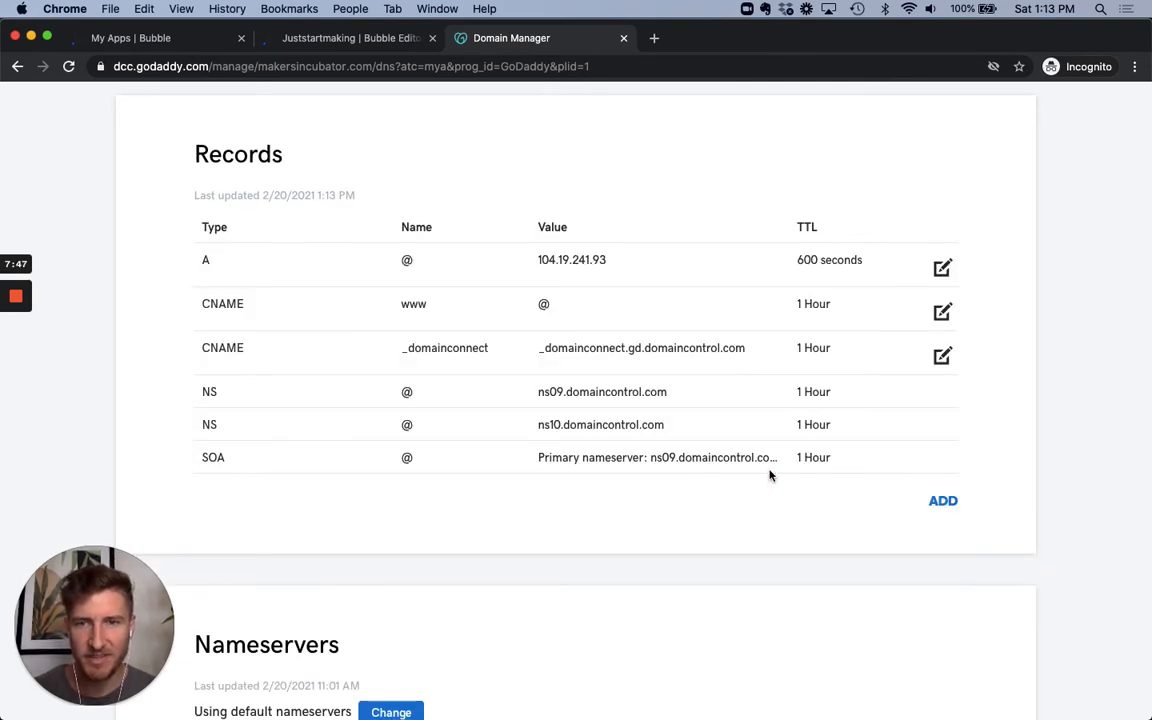
{"action": "mouse_move", "coordinate": [543, 206]}
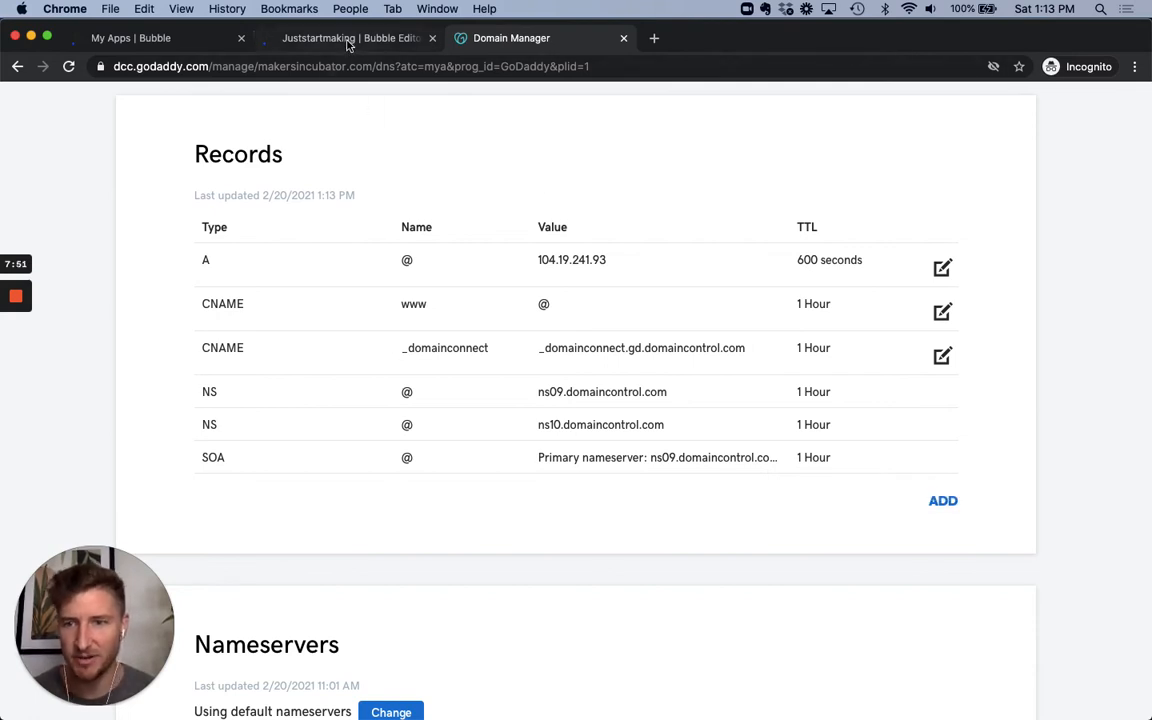
{"action": "mouse_move", "coordinate": [349, 38]}
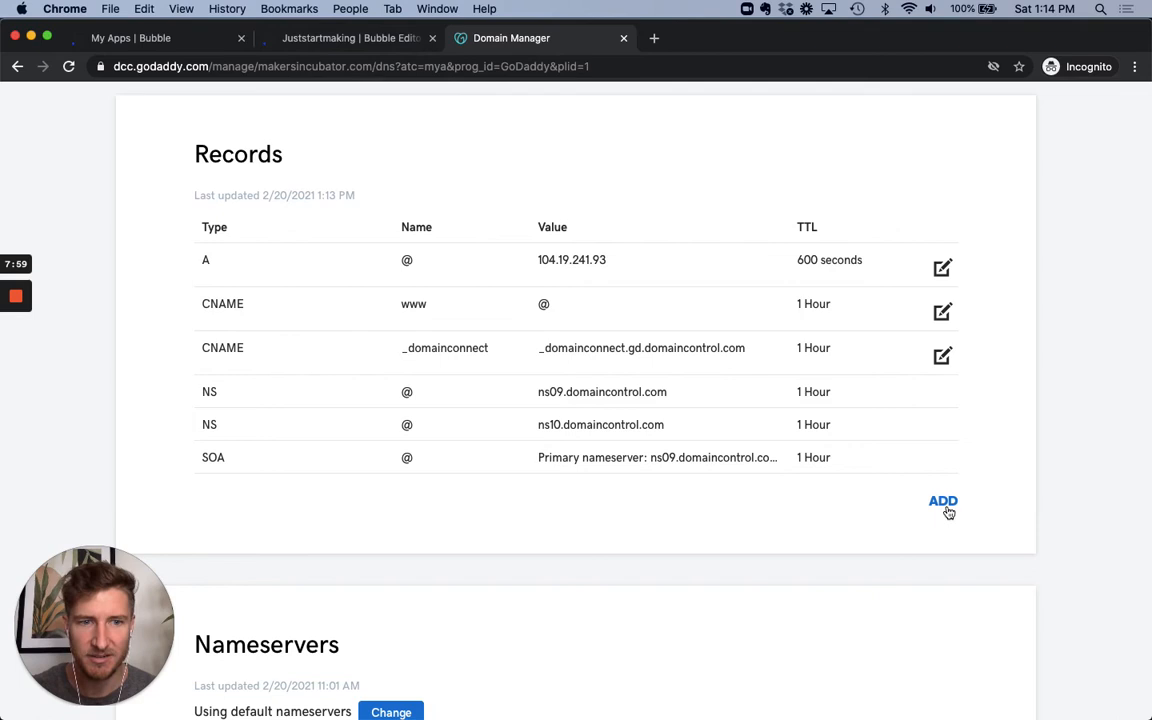
- Add an A record with host @ pointing to 104.19.240.93, TTL 1 Hour
{"action": "left_click", "coordinate": [942, 501]}
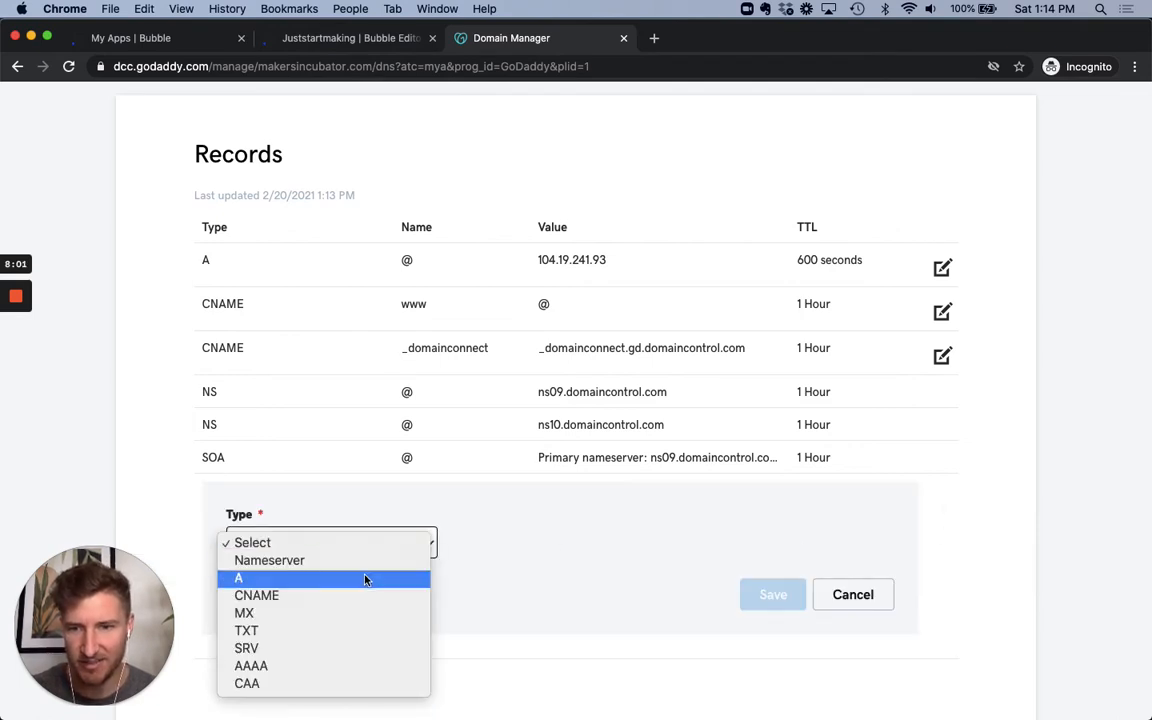
{"action": "left_click", "coordinate": [238, 578]}
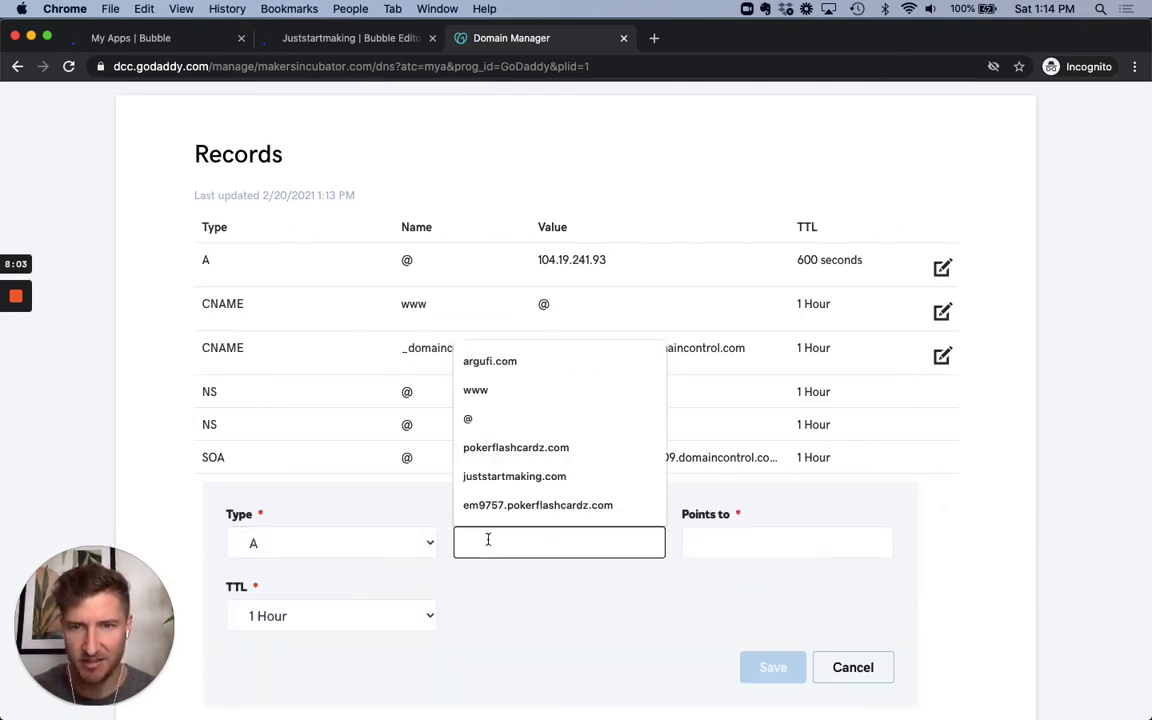
{"action": "left_click", "coordinate": [467, 418]}
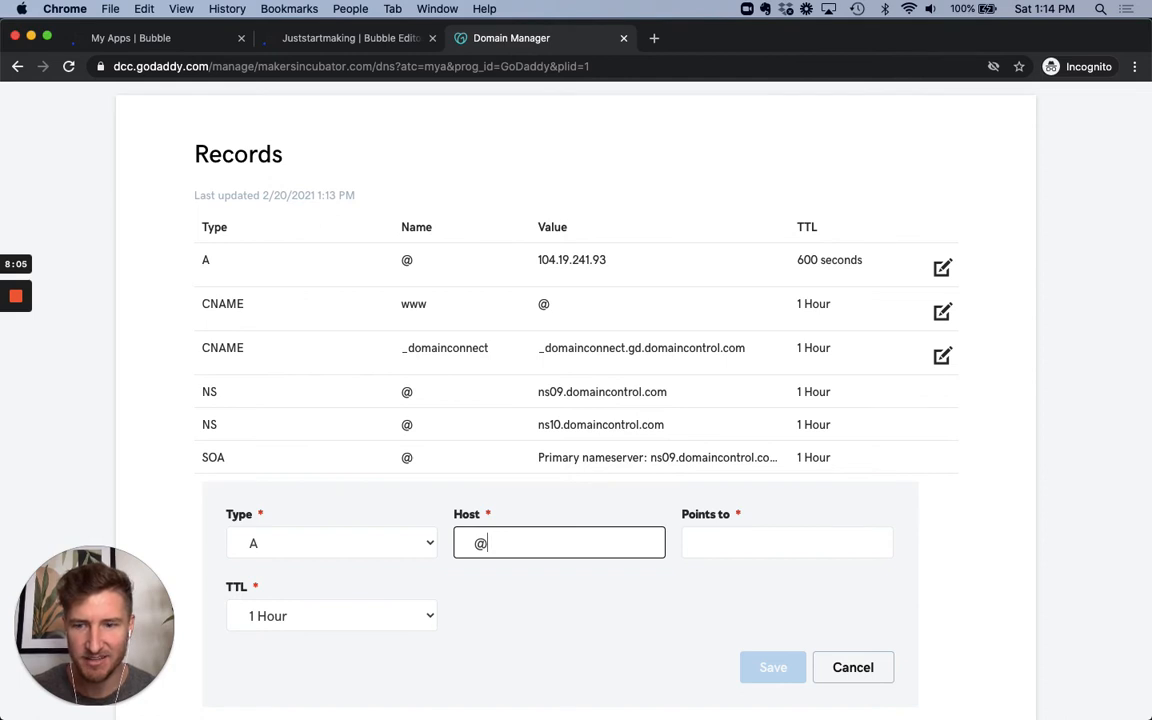
{"action": "type", "text": "104.19.241.93A"}
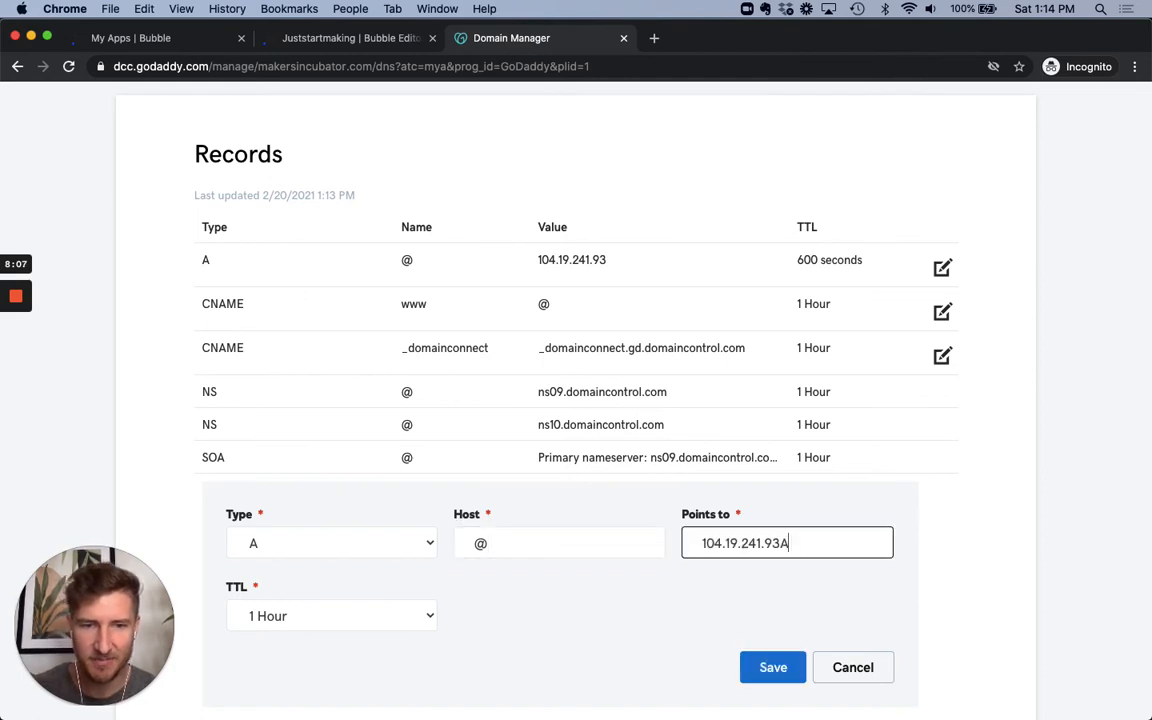
{"action": "key", "text": "Backspace"}
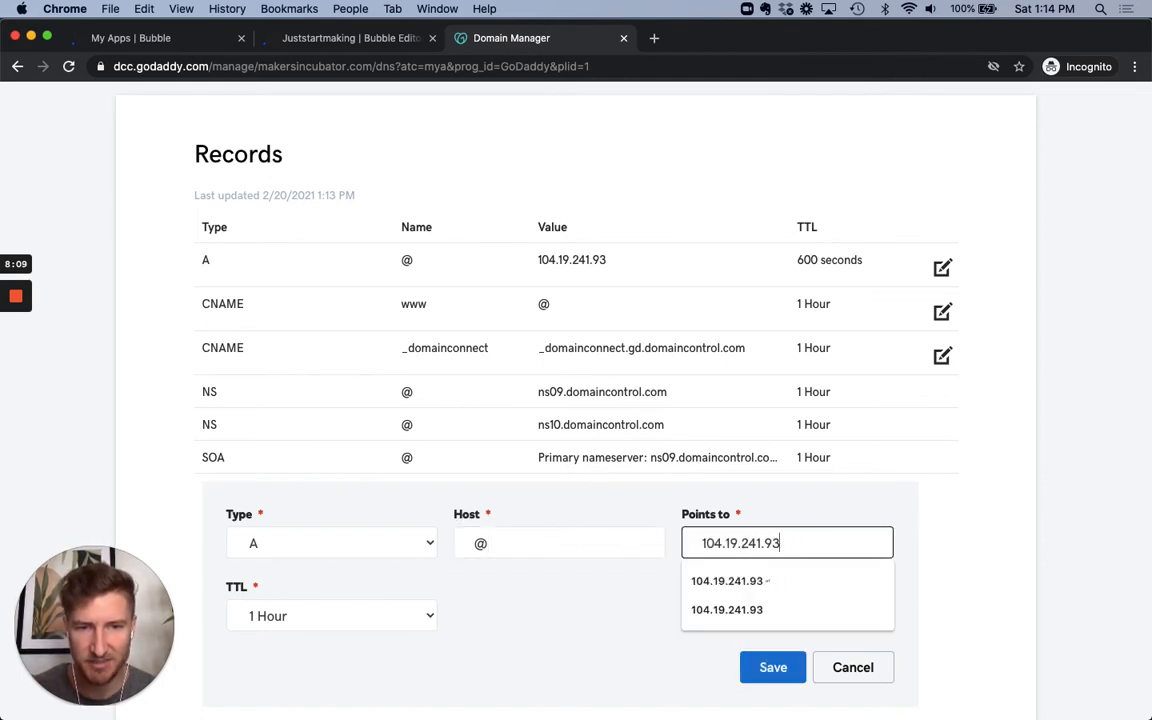
{"action": "type", "text": "104.19.240.93"}
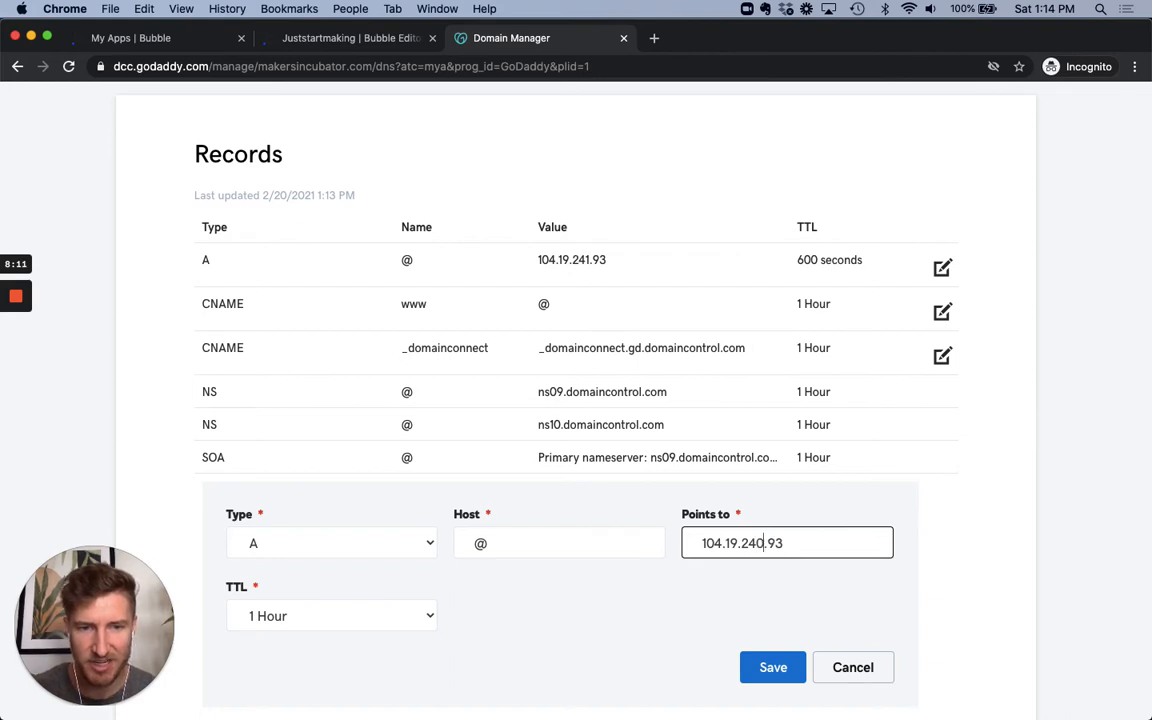
{"action": "mouse_move", "coordinate": [788, 613]}
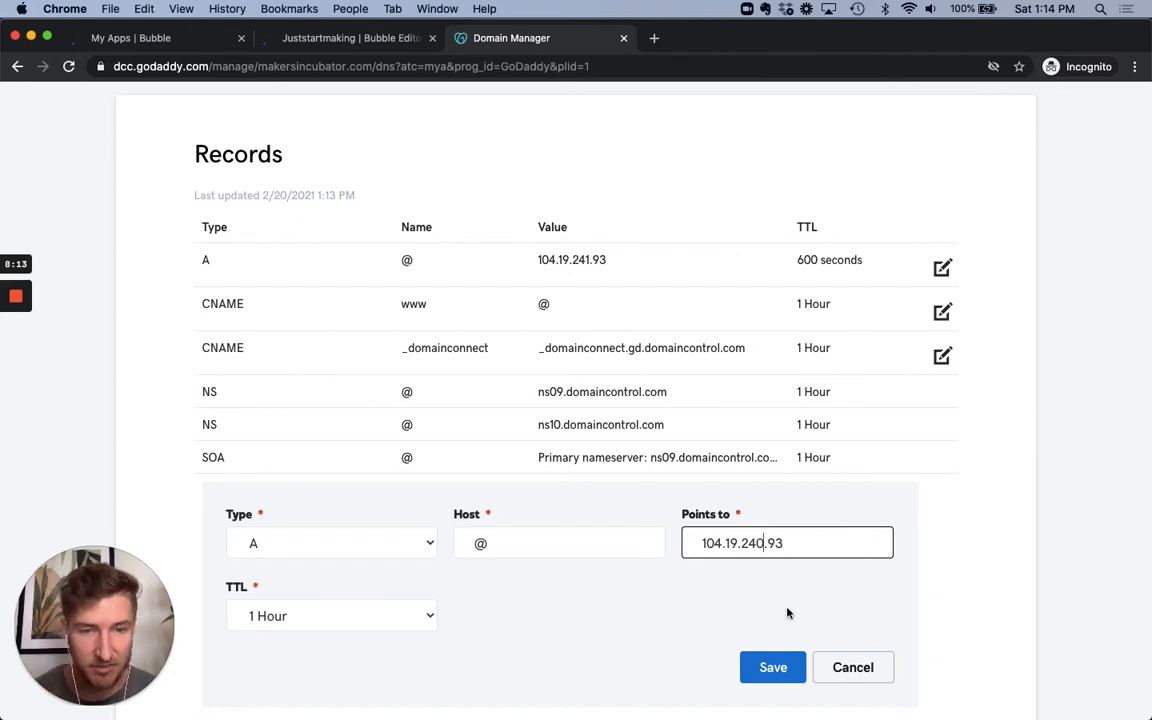
{"action": "left_click", "coordinate": [773, 667]}
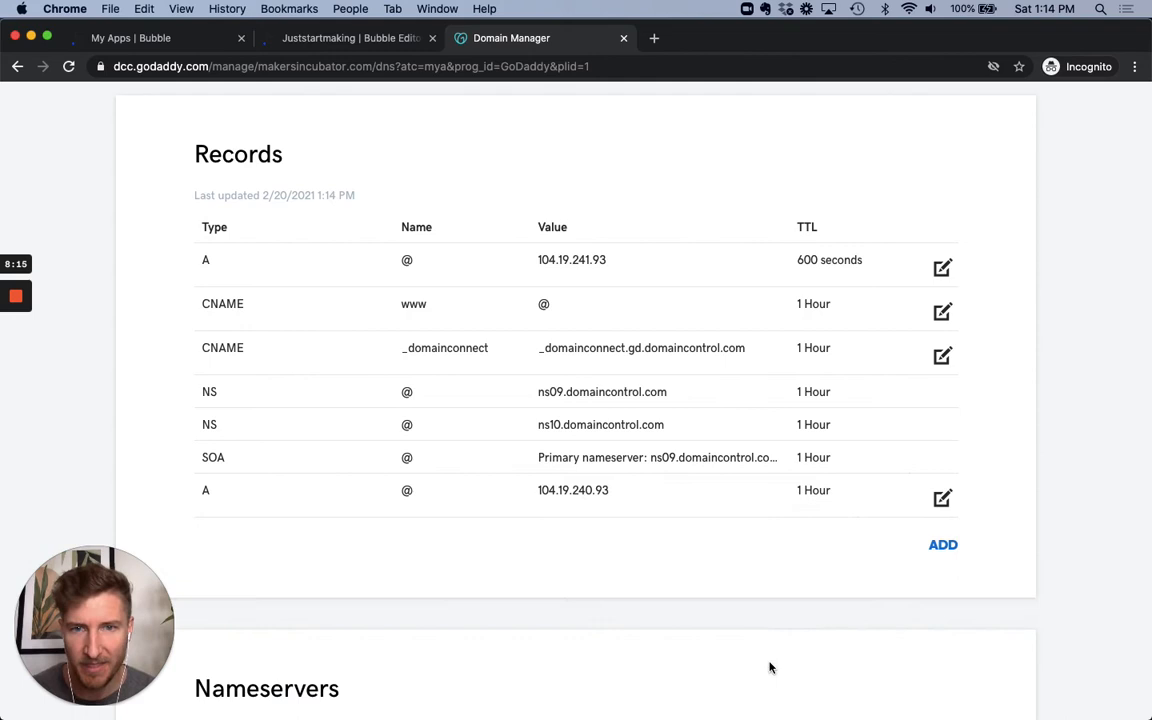
{"action": "scroll", "scroll_direction": "down", "scroll_amount": 3}
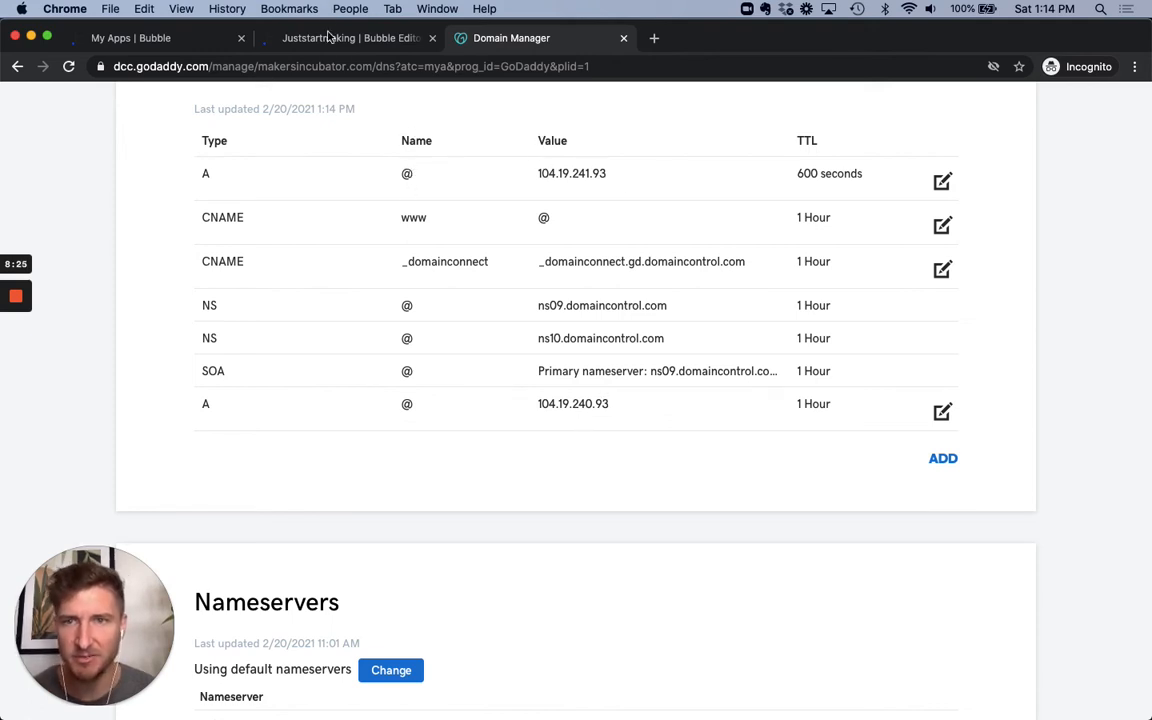
{"action": "left_click", "coordinate": [350, 38]}
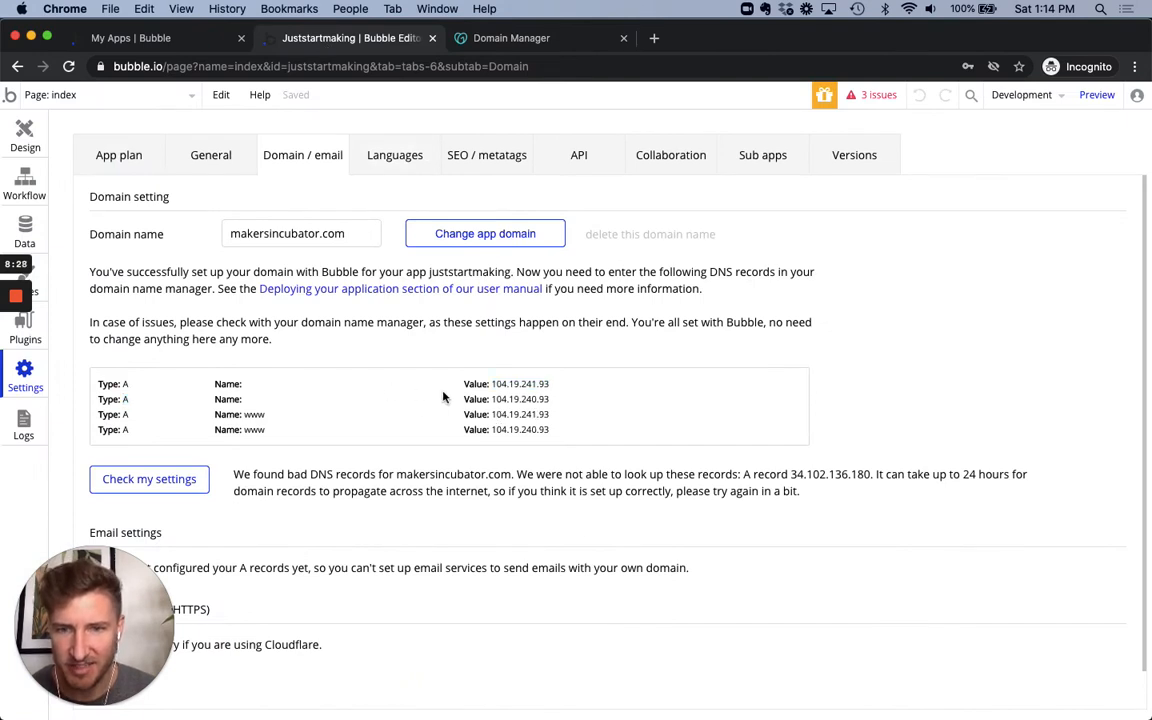
{"action": "mouse_move", "coordinate": [175, 428]}
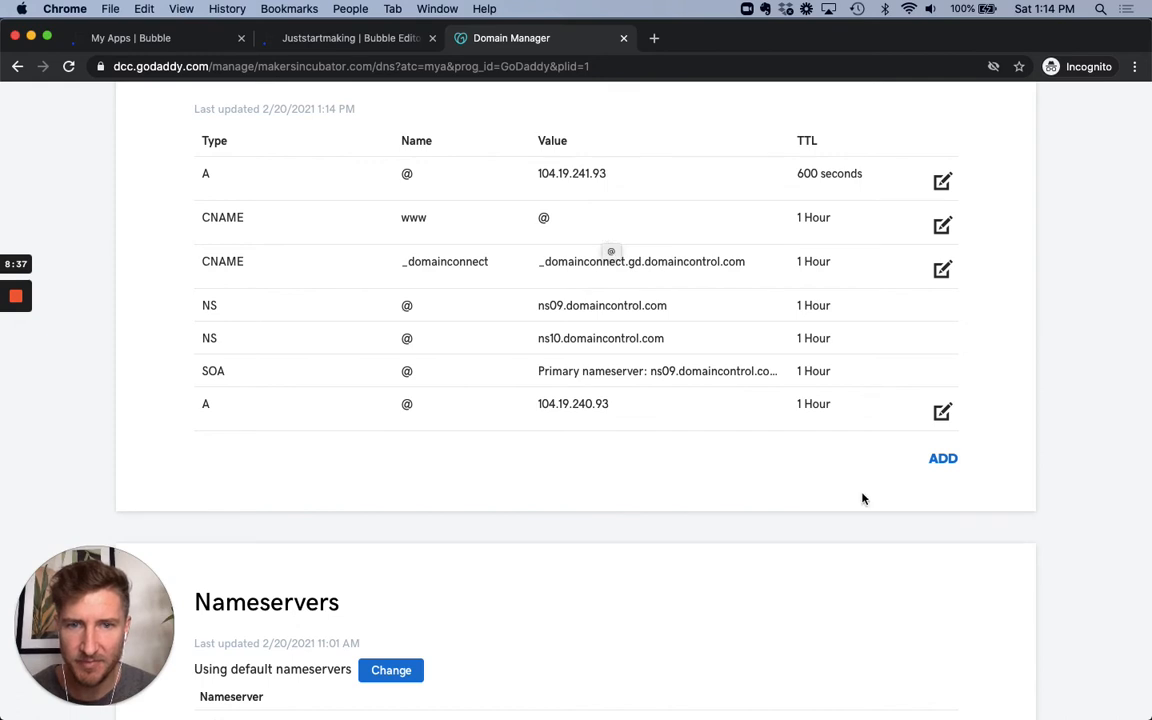
- Start a new DNS record entry below the two @ A records in GoDaddy
{"action": "left_click", "coordinate": [941, 458]}
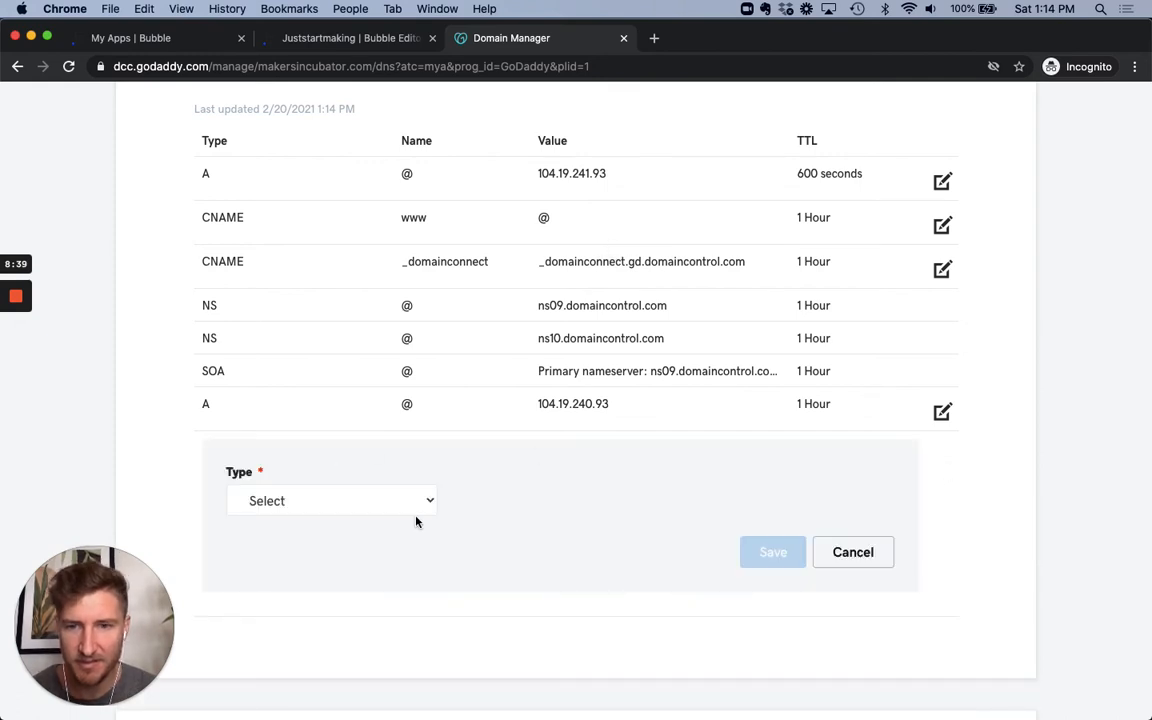
- Enter a www A record pointing to 104.19.241.93 and try to save it
{"action": "left_click", "coordinate": [330, 500]}
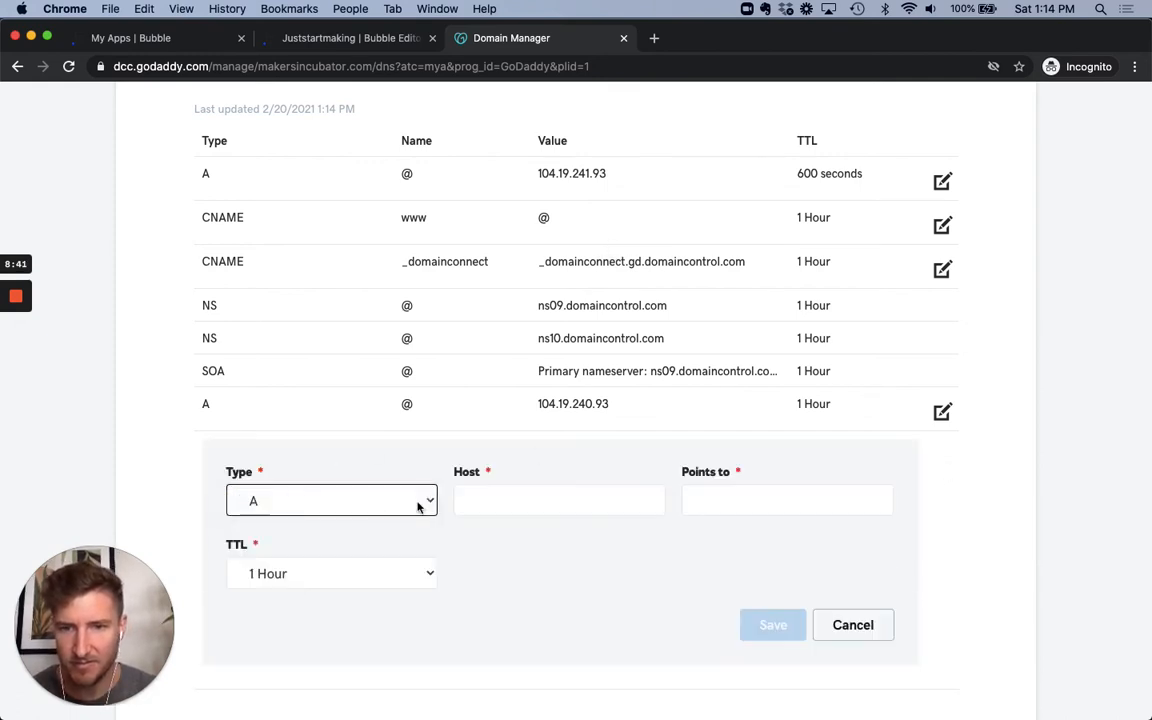
{"action": "type", "text": "www"}
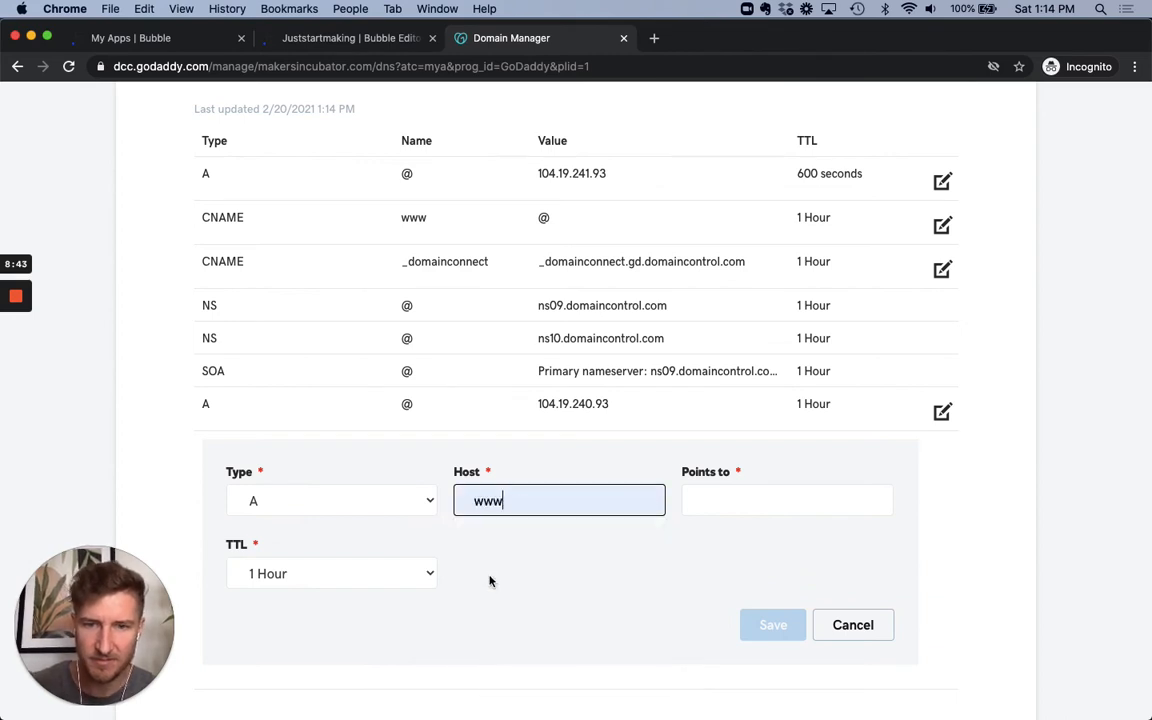
{"action": "type", "text": "104.19.241.93A"}
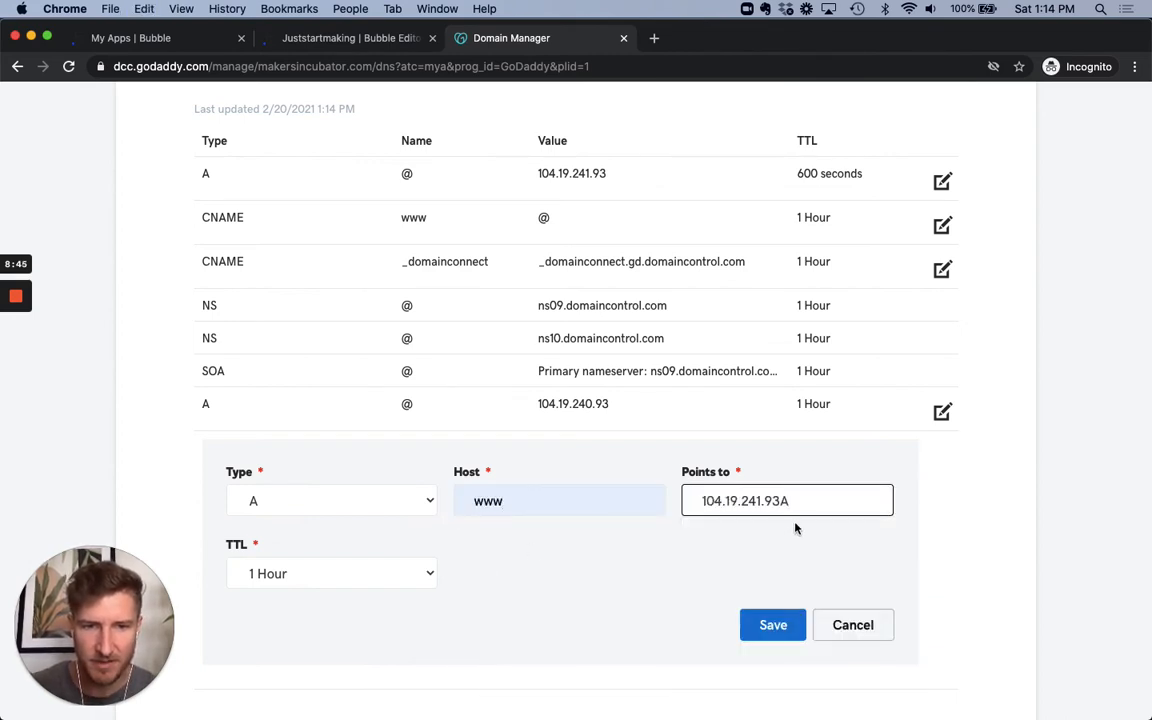
{"action": "key", "text": "Backspace"}
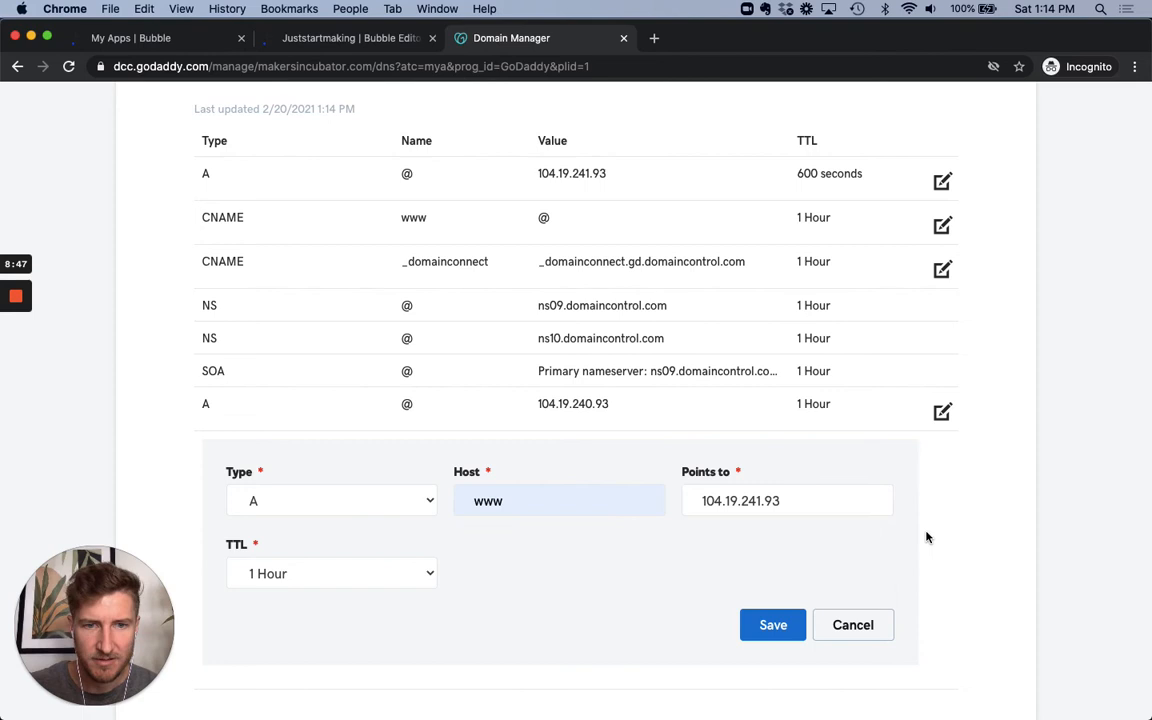
{"action": "left_click", "coordinate": [772, 624]}
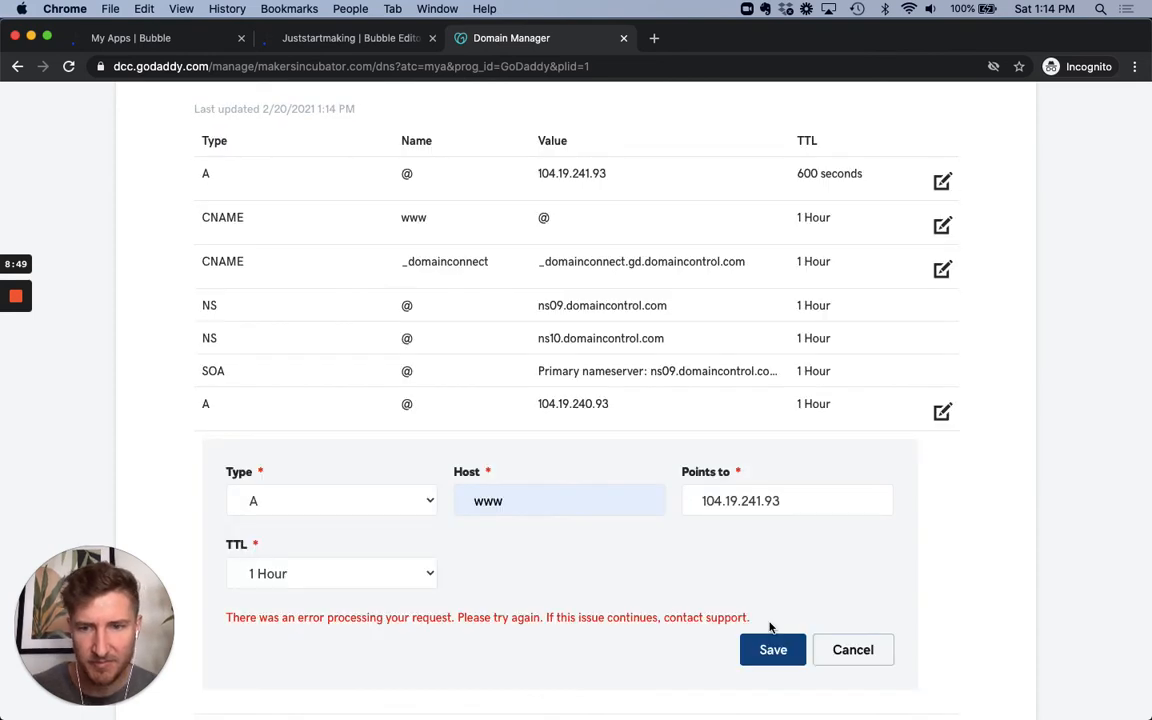
- Set the TTL to 1/2 Hour, then cancel the rejected record, leaving the www CNAME unchanged
{"action": "left_click", "coordinate": [331, 573]}
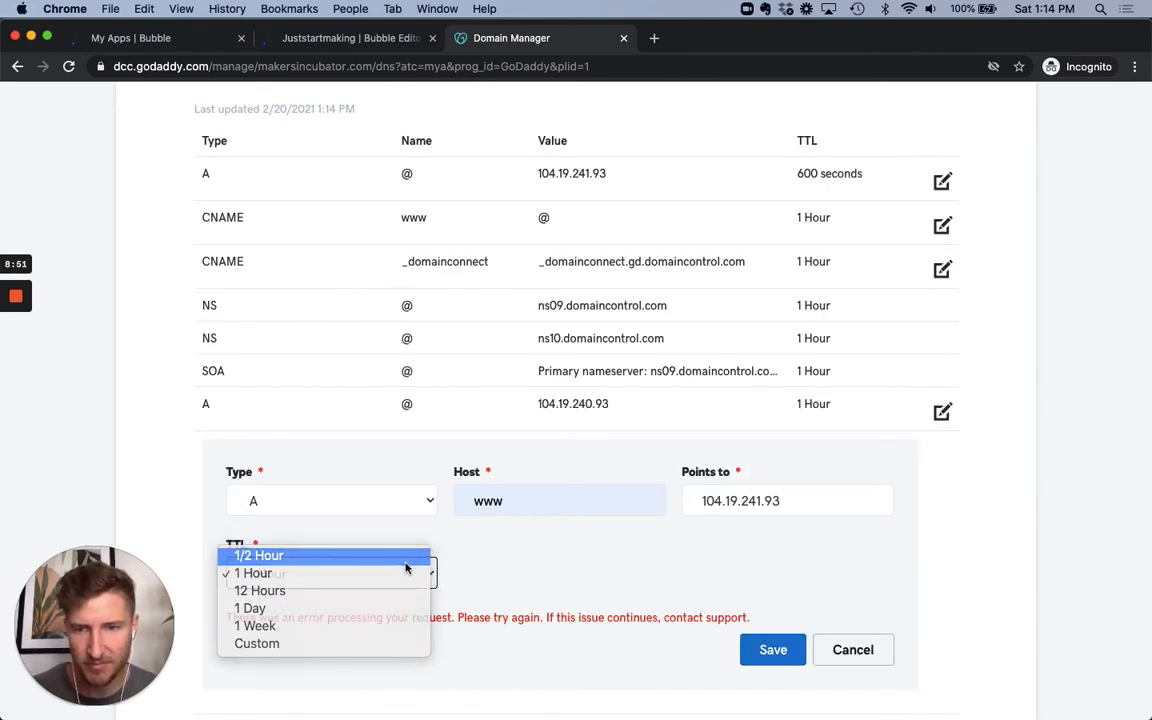
{"action": "left_click", "coordinate": [259, 555]}
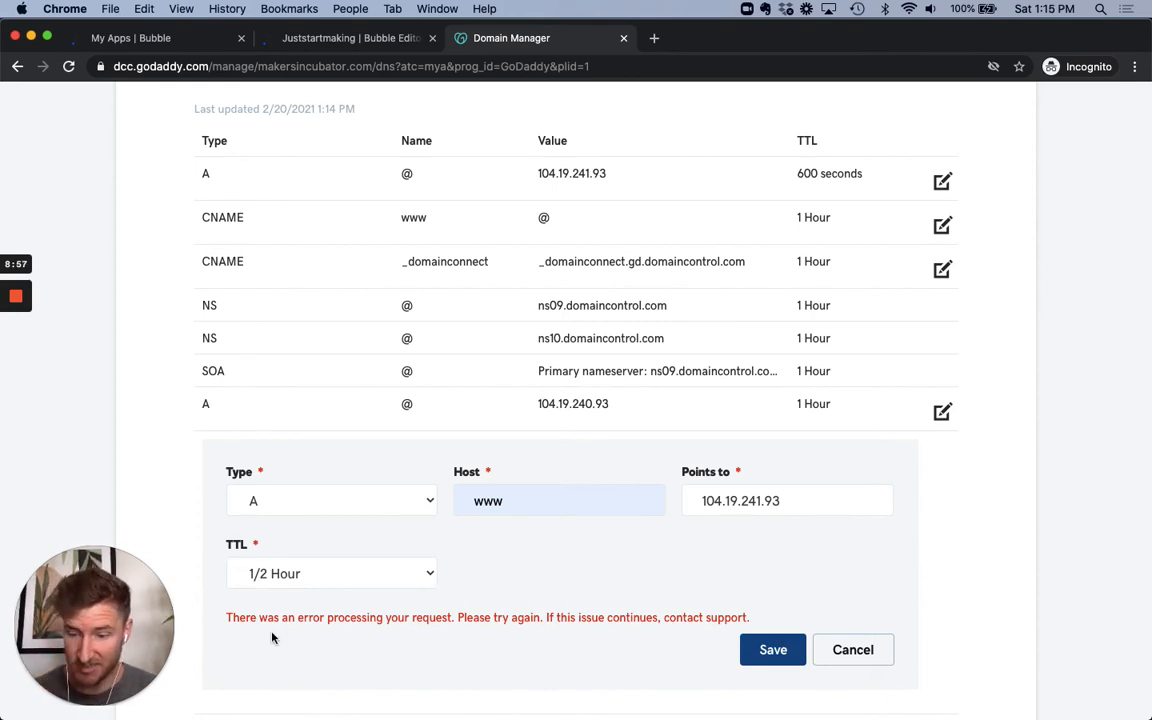
{"action": "mouse_move", "coordinate": [530, 640]}
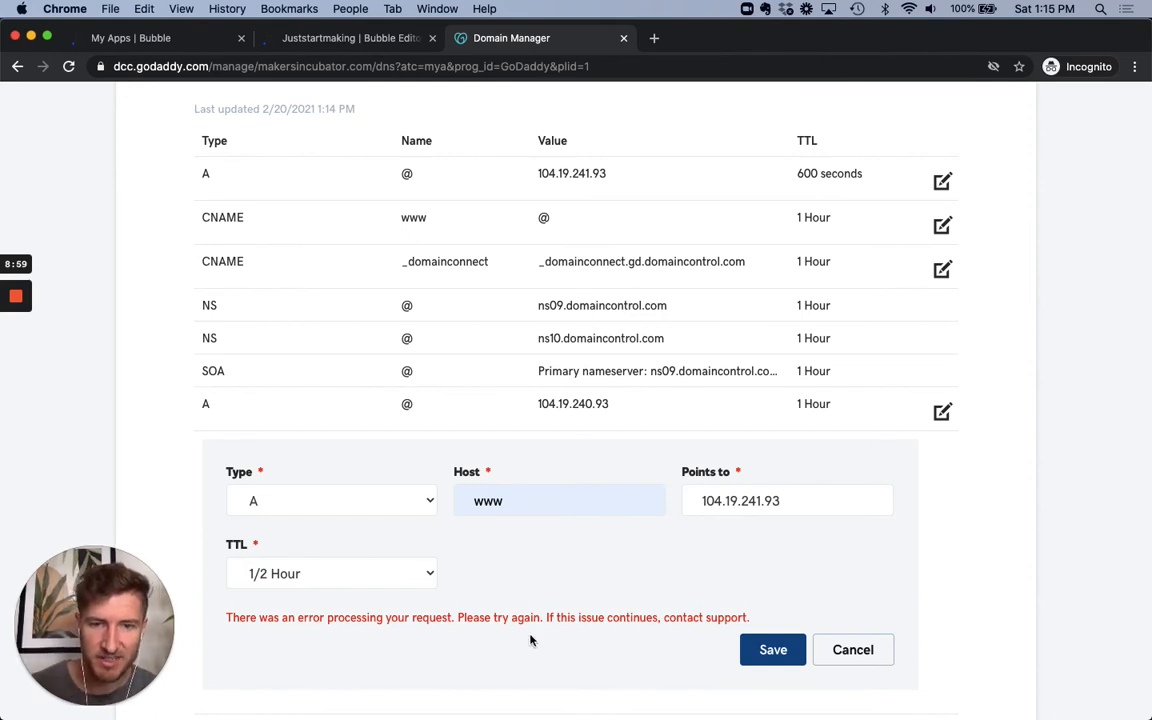
{"action": "mouse_move", "coordinate": [665, 644]}
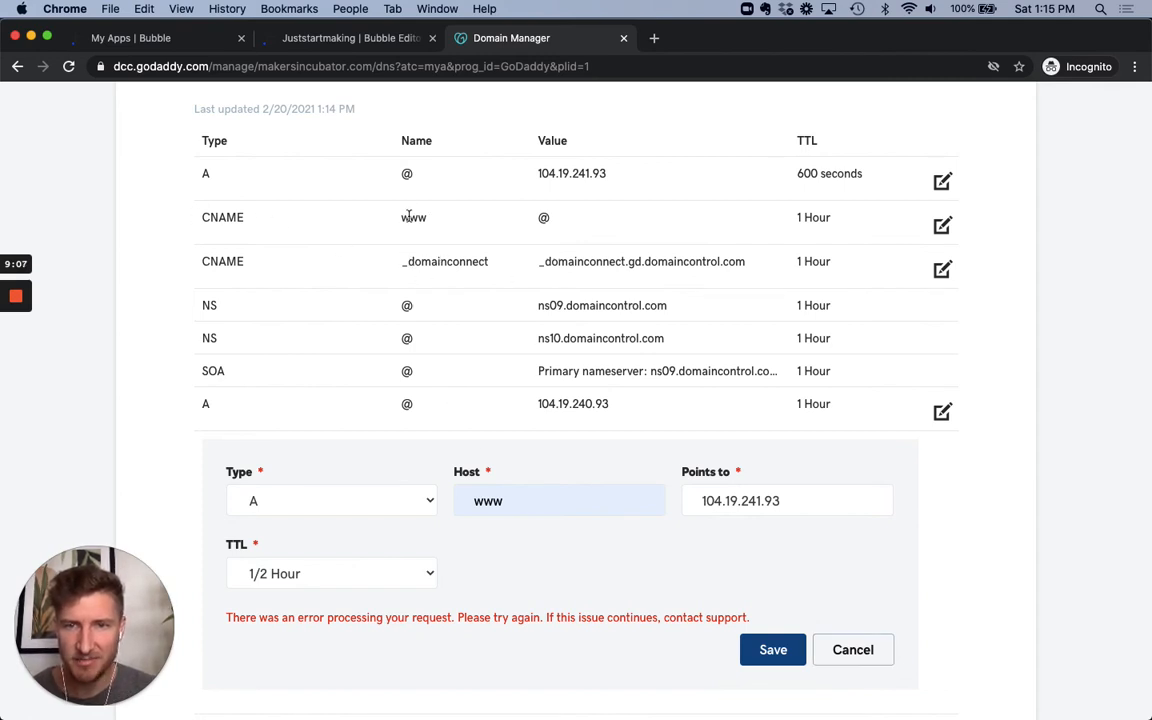
{"action": "mouse_move", "coordinate": [535, 222]}
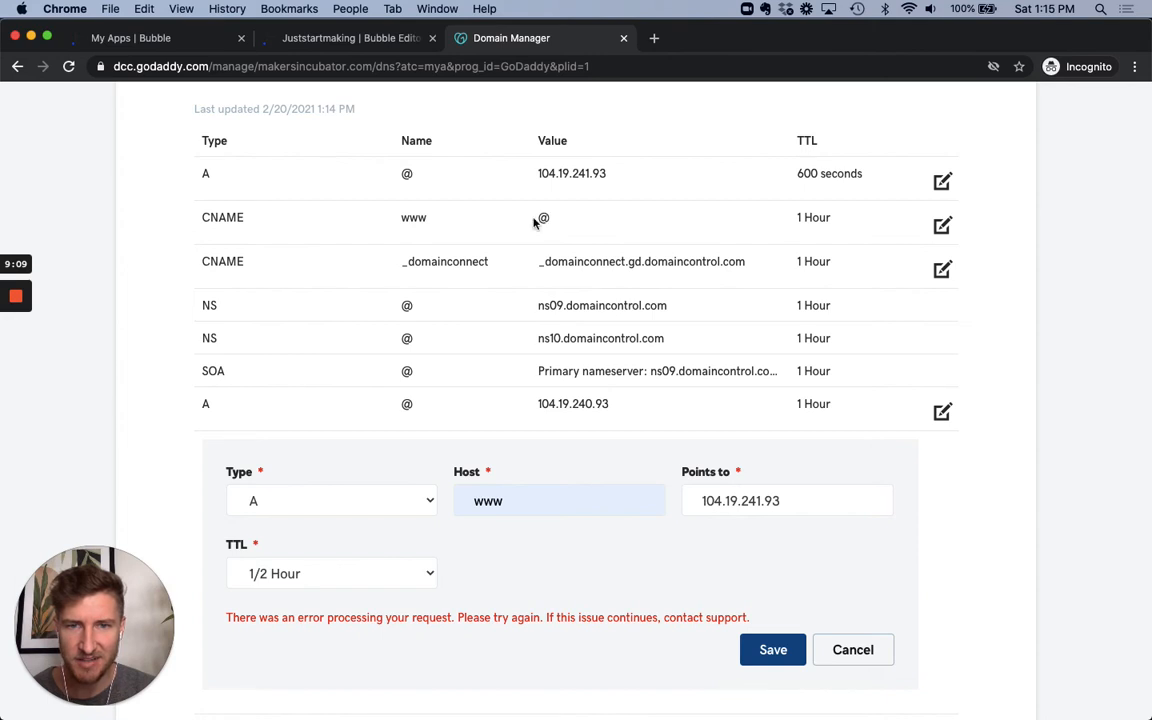
{"action": "mouse_move", "coordinate": [550, 227]}
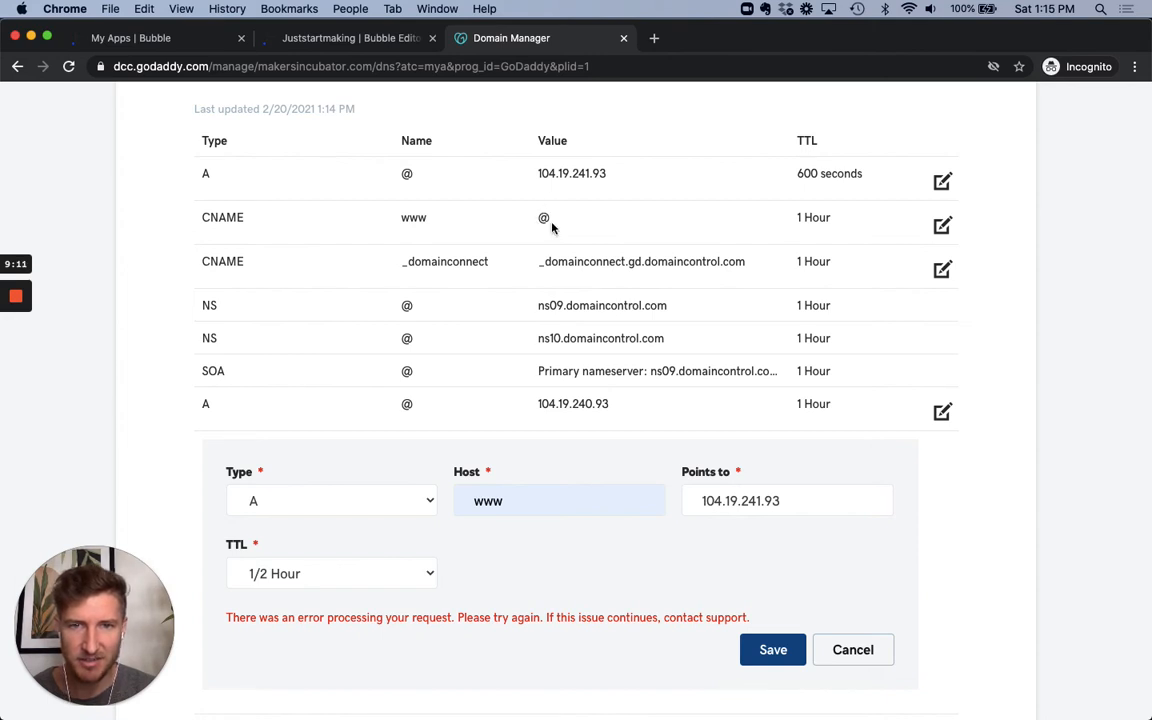
{"action": "mouse_move", "coordinate": [389, 222]}
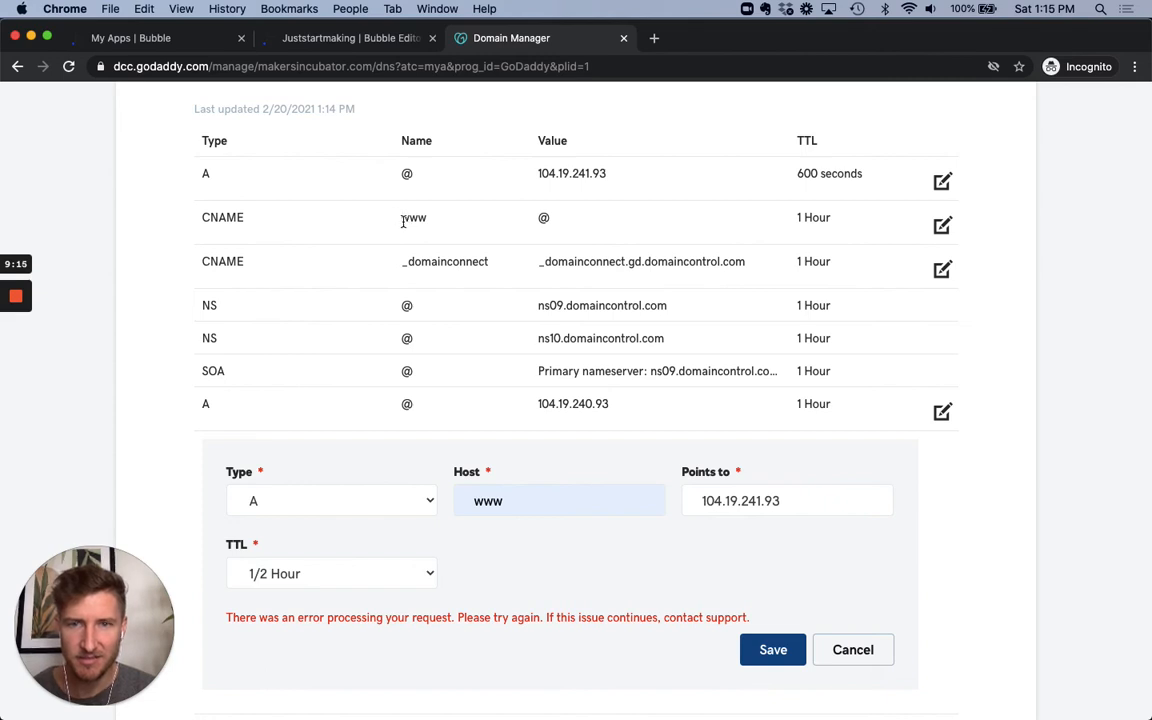
{"action": "double_click", "coordinate": [413, 217]}
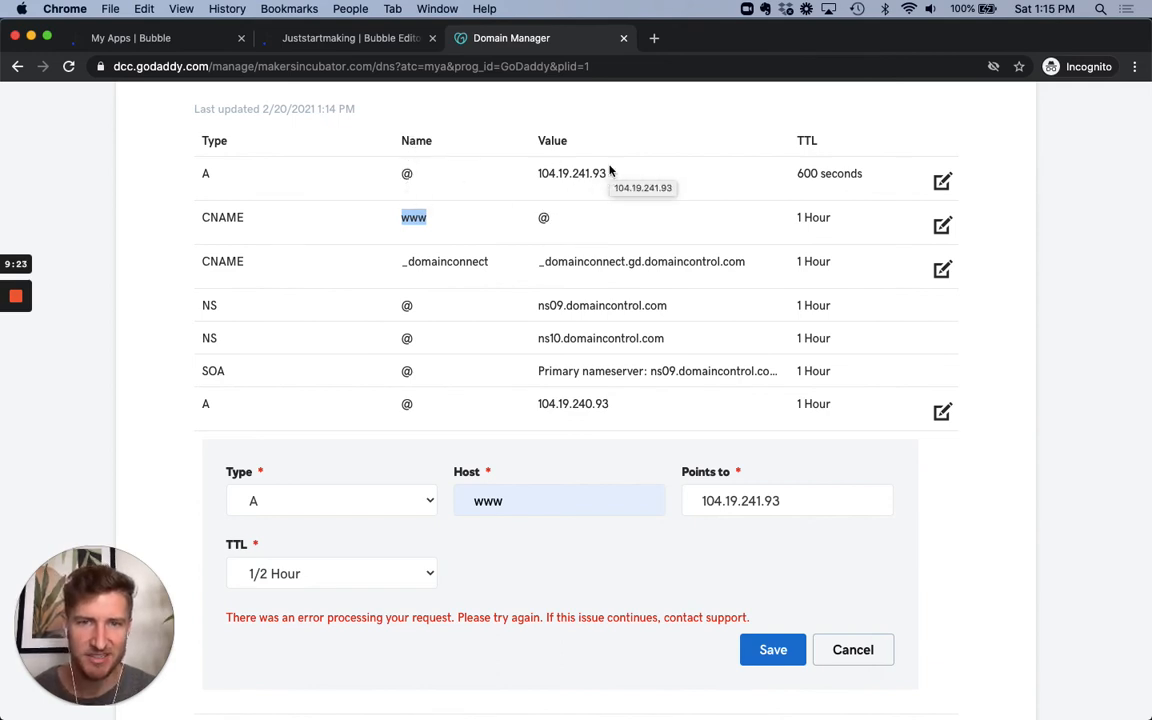
{"action": "left_click", "coordinate": [852, 649]}
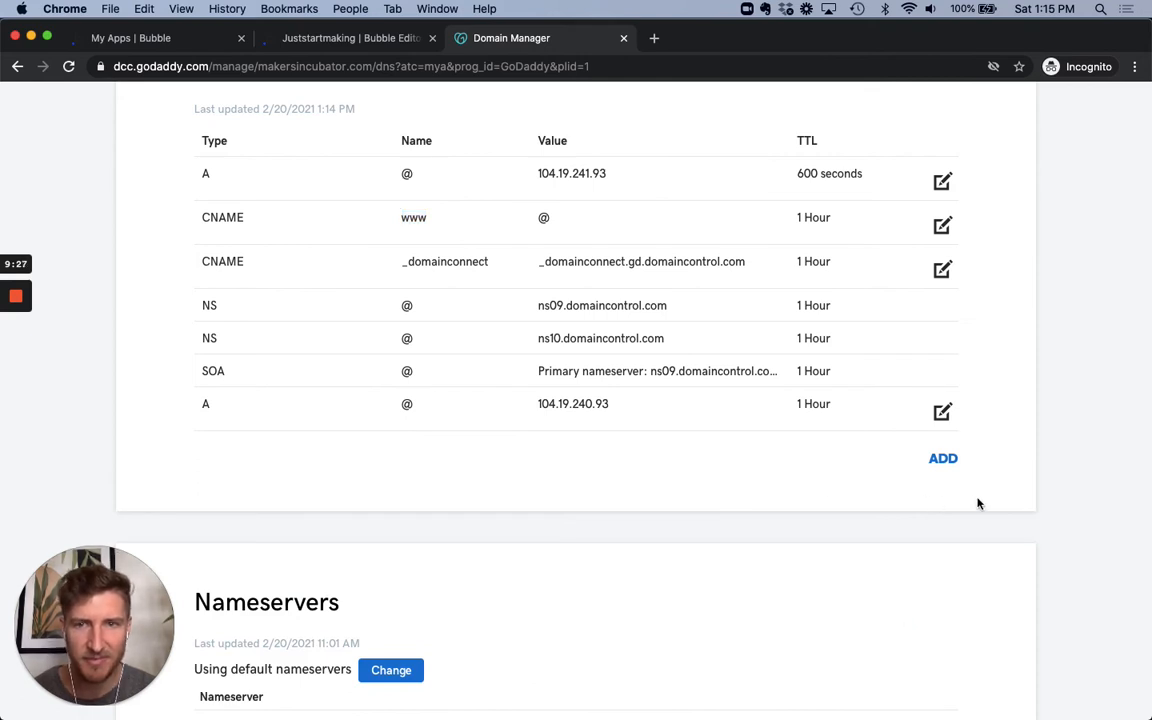
{"action": "mouse_move", "coordinate": [362, 60]}
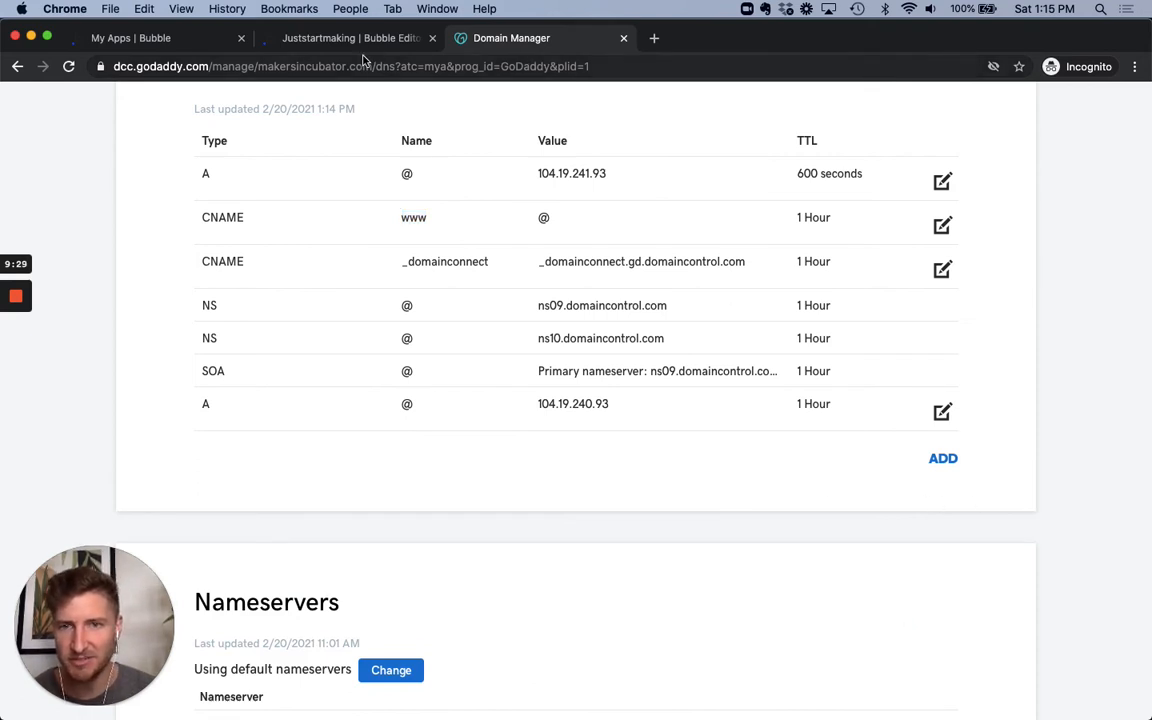
{"action": "left_click", "coordinate": [350, 38]}
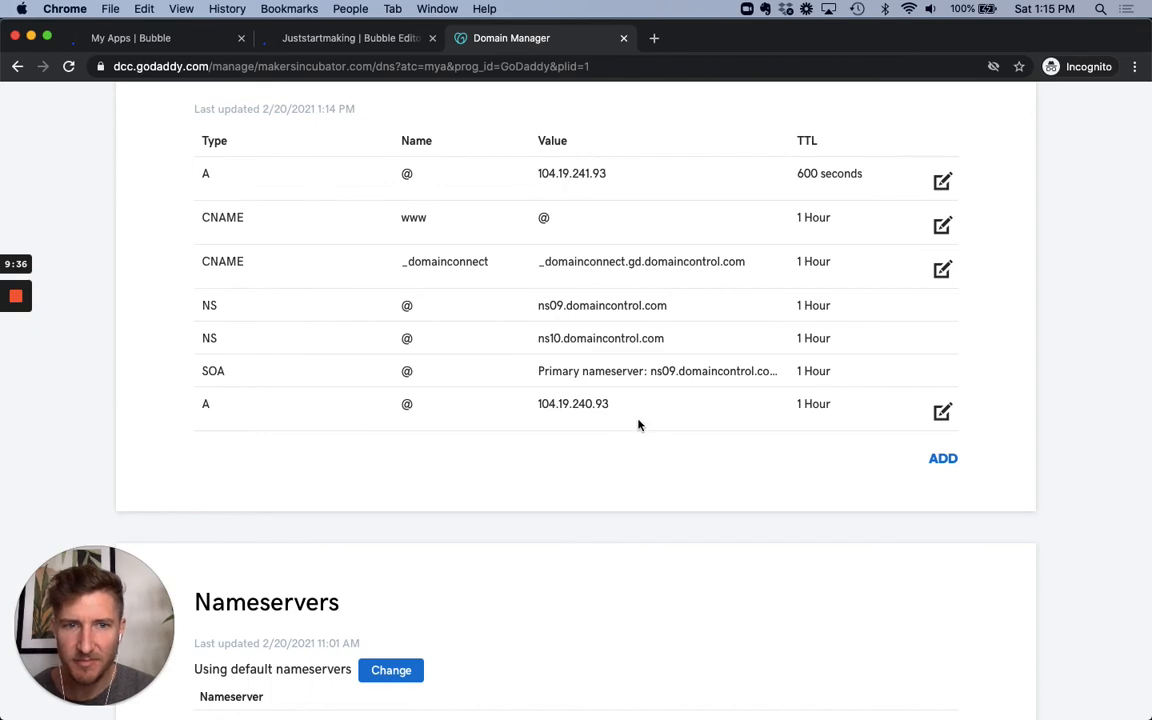
{"action": "scroll", "scroll_direction": "down", "scroll_amount": 3}
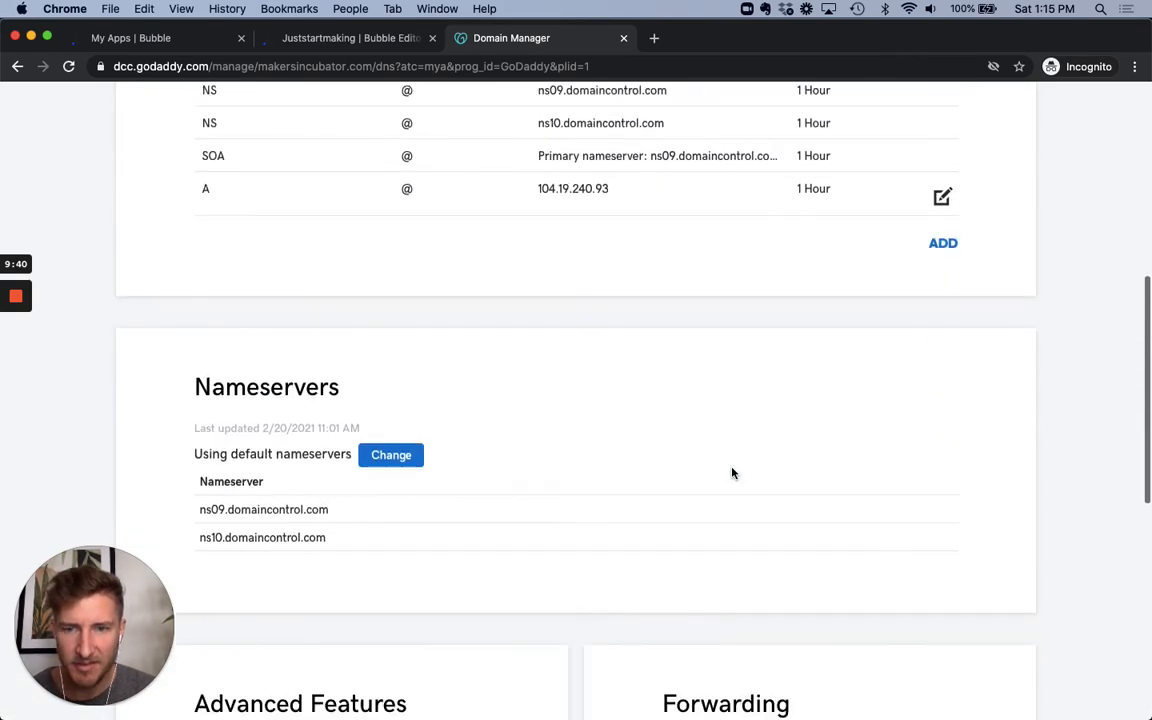
{"action": "scroll", "scroll_direction": "down", "scroll_amount": 3}
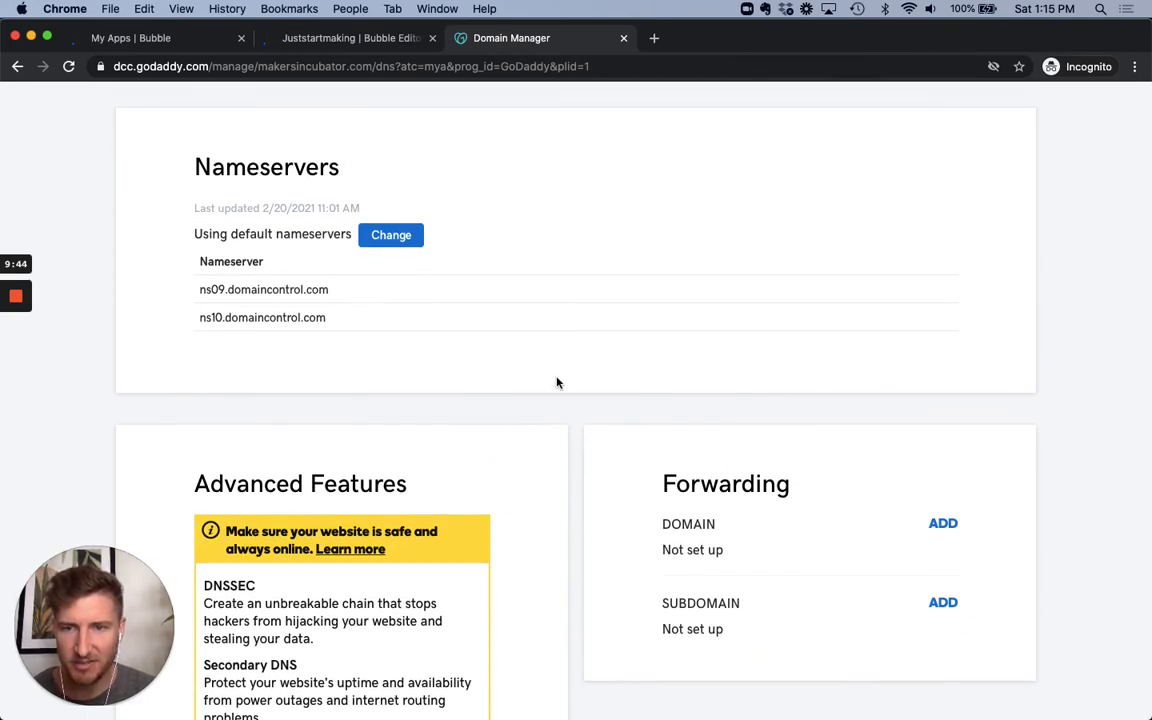
{"action": "scroll", "scroll_direction": "down", "scroll_amount": 3}
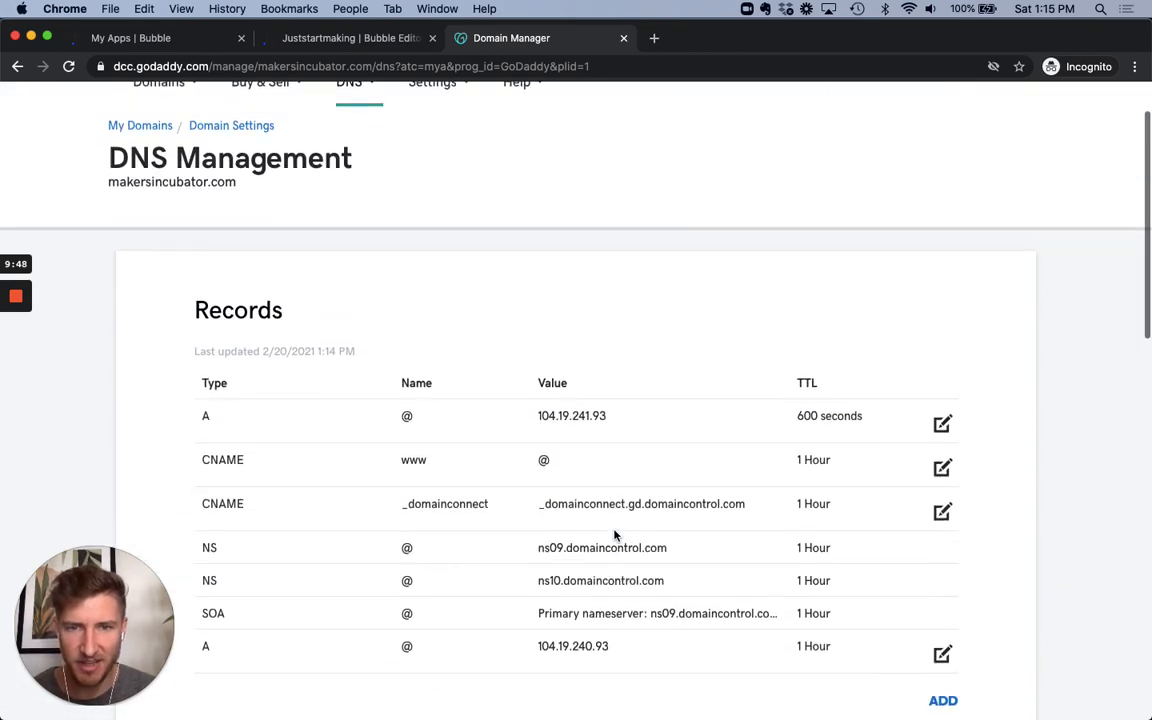
{"action": "scroll", "scroll_direction": "down", "scroll_amount": 3}
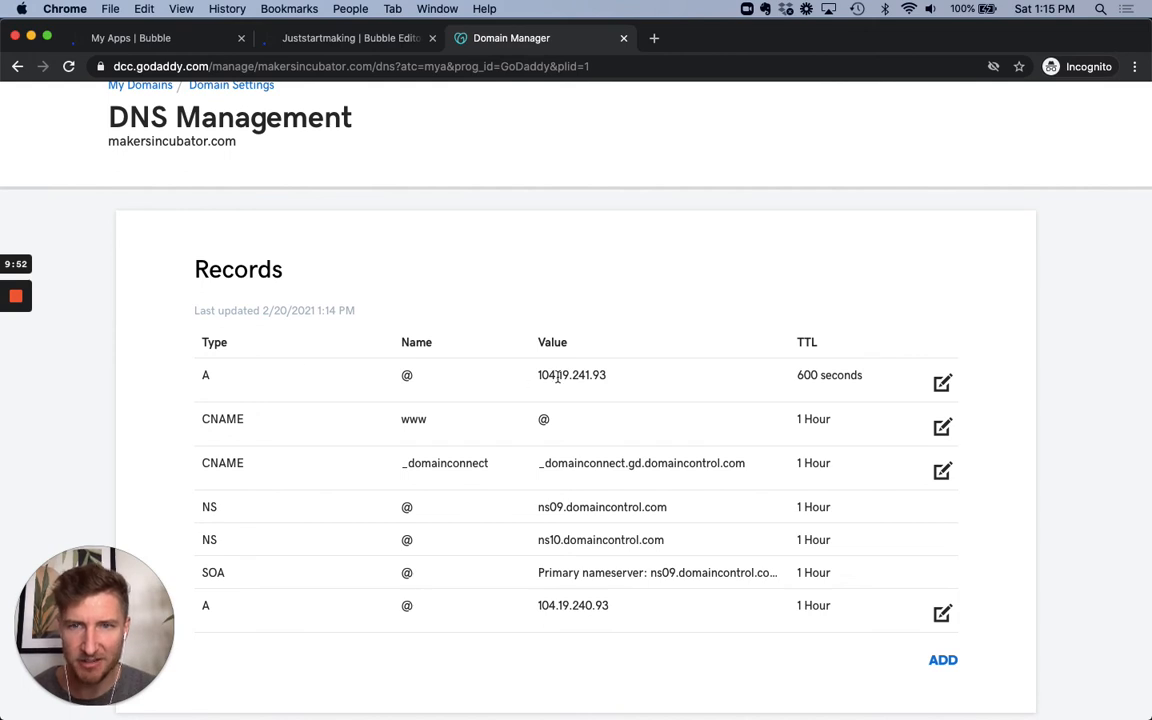
- Recheck makersincubator.com's DNS in Bubble, which reports A records 104.19.240.93 and 104.19.241.93 not yet found
{"action": "left_click", "coordinate": [345, 38]}
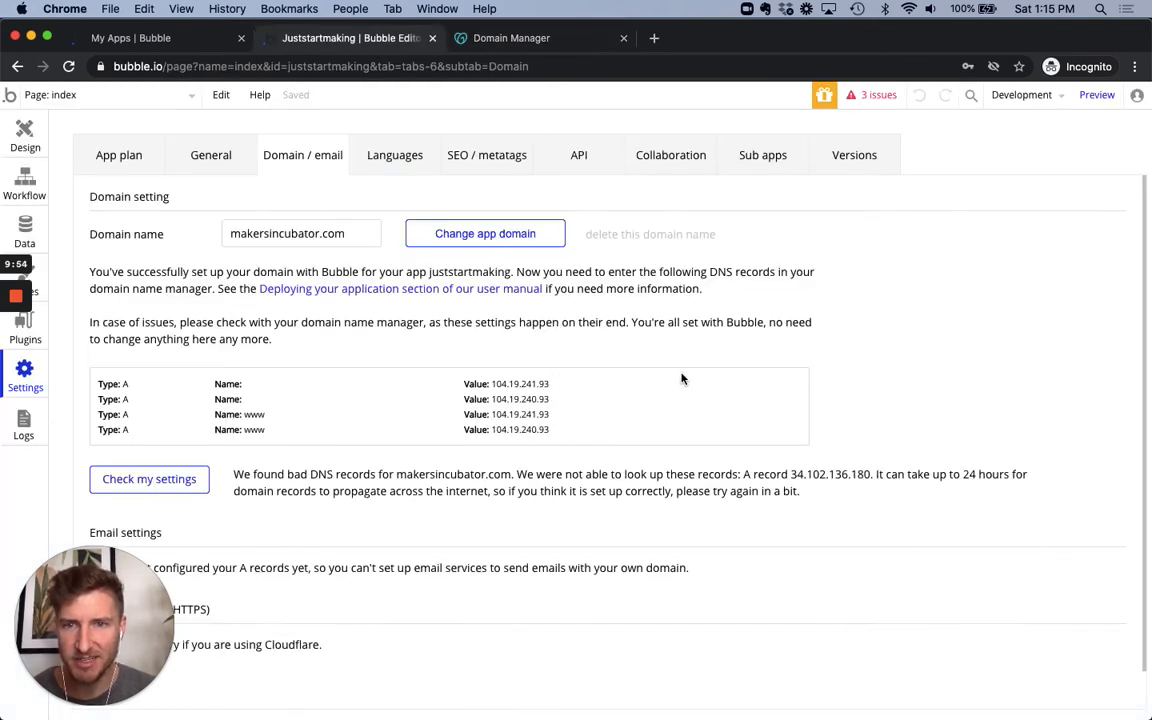
{"action": "scroll", "scroll_direction": "down", "scroll_amount": 3}
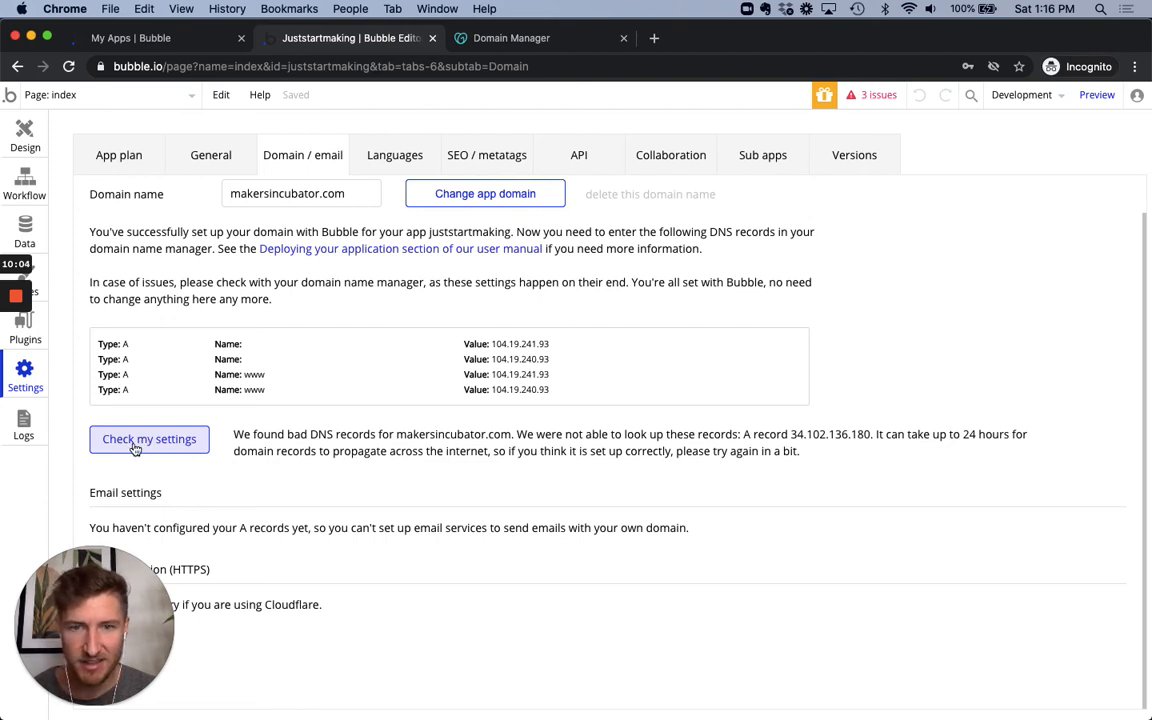
{"action": "left_click", "coordinate": [149, 438]}
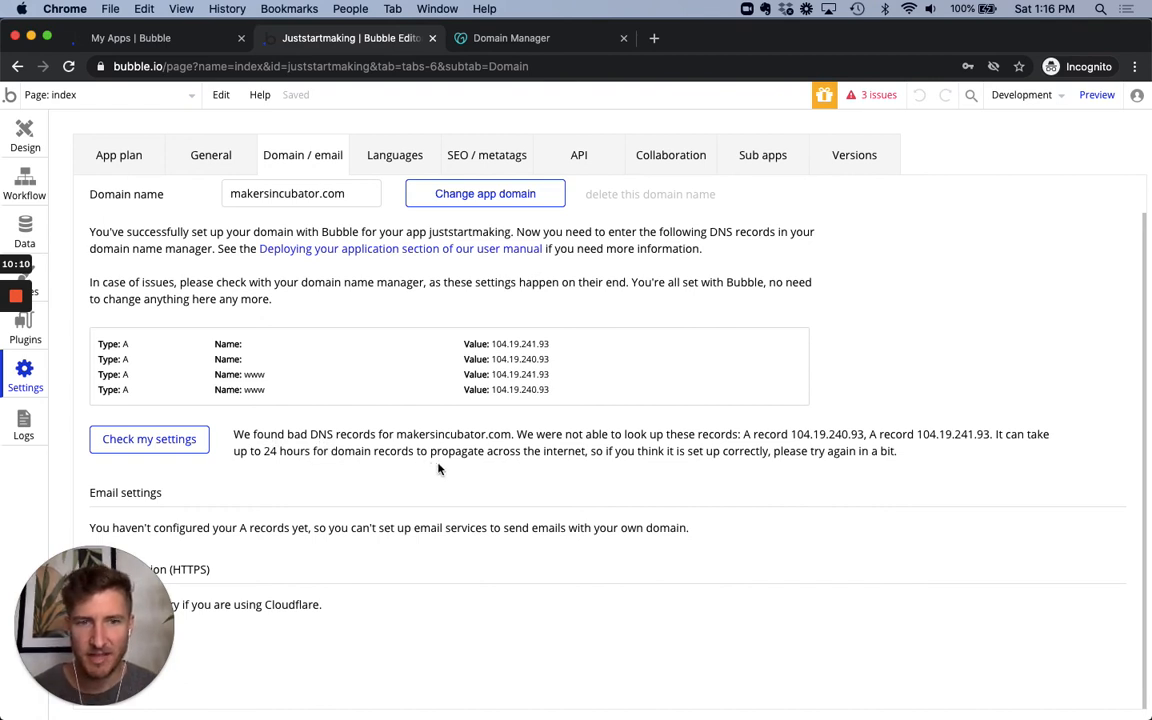
{"action": "mouse_move", "coordinate": [760, 454]}
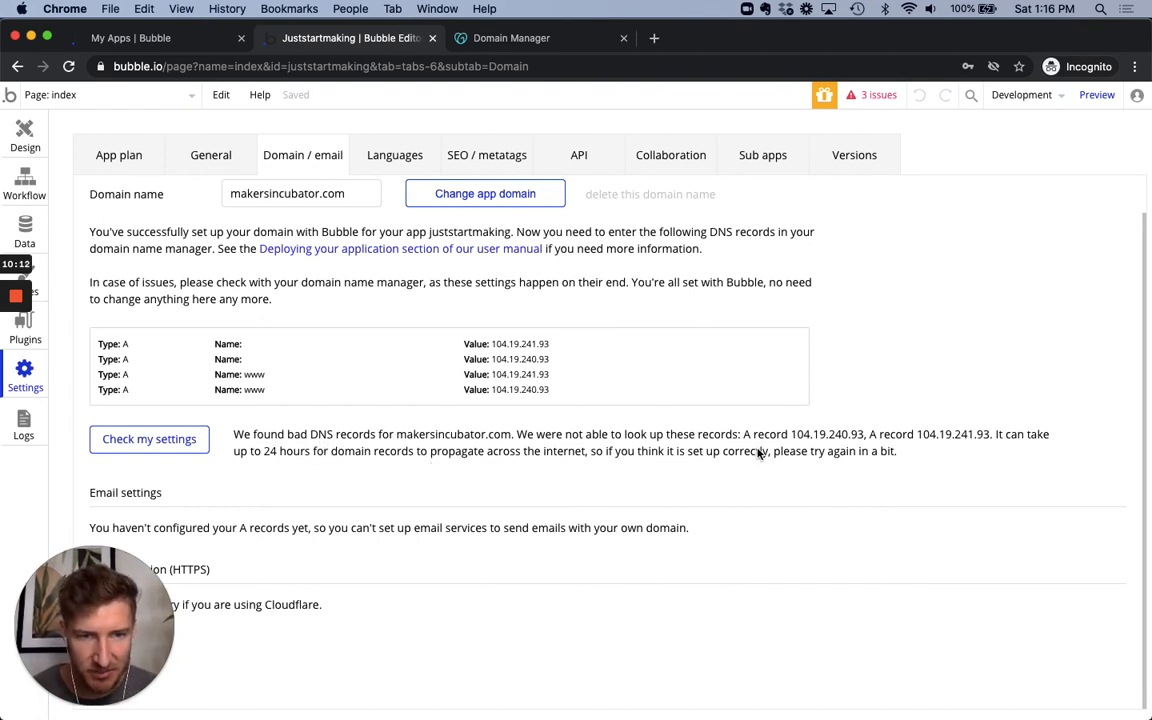
{"action": "mouse_move", "coordinate": [769, 428]}
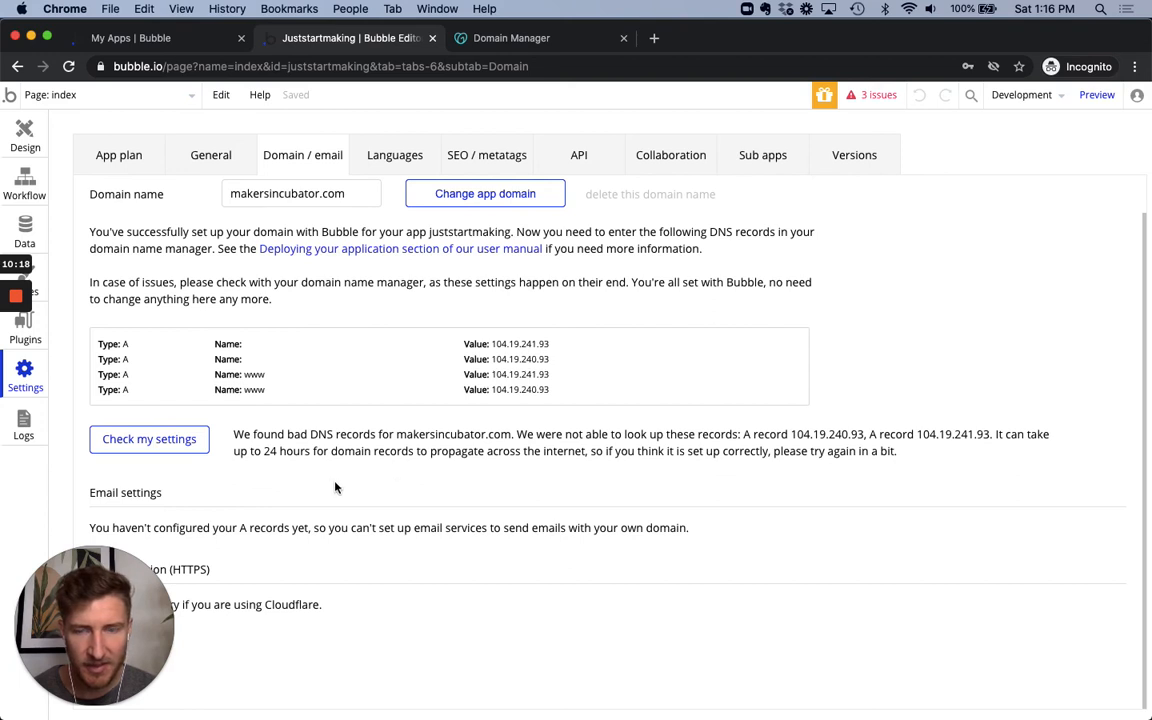
{"action": "mouse_move", "coordinate": [291, 459]}
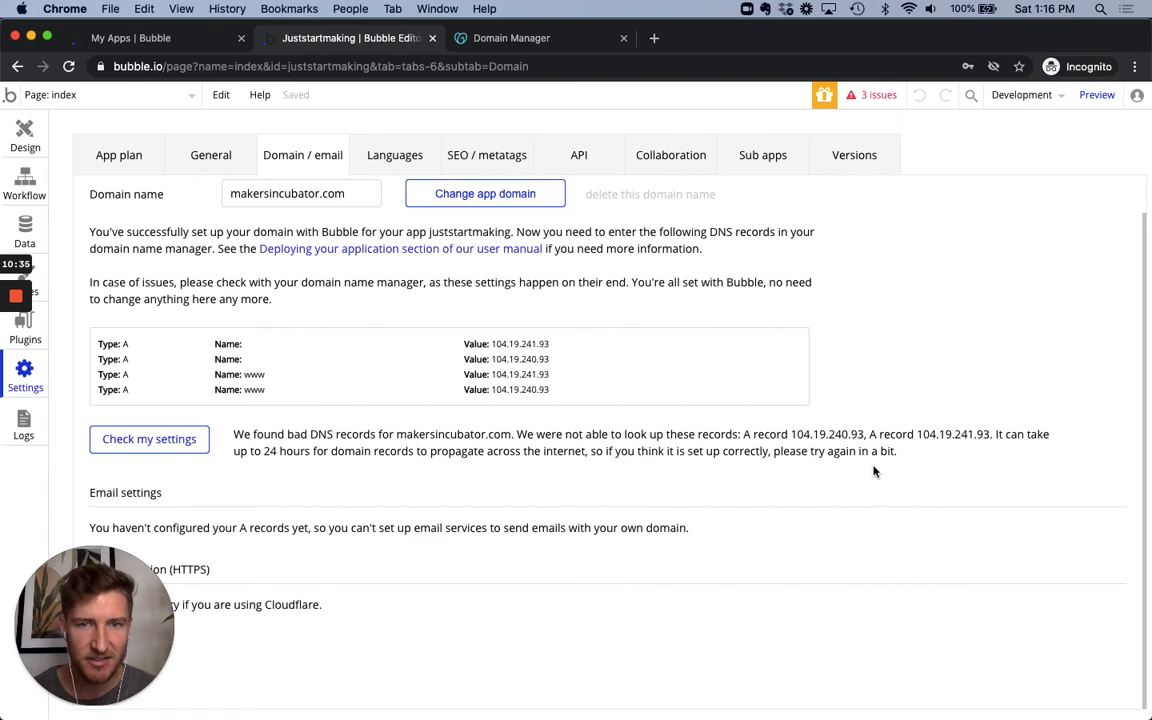
{"action": "mouse_move", "coordinate": [890, 478]}
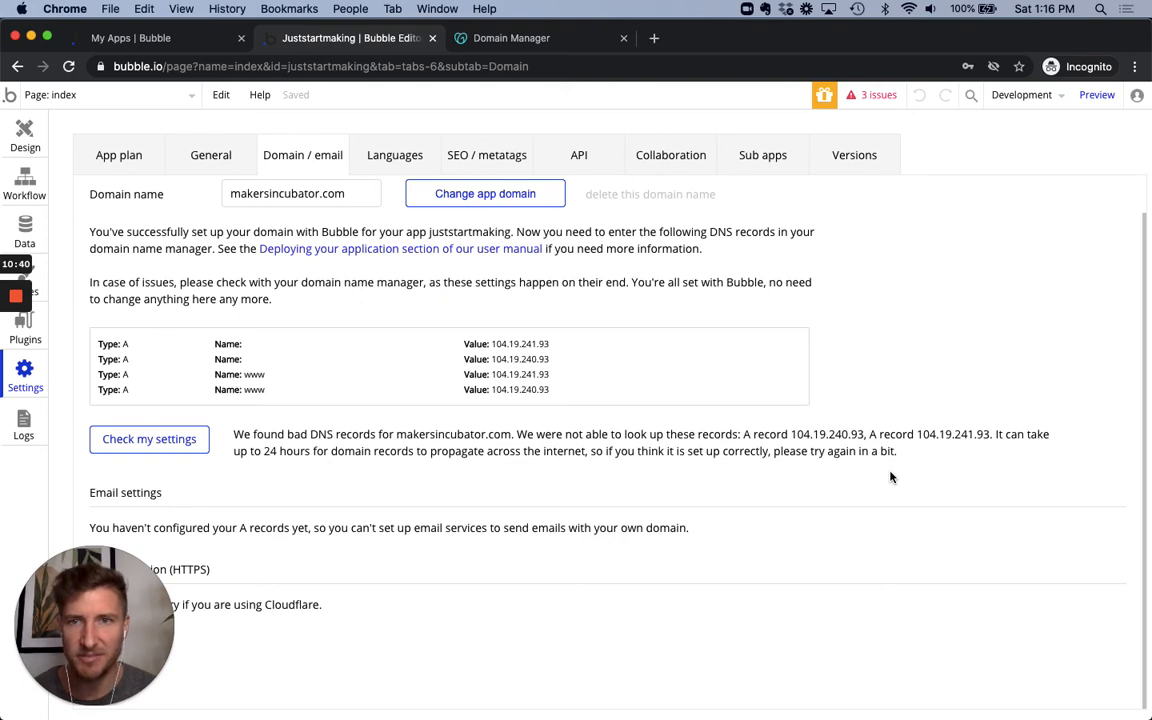
{"action": "mouse_move", "coordinate": [695, 297]}
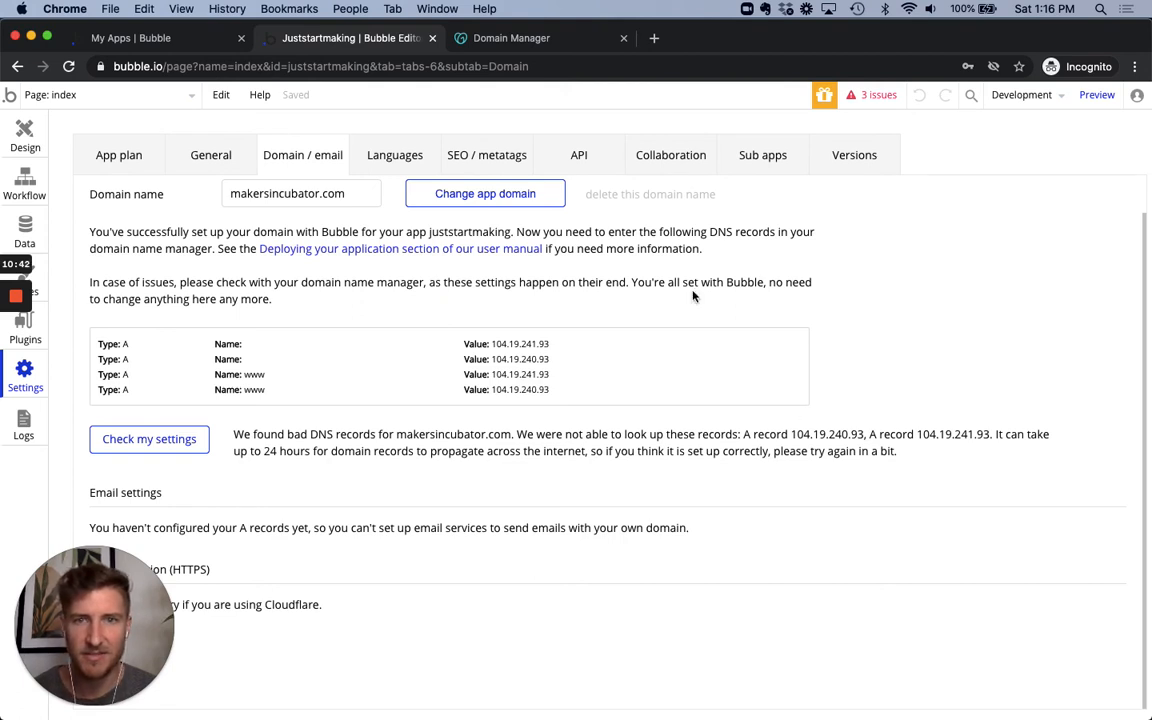
{"action": "mouse_move", "coordinate": [952, 459]}
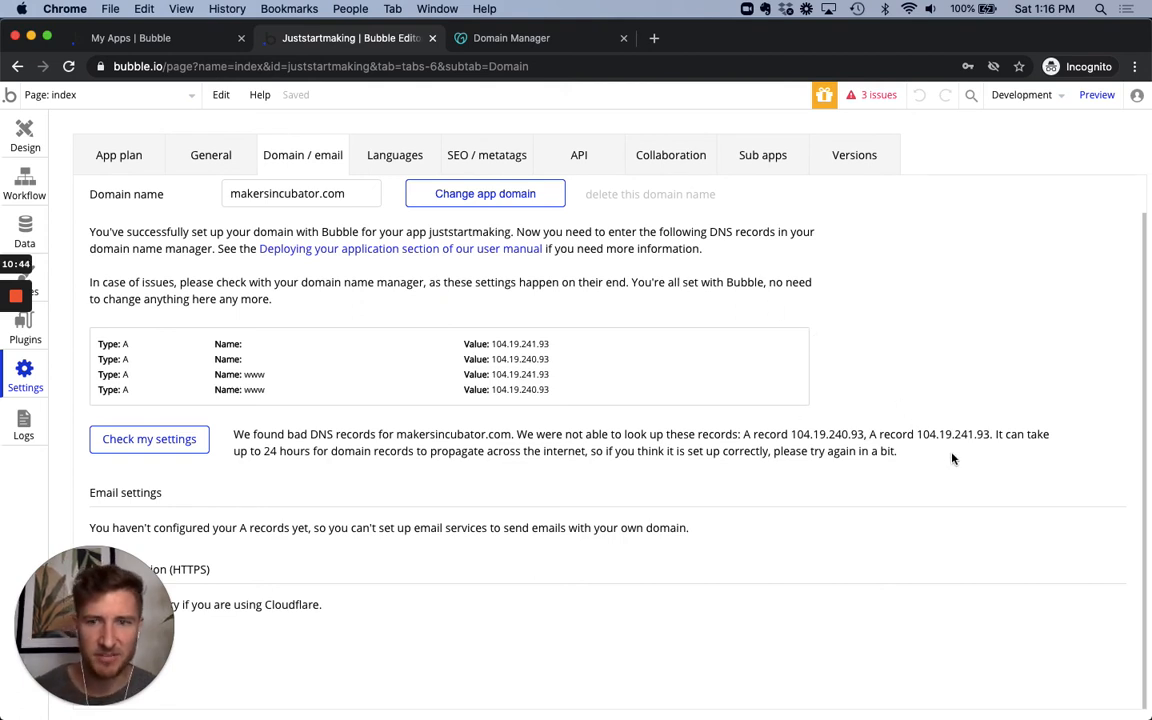
{"action": "mouse_move", "coordinate": [905, 403]}
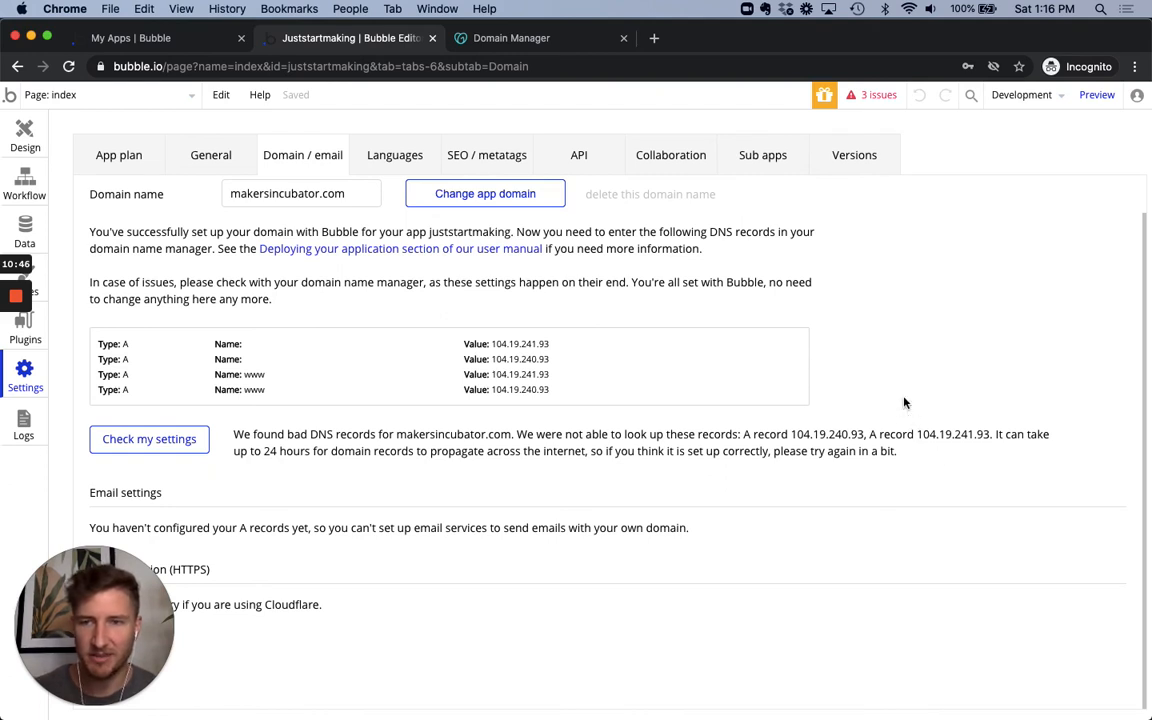
{"action": "mouse_move", "coordinate": [655, 402]}
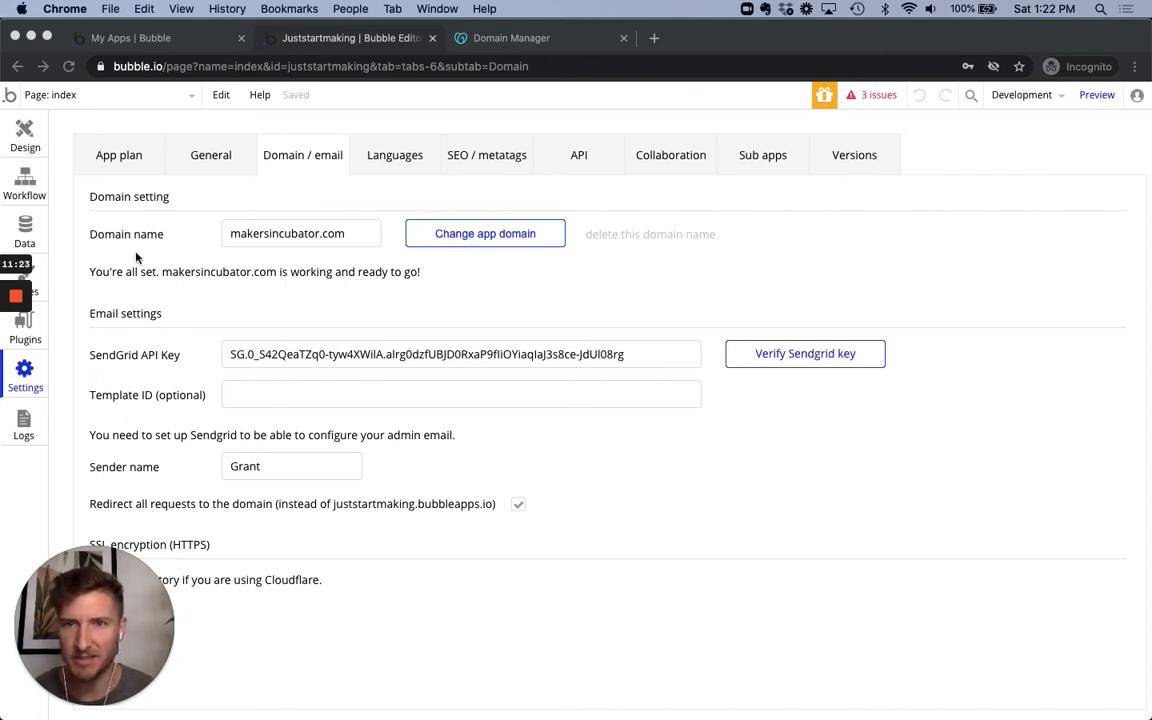
{"action": "mouse_move", "coordinate": [131, 310]}
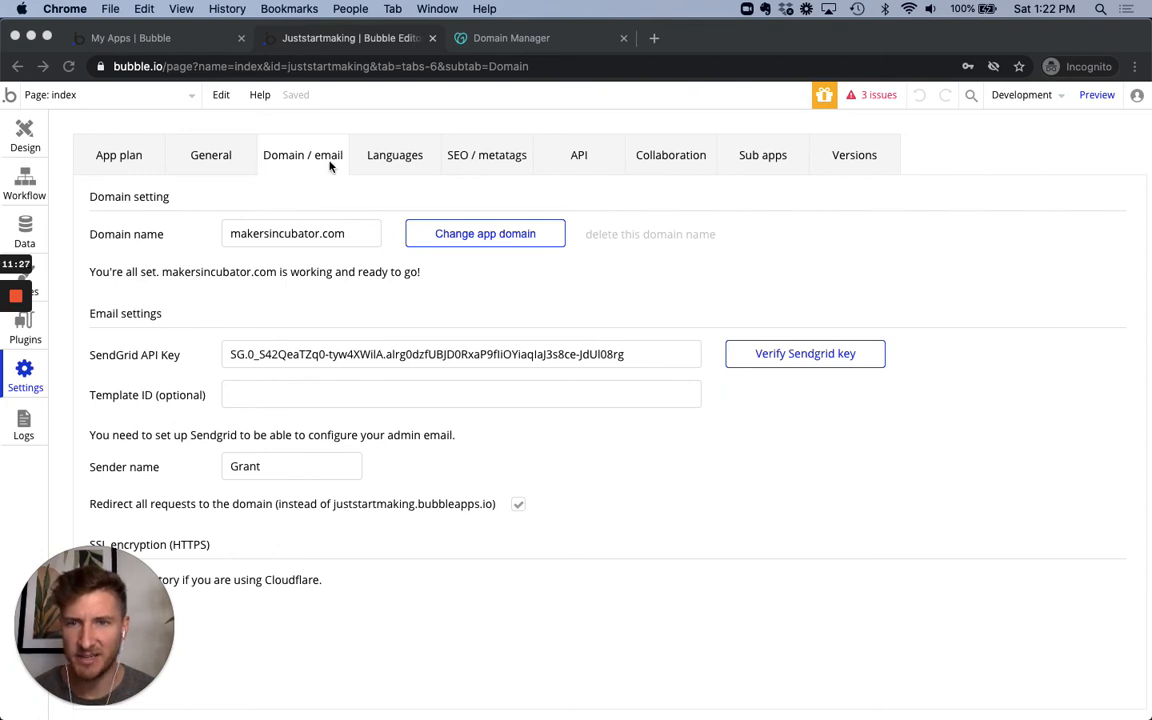
{"action": "mouse_move", "coordinate": [193, 311]}
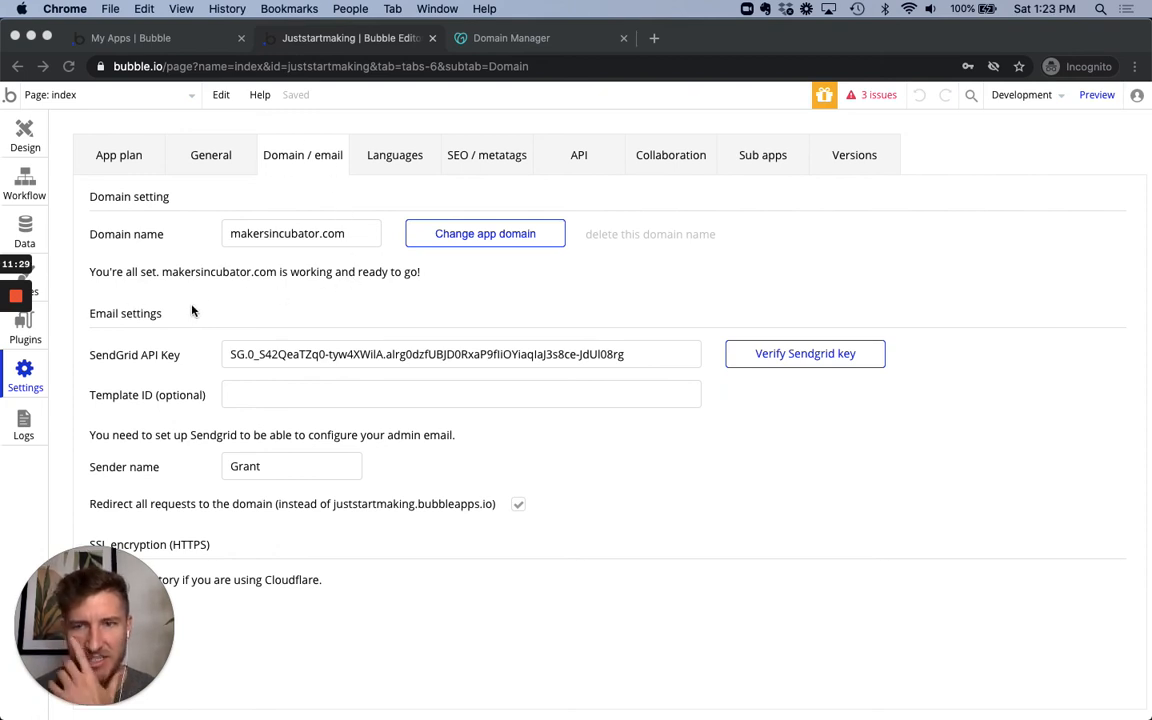
{"action": "mouse_move", "coordinate": [203, 297]}
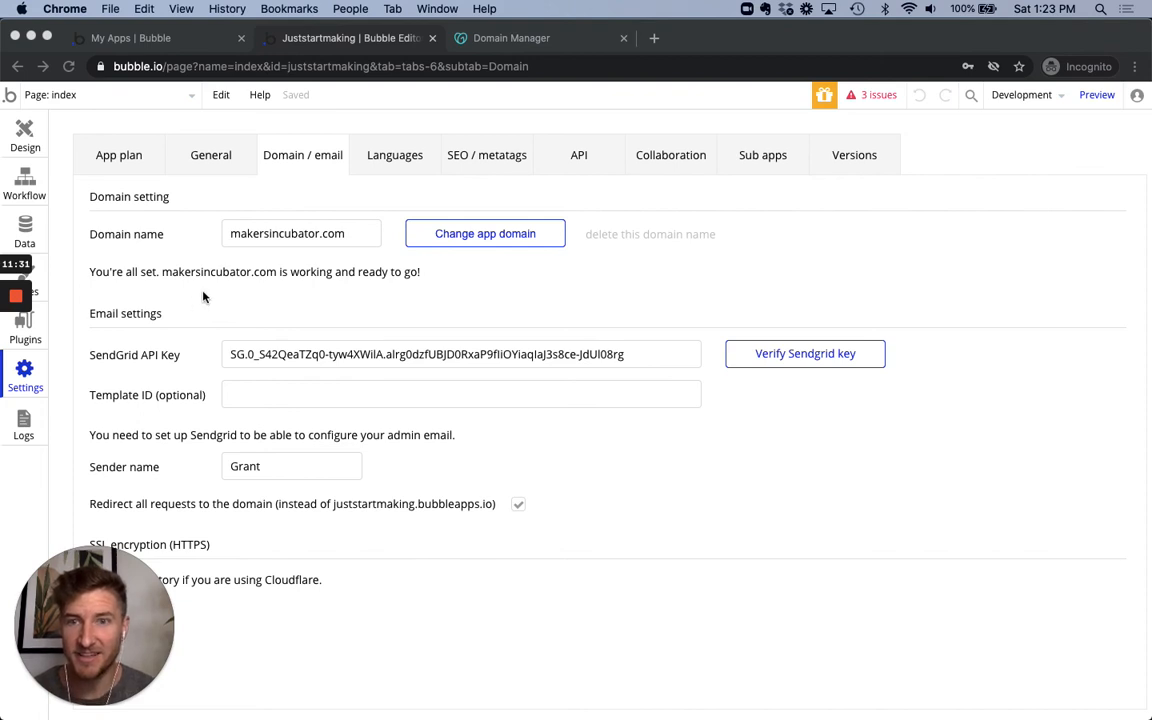
{"action": "mouse_move", "coordinate": [207, 302]}
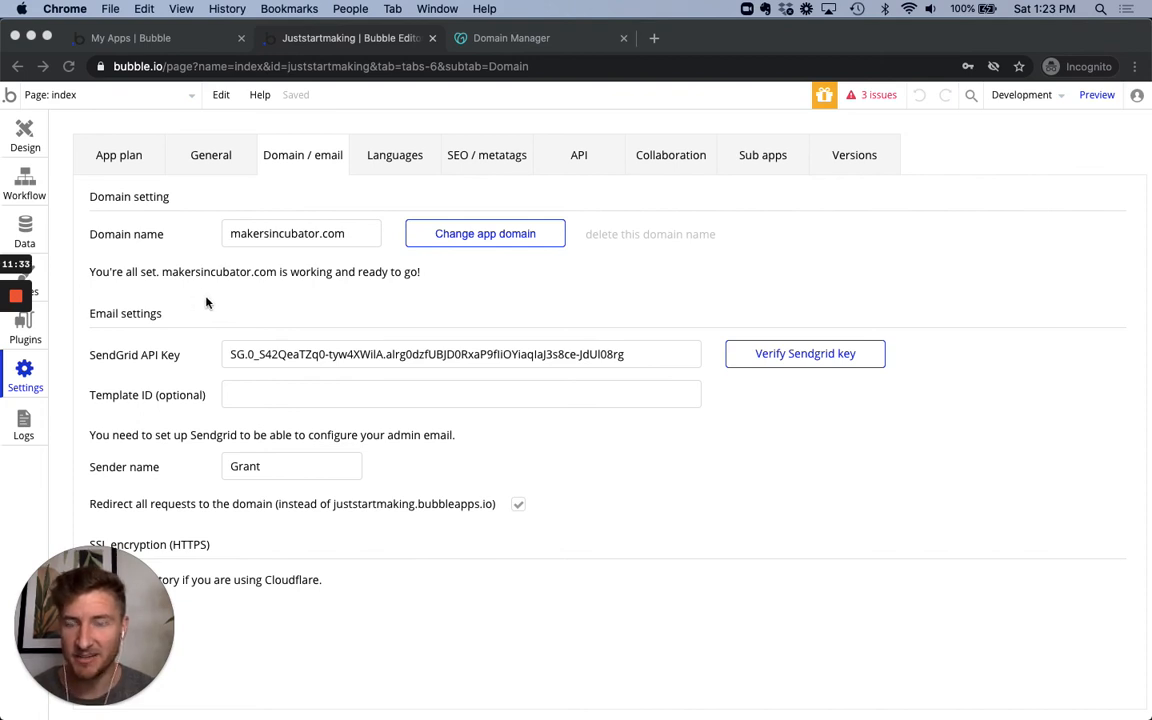
{"action": "mouse_move", "coordinate": [157, 298]}
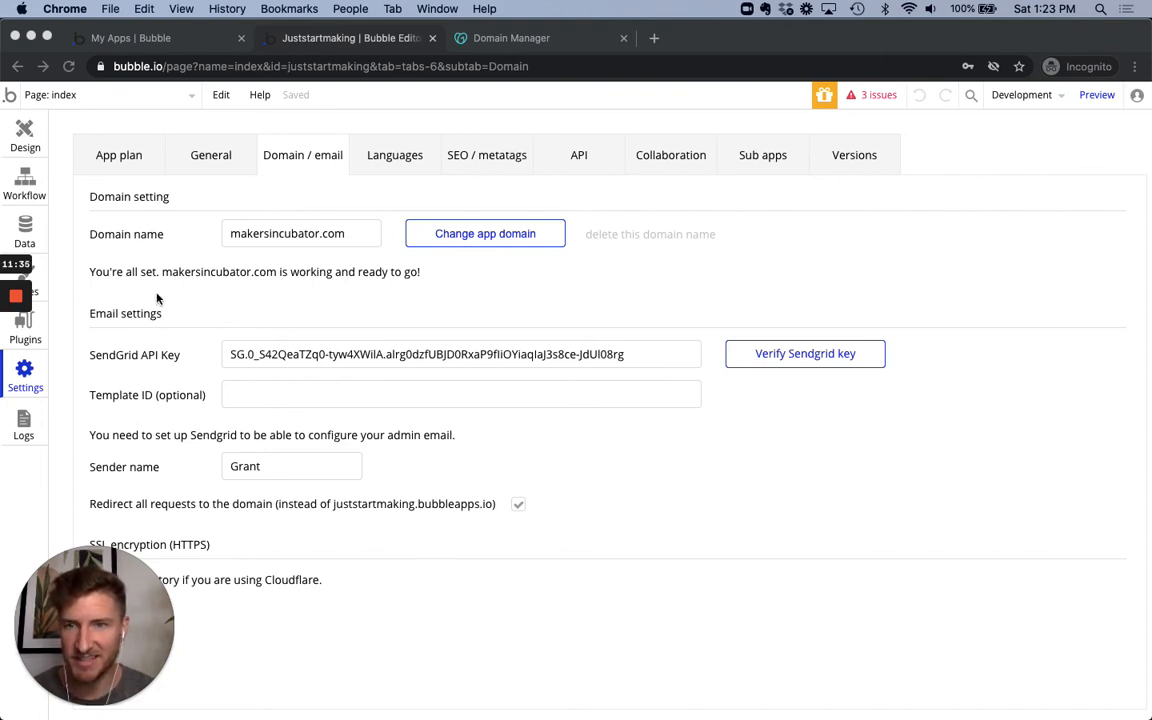
{"action": "mouse_move", "coordinate": [210, 280]}
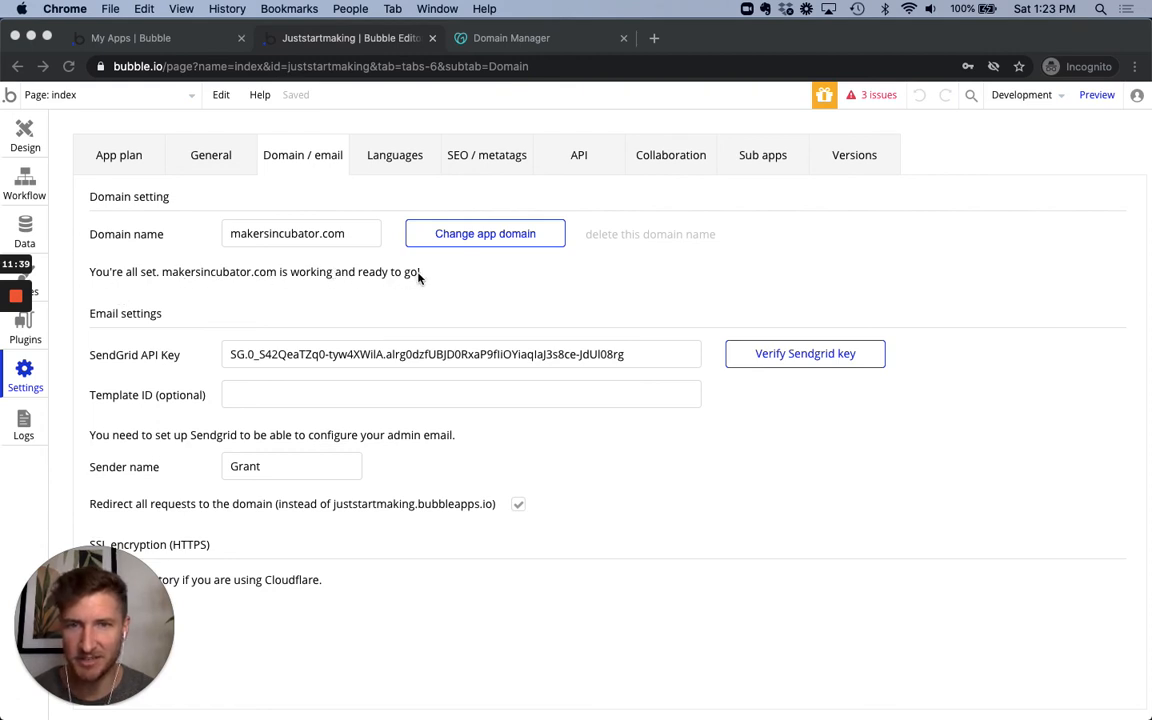
{"action": "mouse_move", "coordinate": [156, 313]}
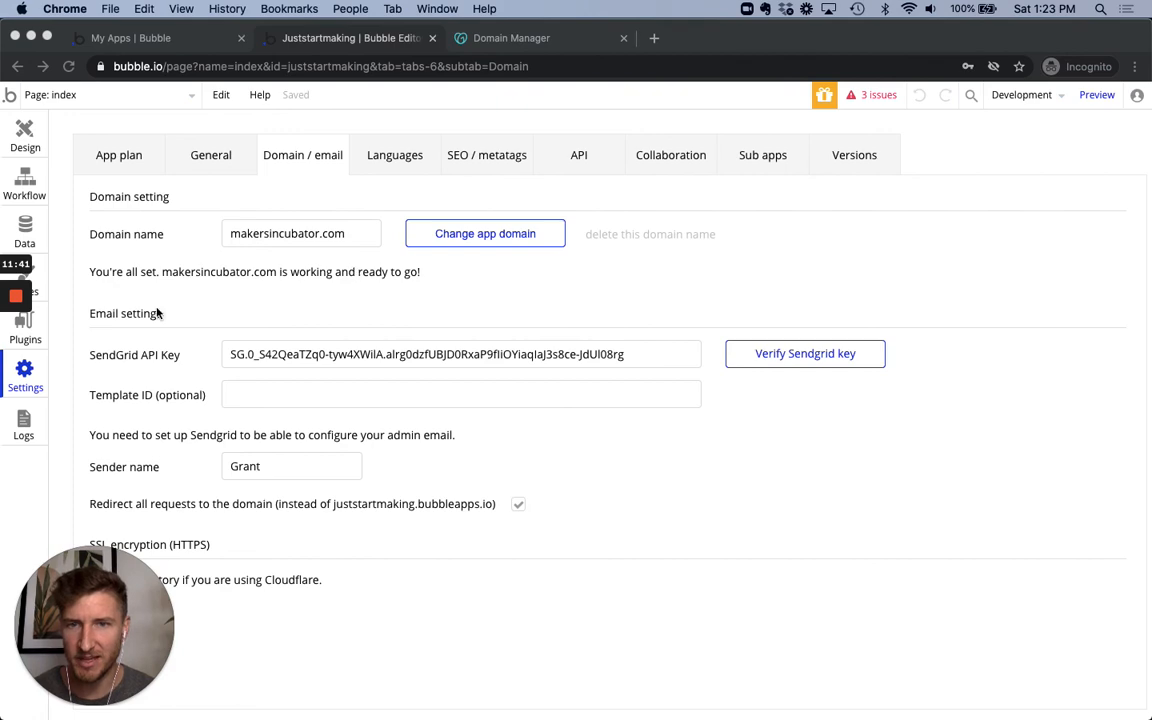
- Review GoDaddy's makersincubator.com records showing both @ A records, 104.19.241.93 and 104.19.240.93
{"action": "left_click", "coordinate": [510, 38]}
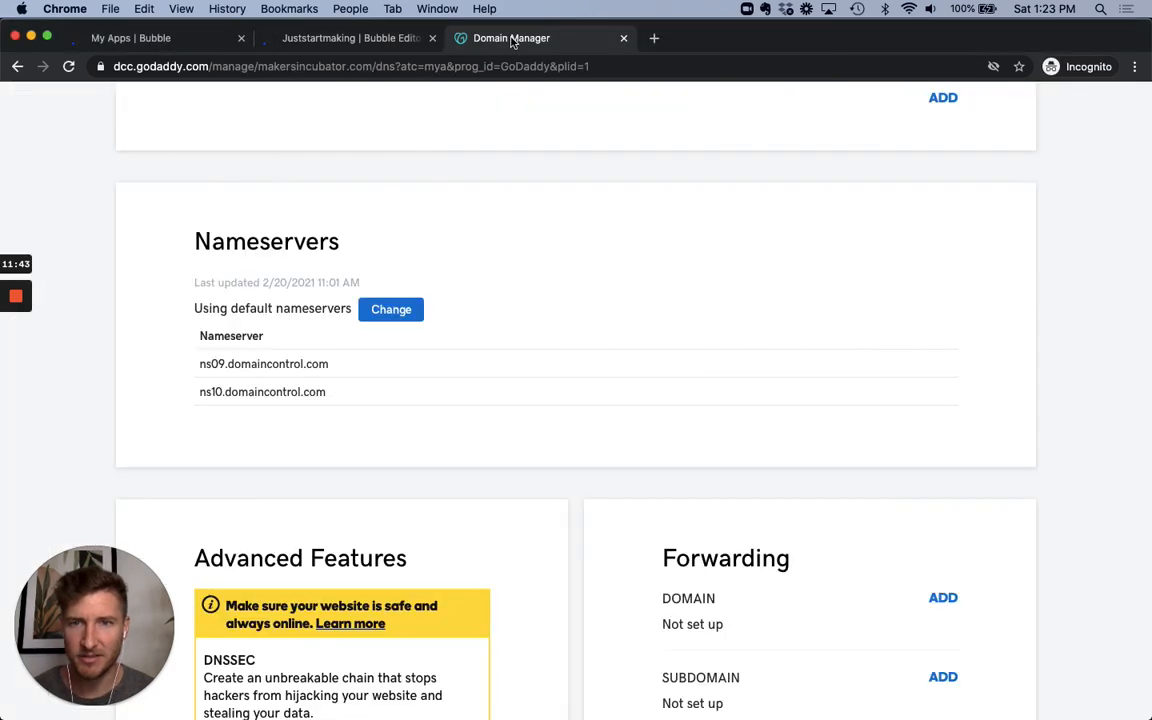
{"action": "scroll", "scroll_direction": "up", "scroll_amount": 3}
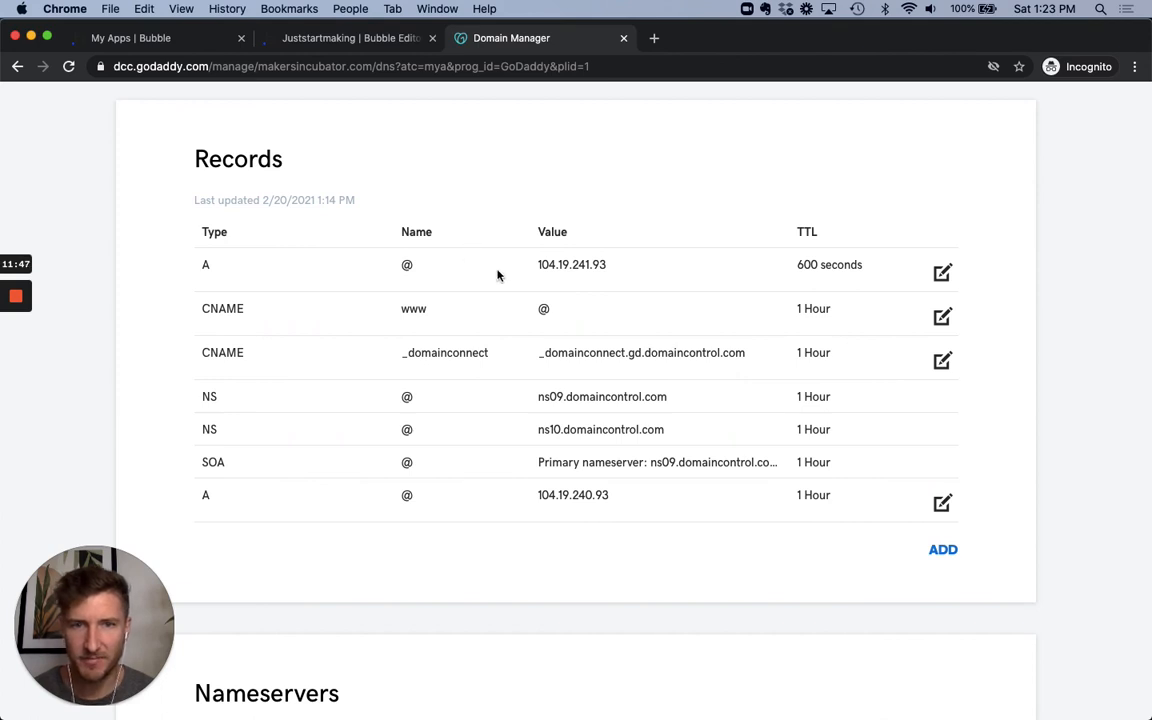
{"action": "mouse_move", "coordinate": [530, 275]}
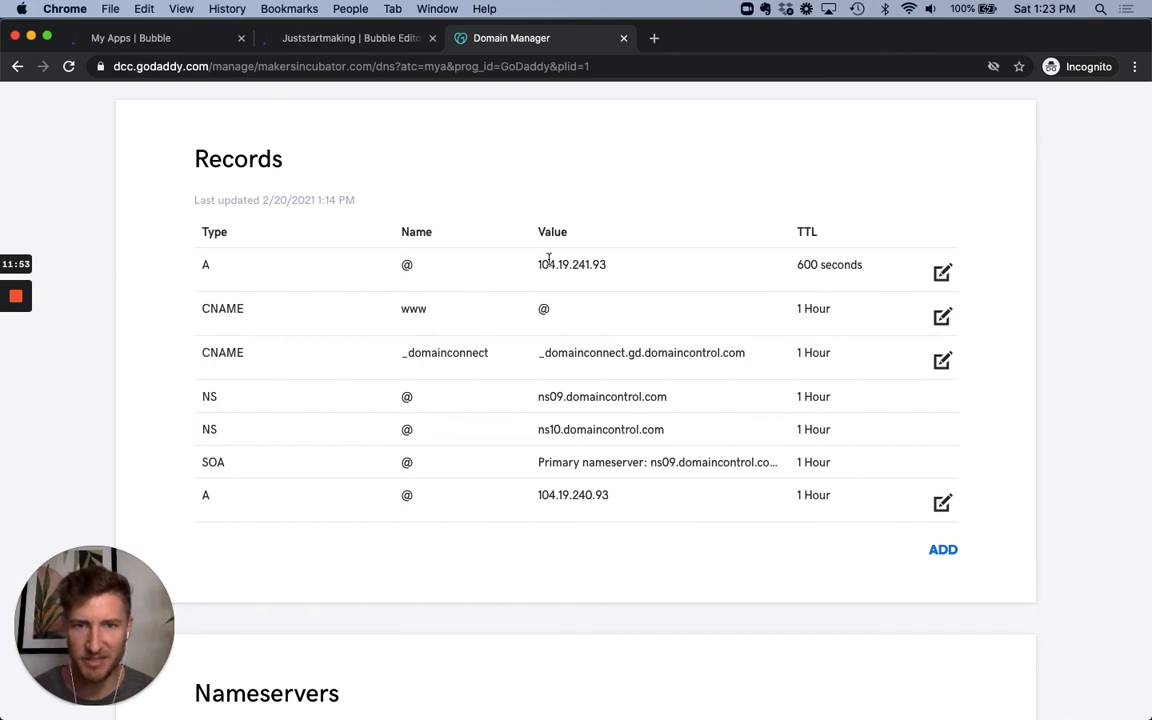
{"action": "mouse_move", "coordinate": [611, 270]}
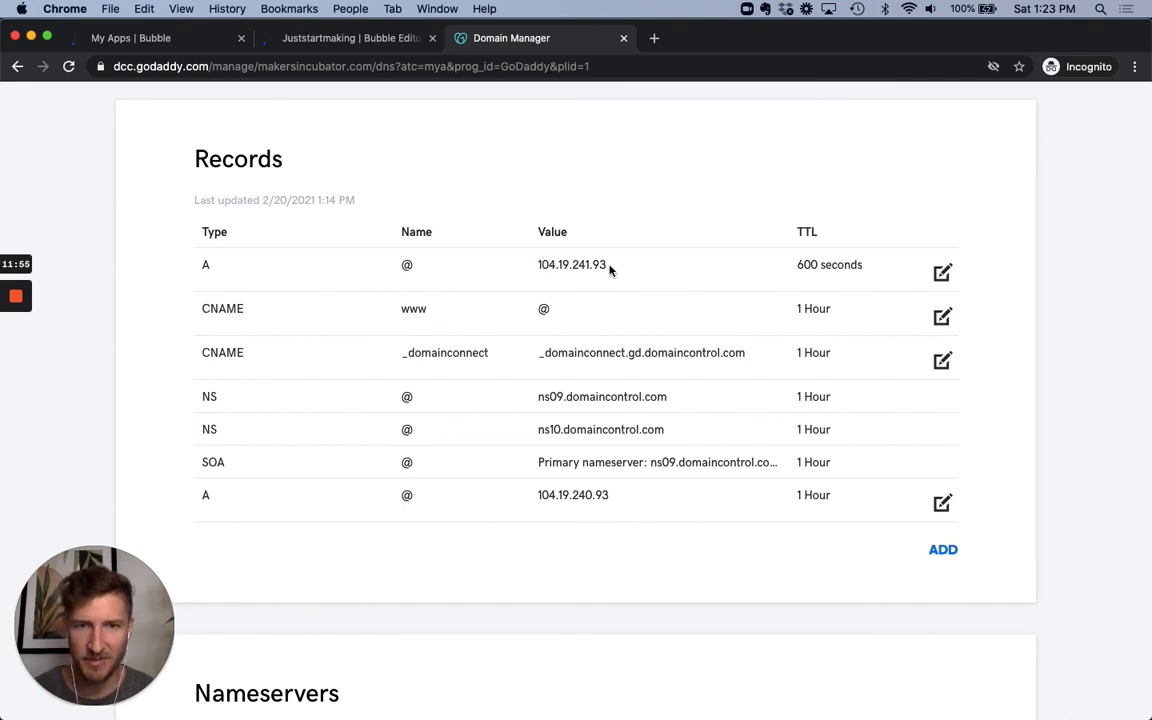
{"action": "mouse_move", "coordinate": [590, 494]}
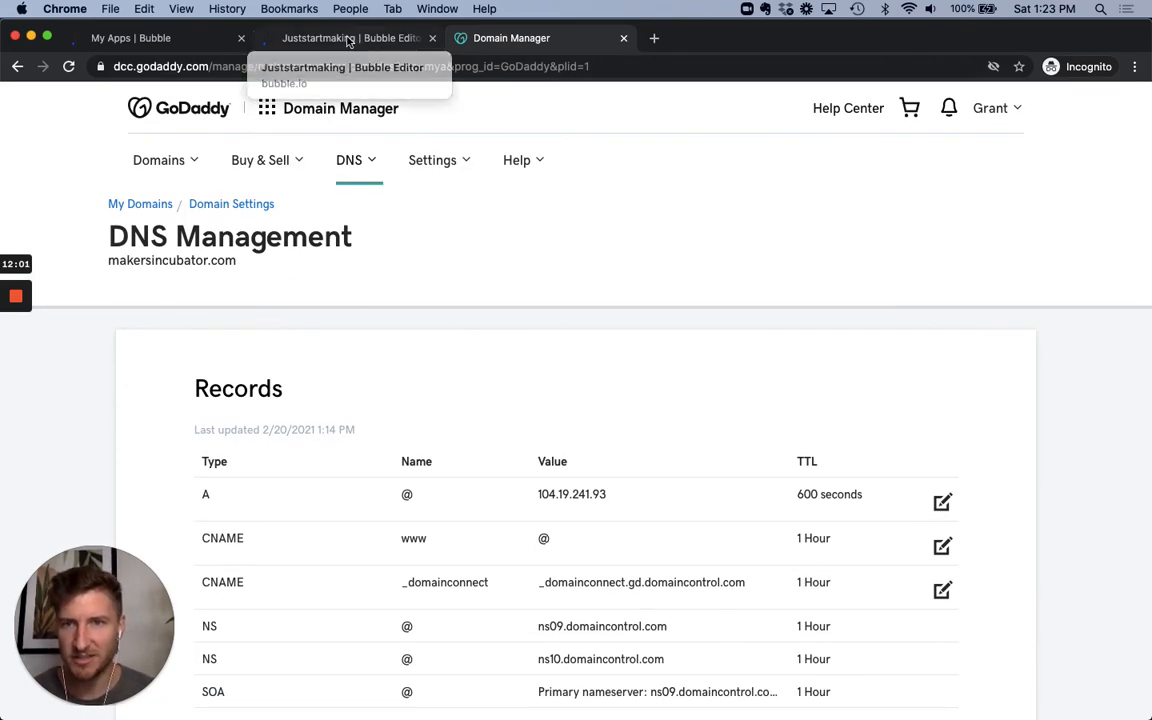
- Return to the Juststartmaking Bubble Editor's Domain / email settings for makersincubator.com
{"action": "left_click", "coordinate": [345, 38]}
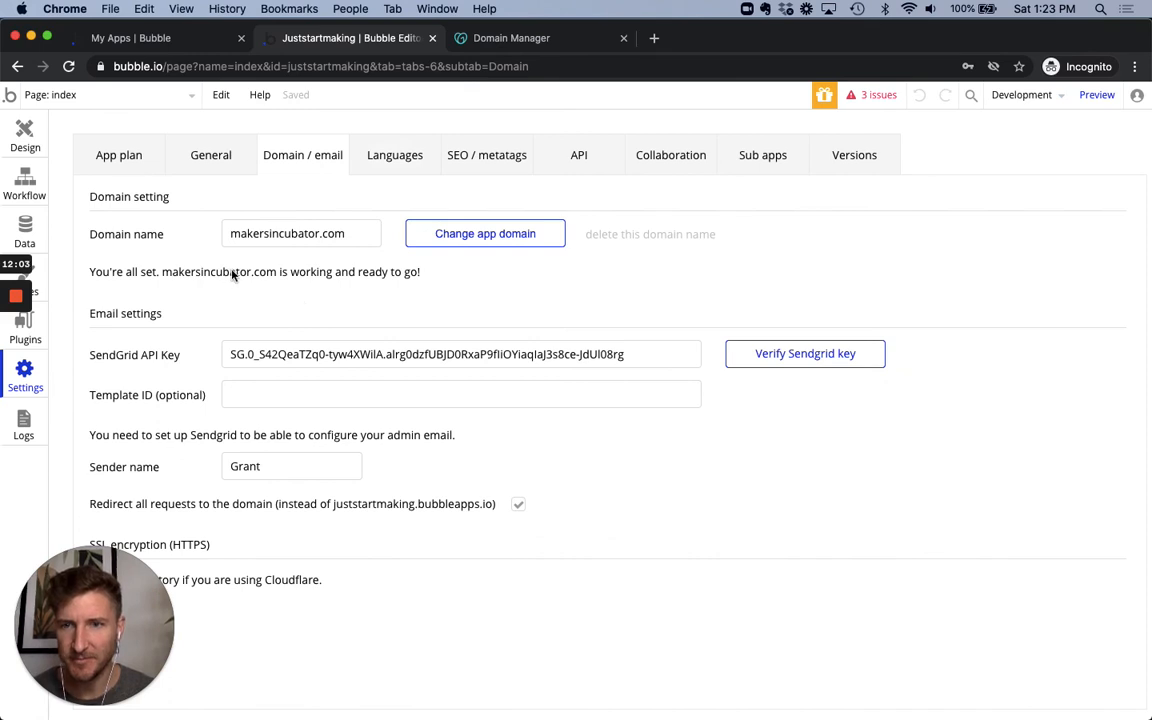
{"action": "mouse_move", "coordinate": [247, 260]}
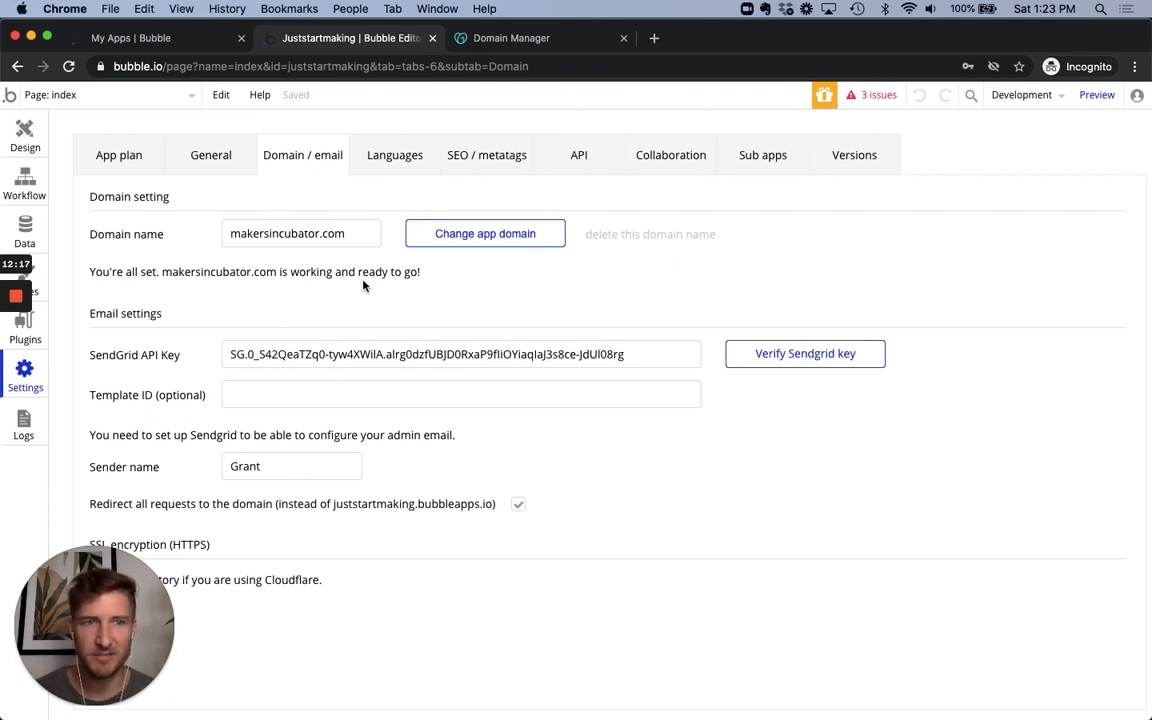
{"action": "mouse_move", "coordinate": [888, 228]}
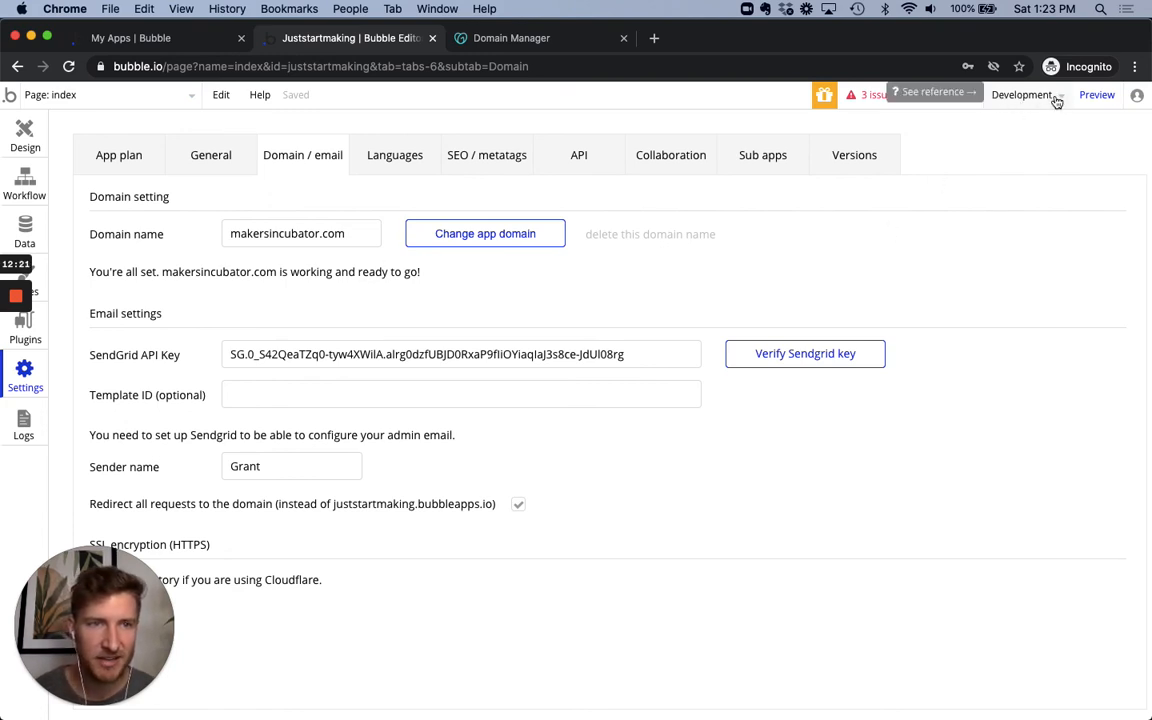
{"action": "left_click", "coordinate": [1021, 94]}
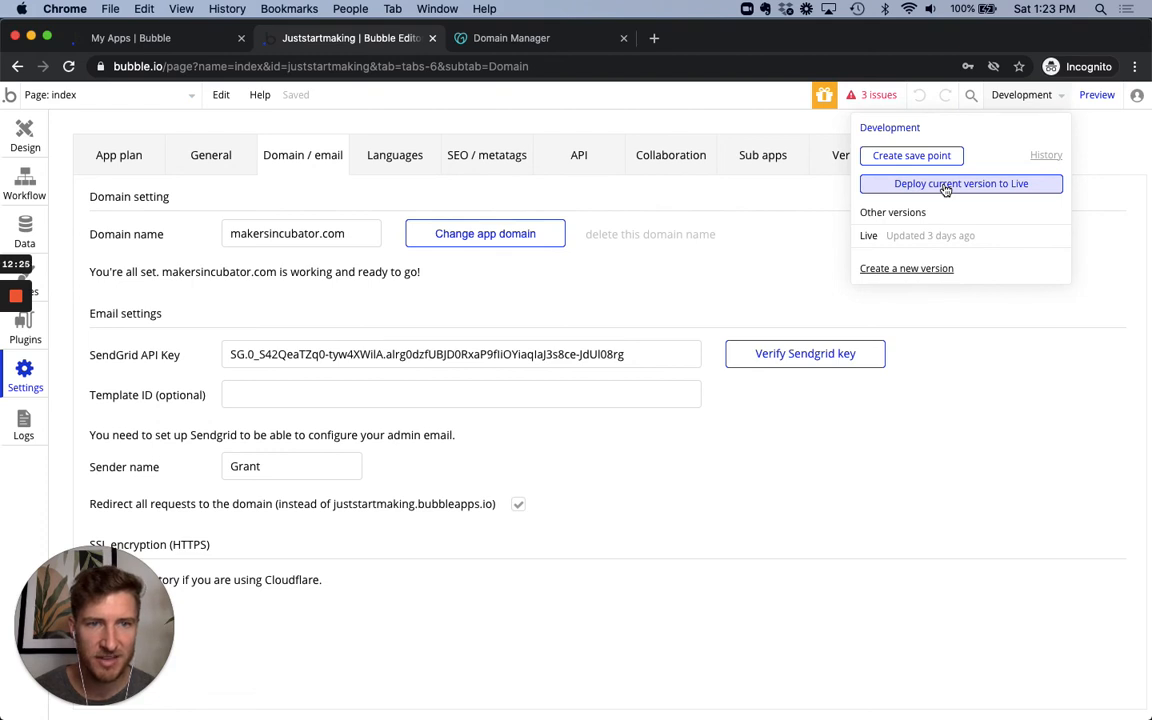
{"action": "left_click", "coordinate": [960, 183]}
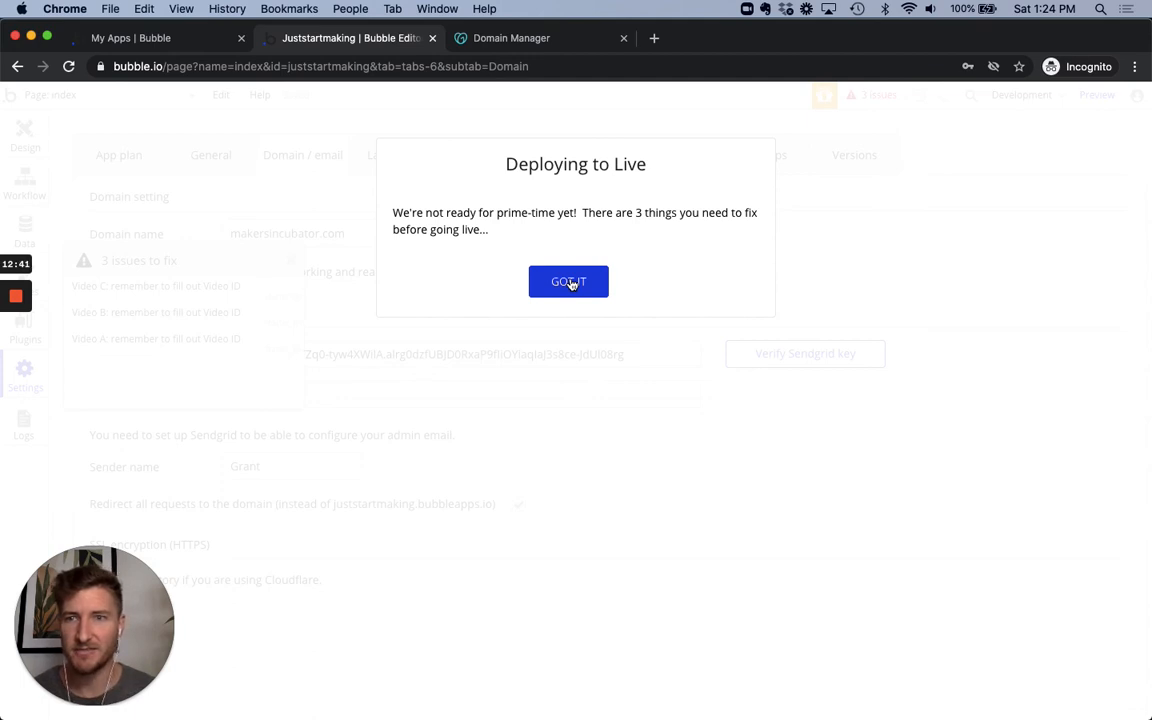
{"action": "left_click", "coordinate": [568, 281]}
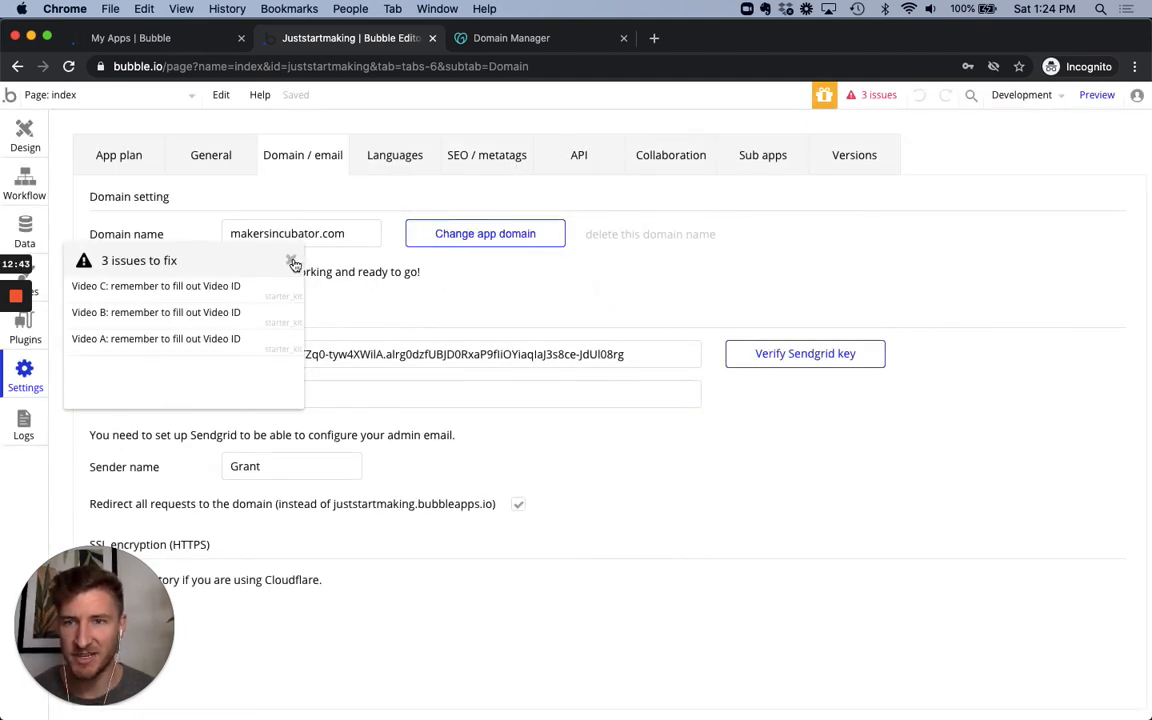
{"action": "left_click", "coordinate": [293, 260]}
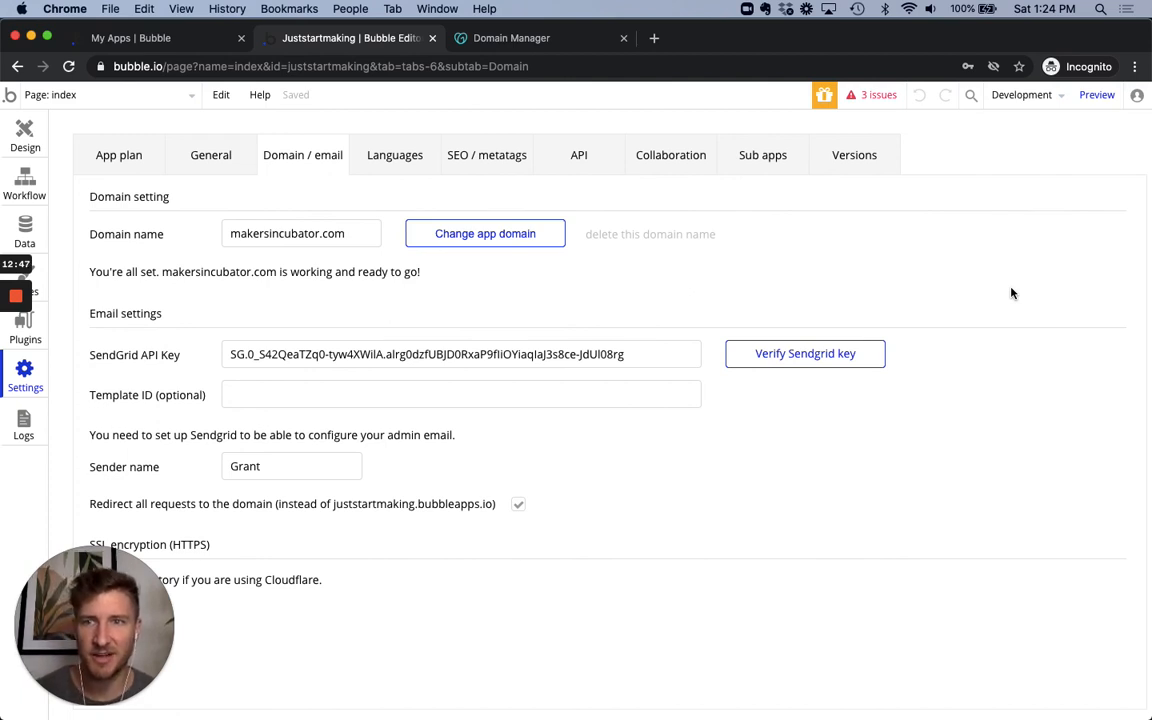
{"action": "mouse_move", "coordinate": [642, 266]}
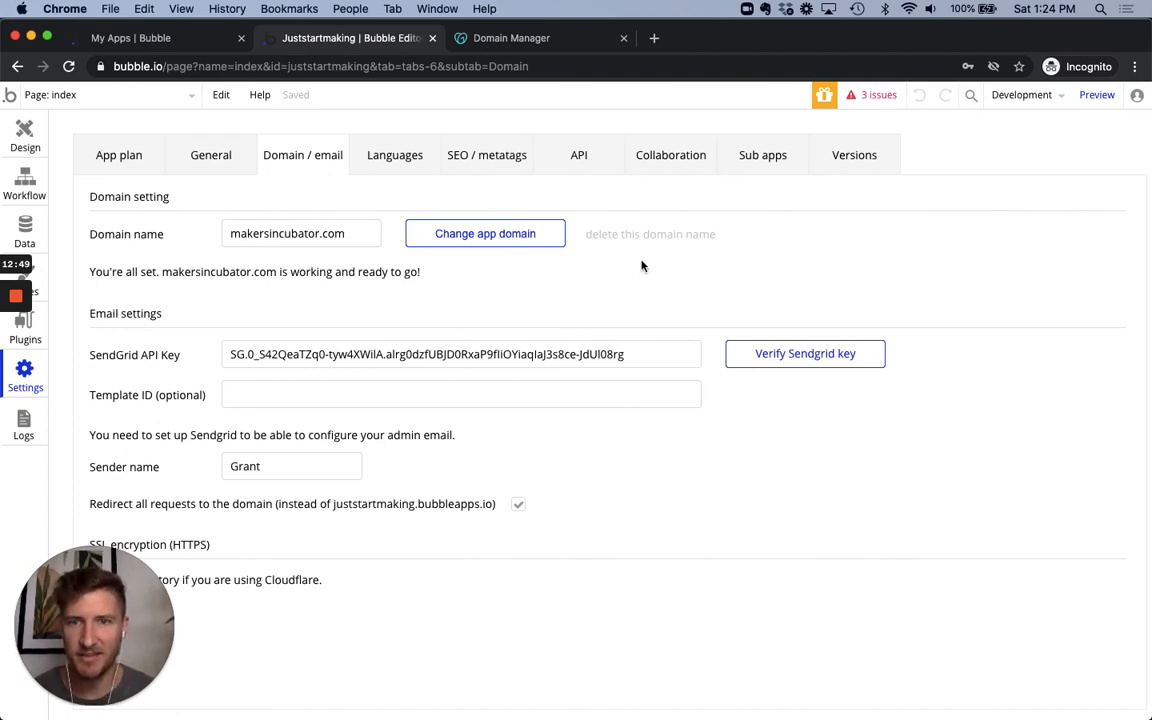